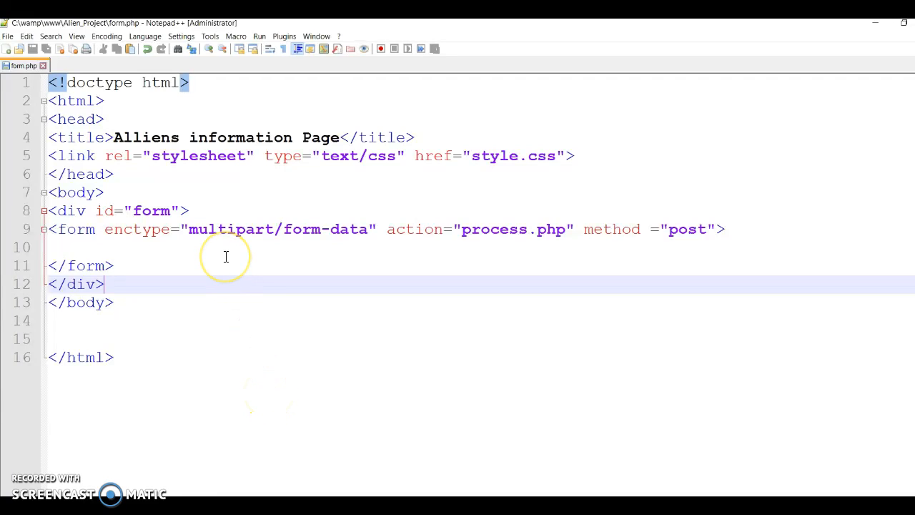
{"action": "mouse_move", "coordinate": [175, 200]}
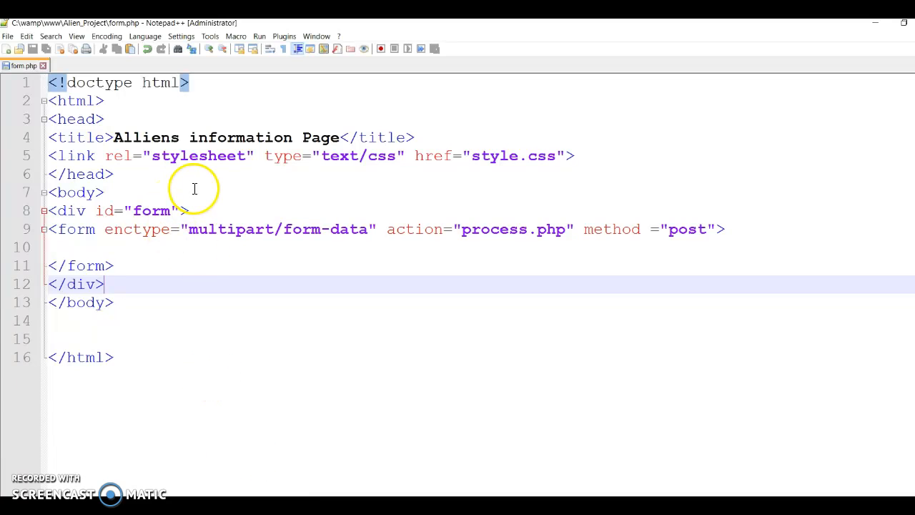
{"action": "mouse_move", "coordinate": [195, 233]}
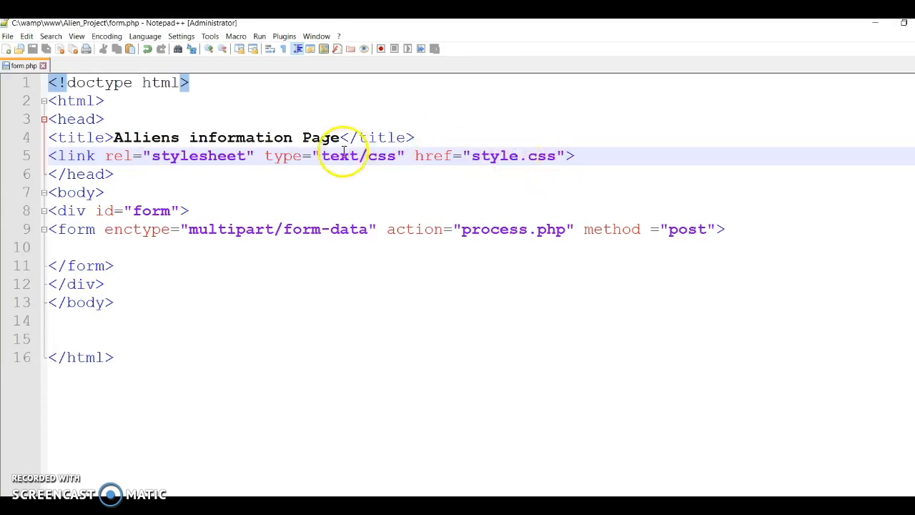
Step: Open the db1 database in phpMyAdmin and browse the alliens table's stored row
{"action": "left_click", "coordinate": [106, 192]}
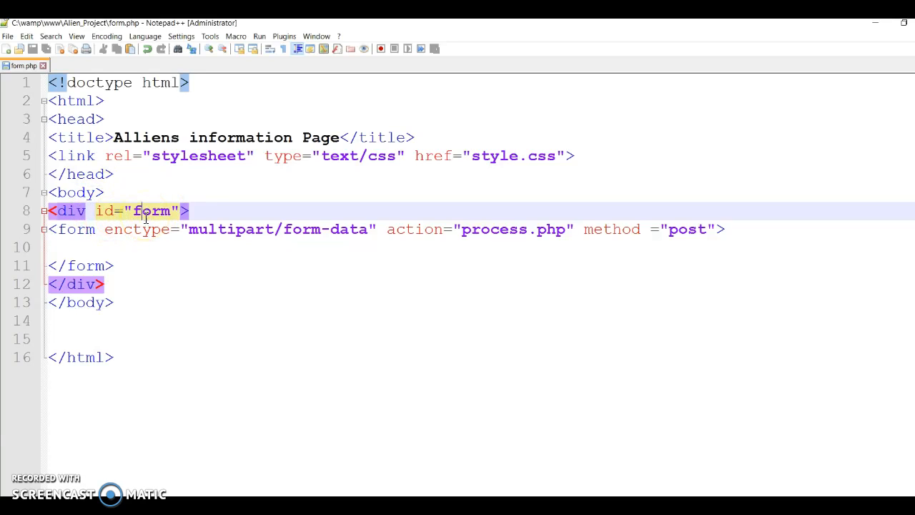
{"action": "mouse_move", "coordinate": [515, 149]}
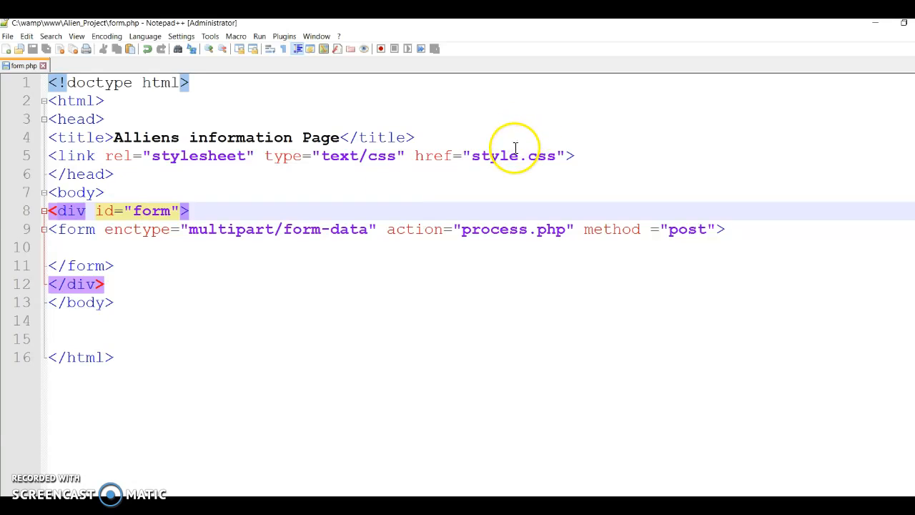
{"action": "left_click", "coordinate": [72, 229]}
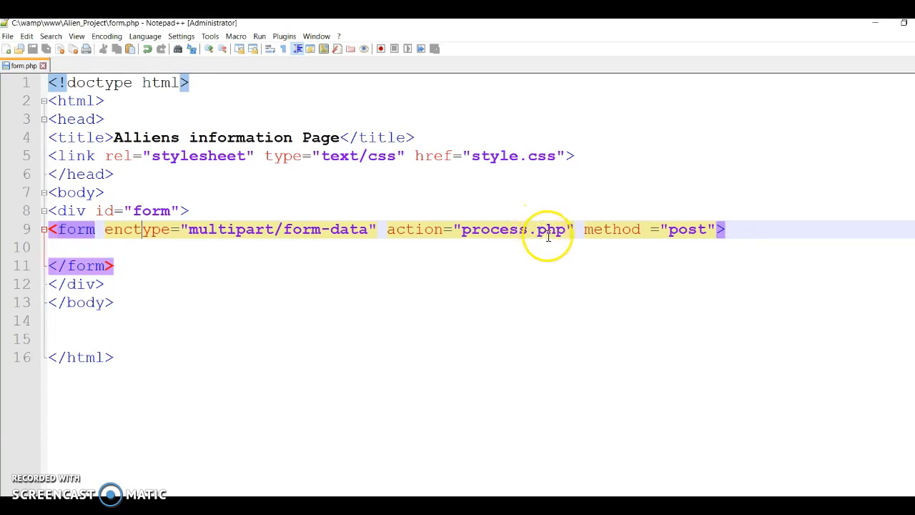
{"action": "mouse_move", "coordinate": [429, 239]}
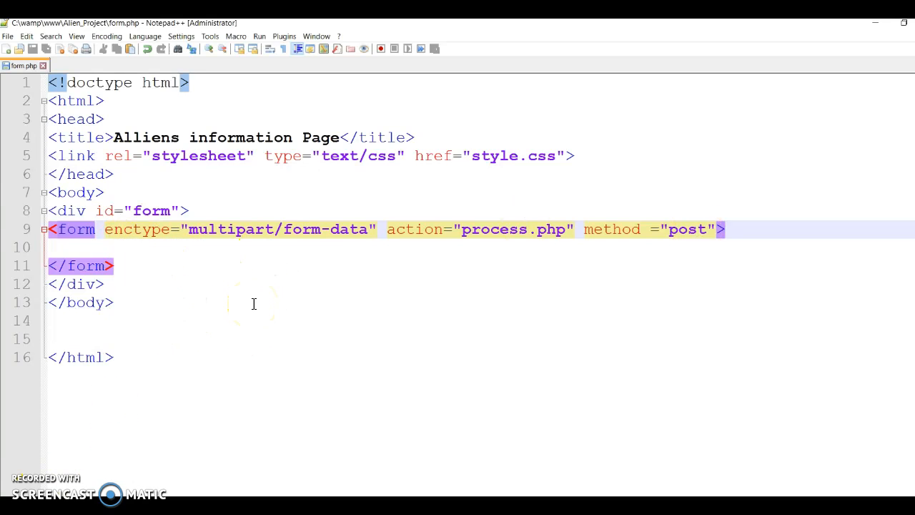
{"action": "left_click", "coordinate": [143, 229]}
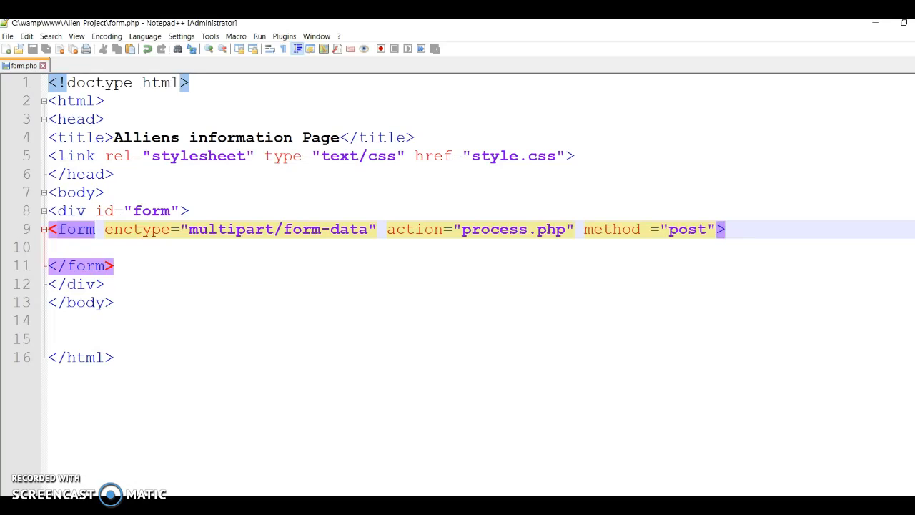
{"action": "left_click", "coordinate": [79, 247]}
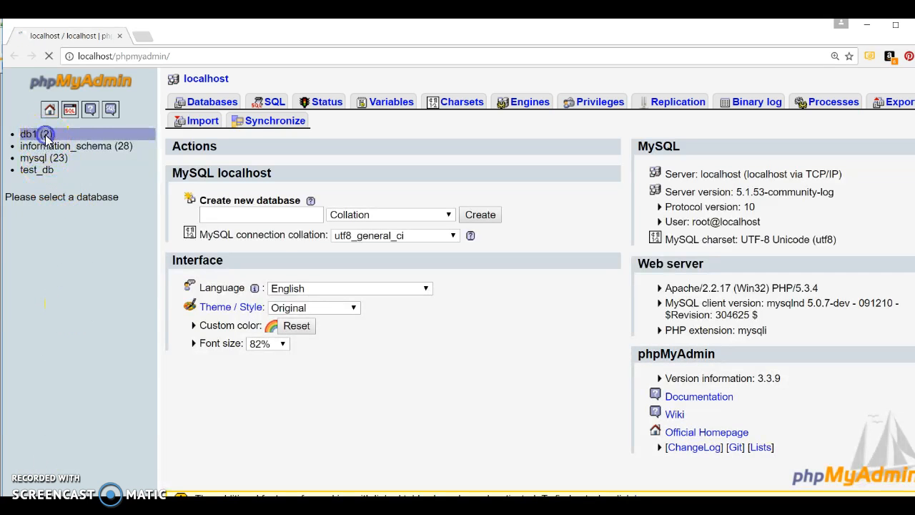
{"action": "left_click", "coordinate": [29, 134]}
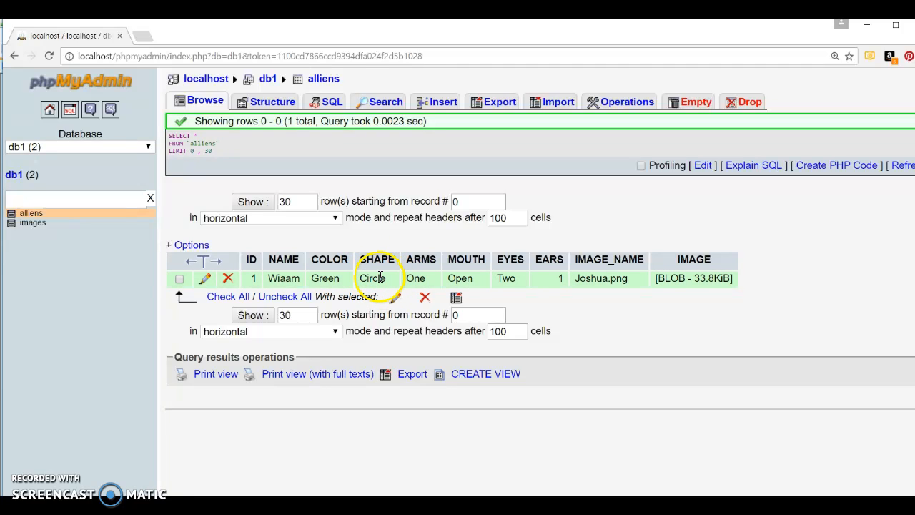
{"action": "mouse_move", "coordinate": [397, 280]}
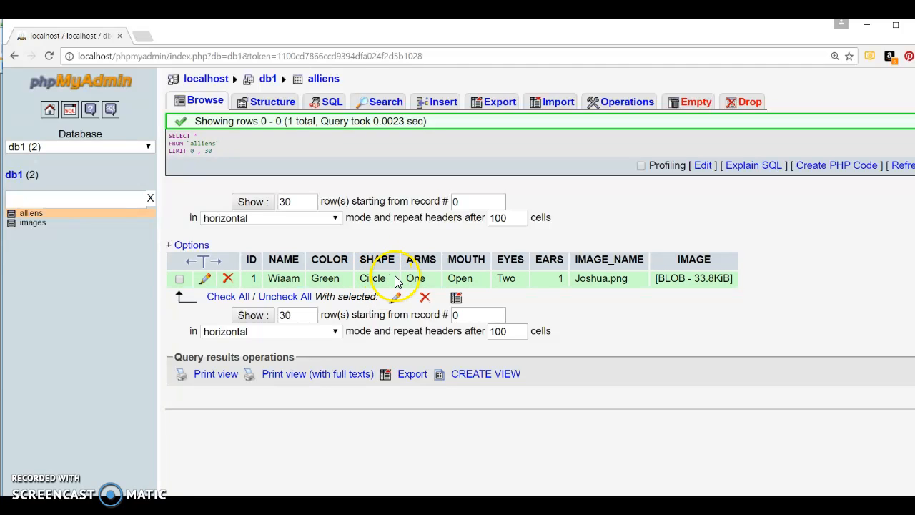
{"action": "mouse_move", "coordinate": [433, 279]}
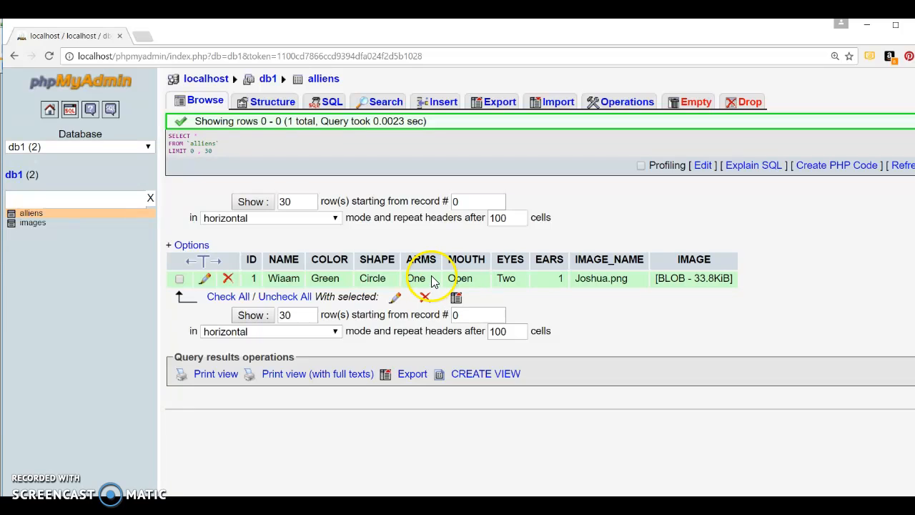
{"action": "mouse_move", "coordinate": [479, 284]}
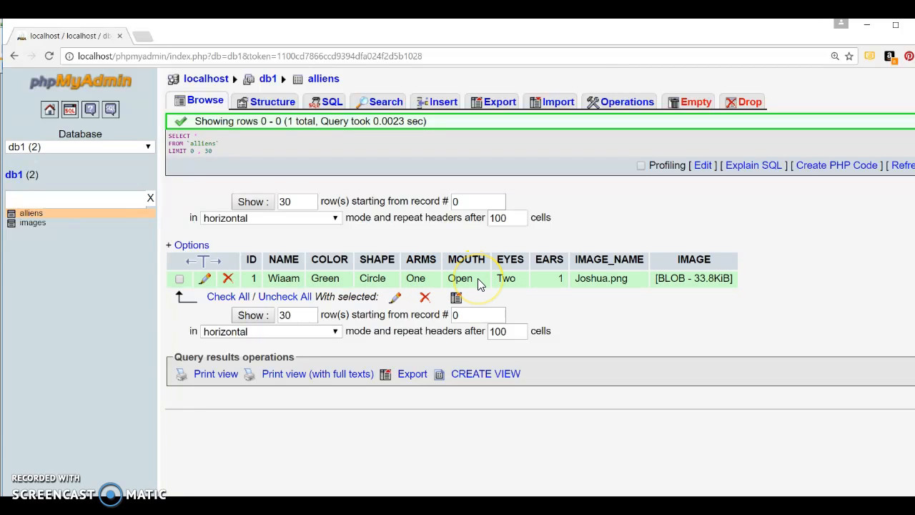
{"action": "mouse_move", "coordinate": [509, 259]}
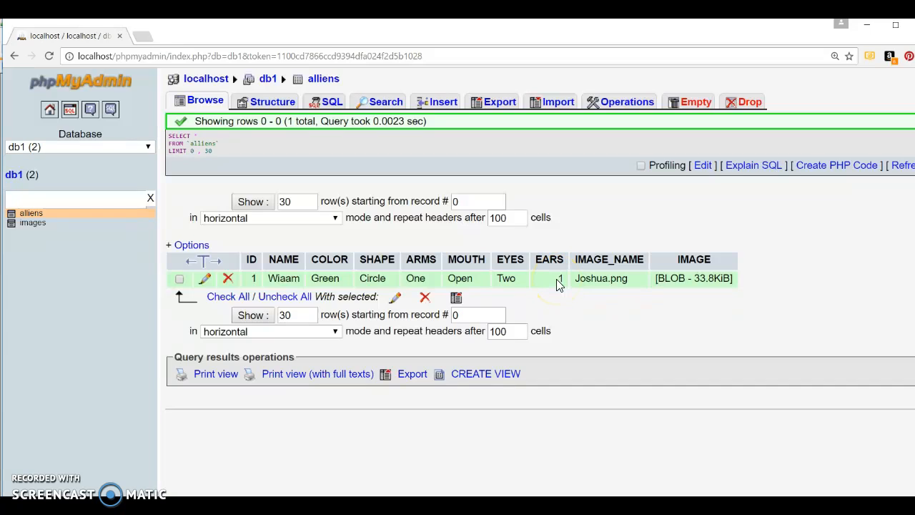
{"action": "mouse_move", "coordinate": [624, 265]}
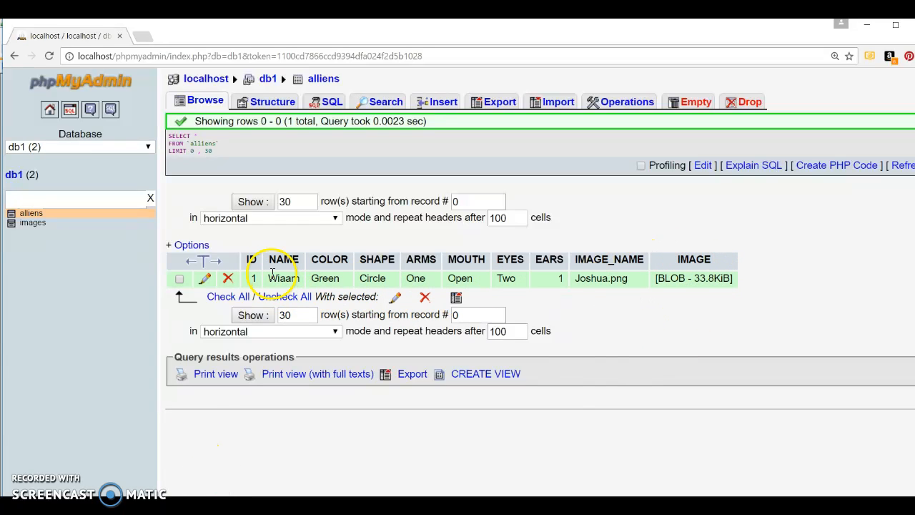
{"action": "mouse_move", "coordinate": [407, 337]}
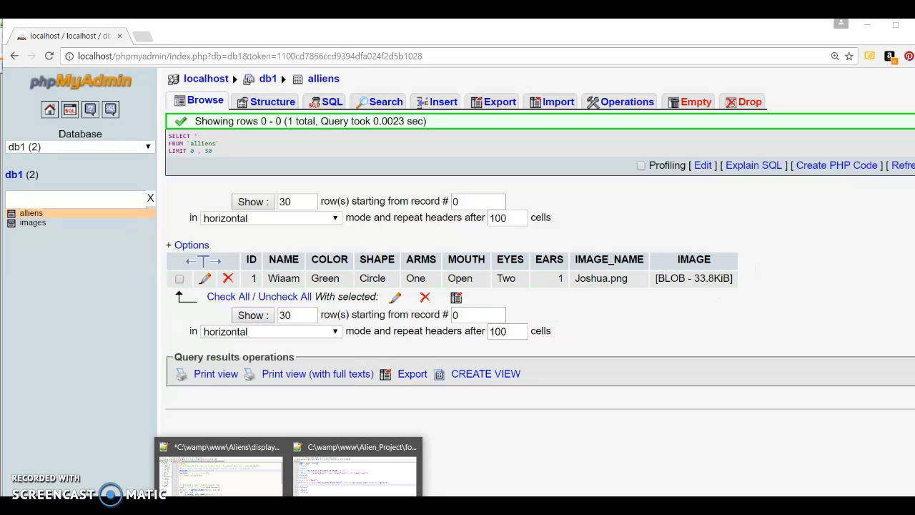
Step: Return to Notepad++, accept saving displayData.php and dismiss the Save failed warning
{"action": "left_click", "coordinate": [220, 468]}
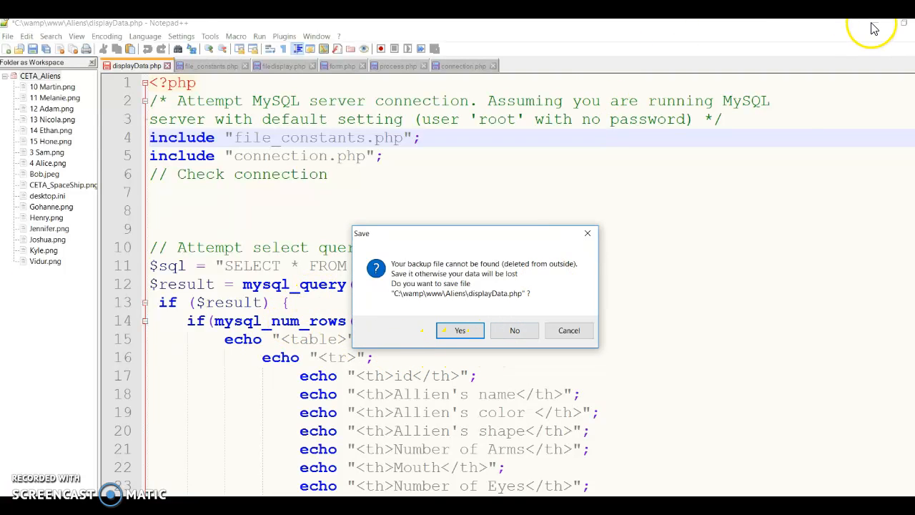
{"action": "left_click", "coordinate": [460, 330]}
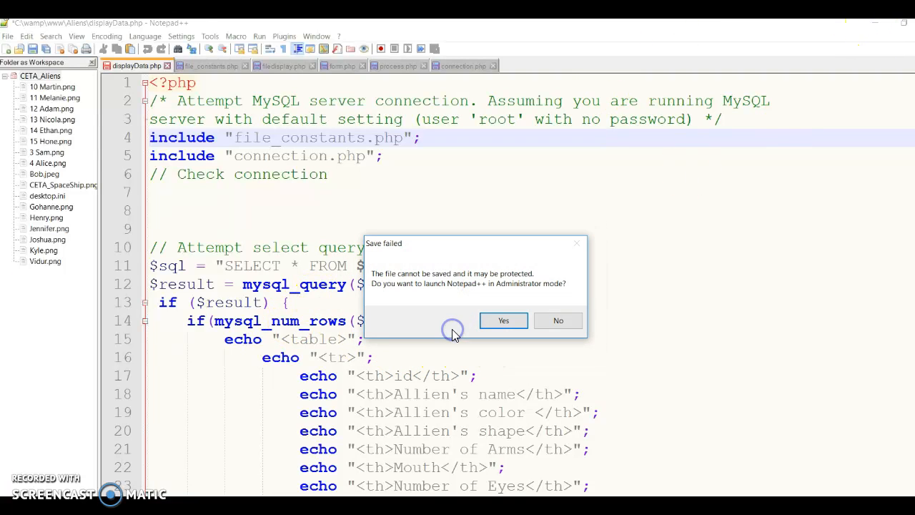
{"action": "left_click", "coordinate": [504, 320]}
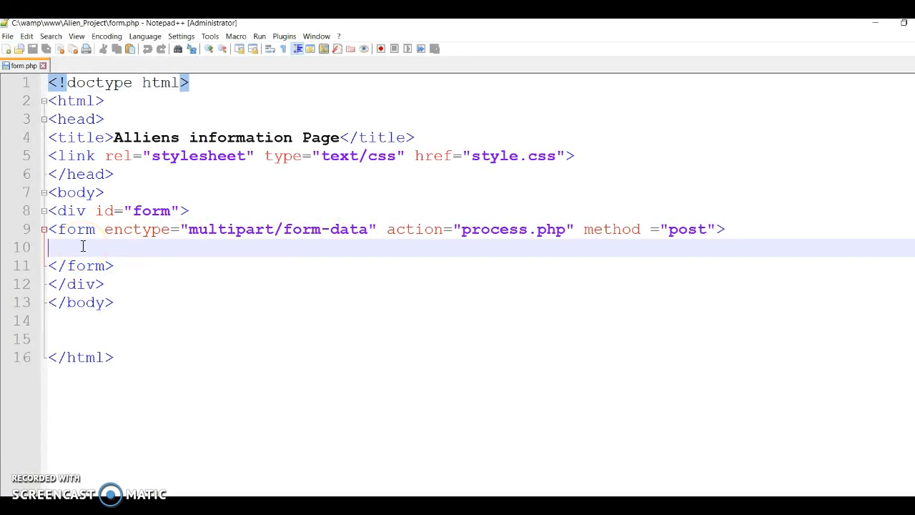
Step: Write a paragraph label asking 'What is the name of the Alien that you would like to…'
{"action": "type", "text": "<p>"}
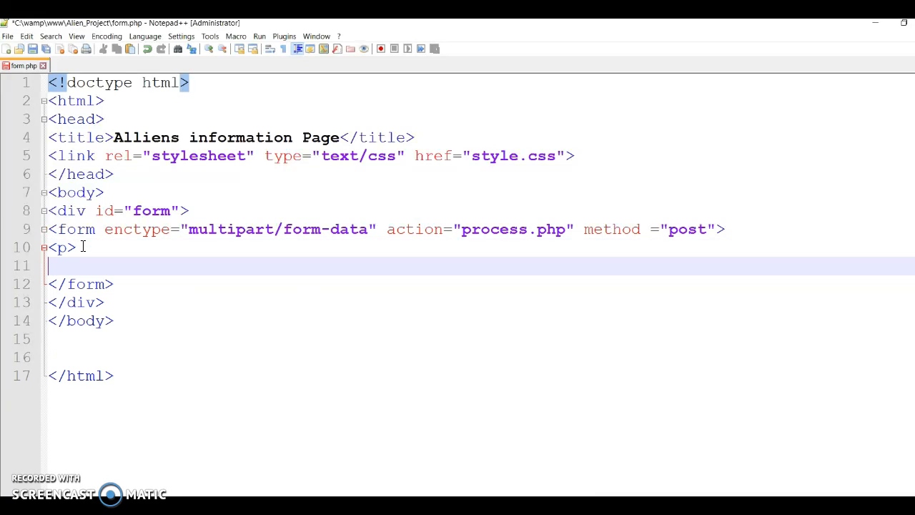
{"action": "type", "text": "</p>"}
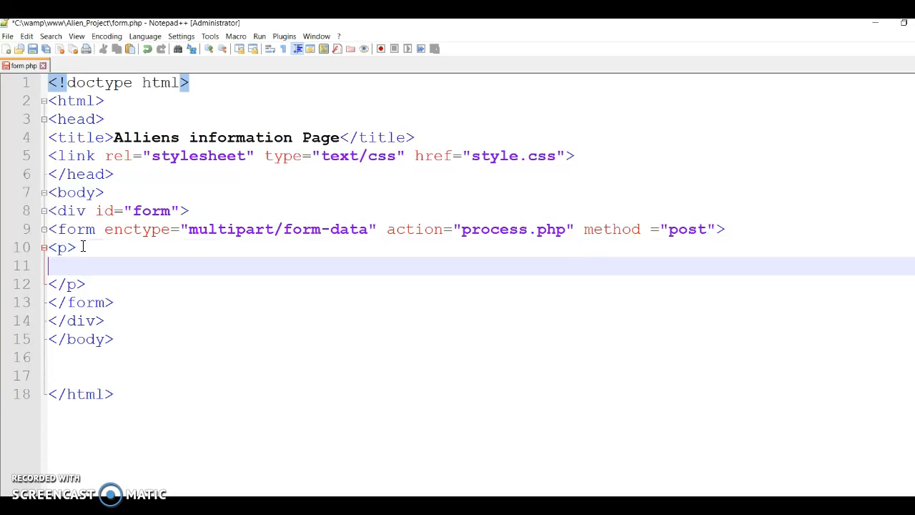
{"action": "type", "text": "<"}
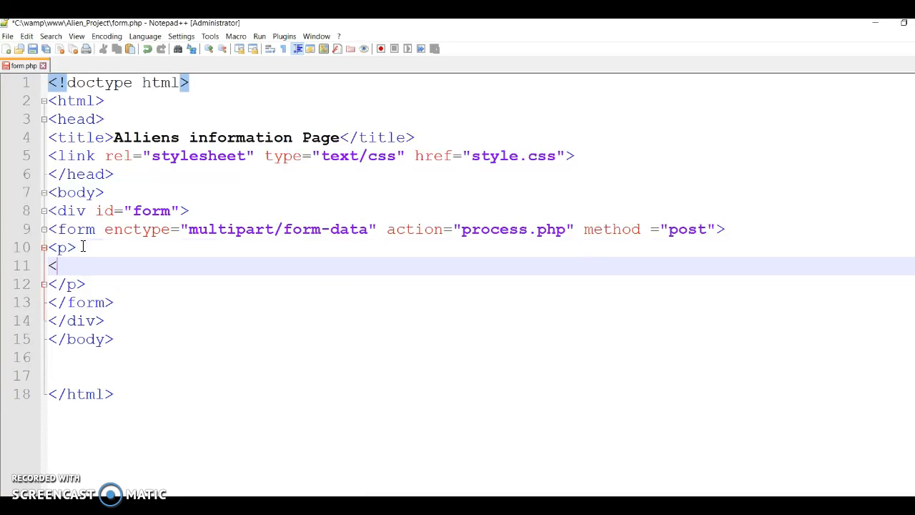
{"action": "type", "text": "label> </"}
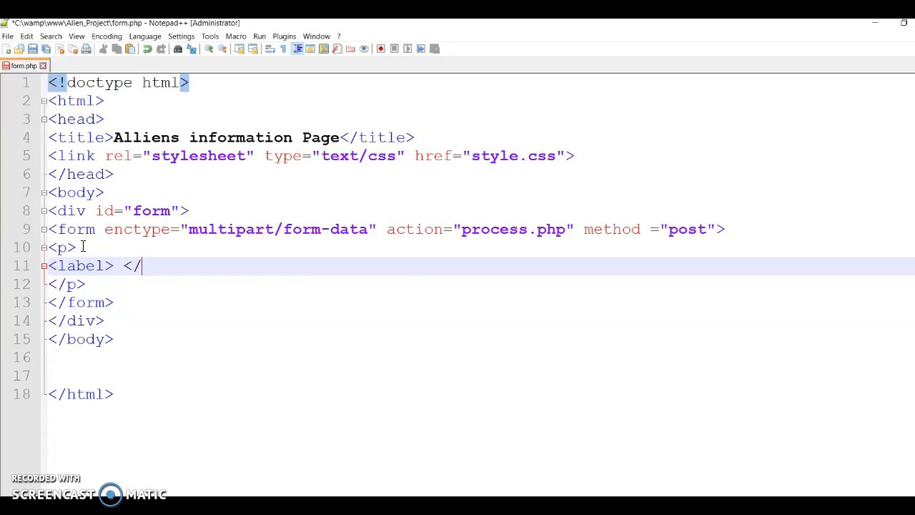
{"action": "type", "text": "label?"}
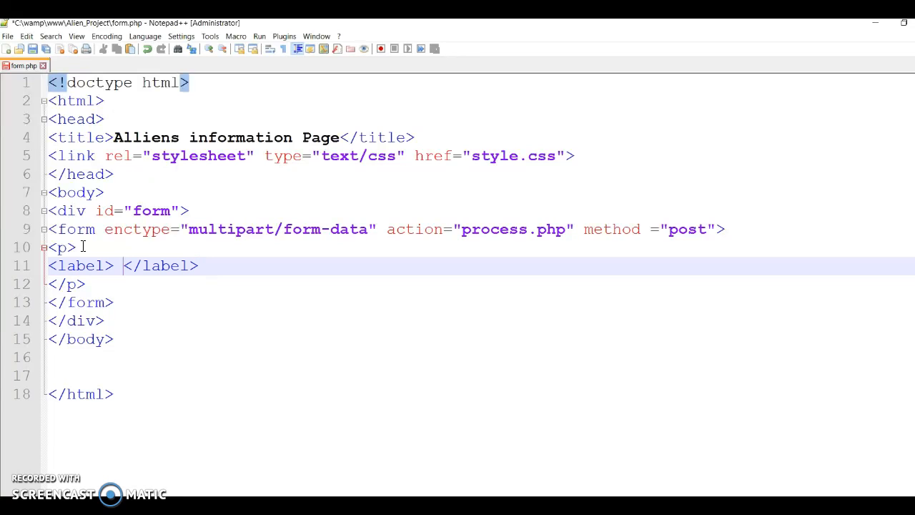
{"action": "type", "text": "What is th"}
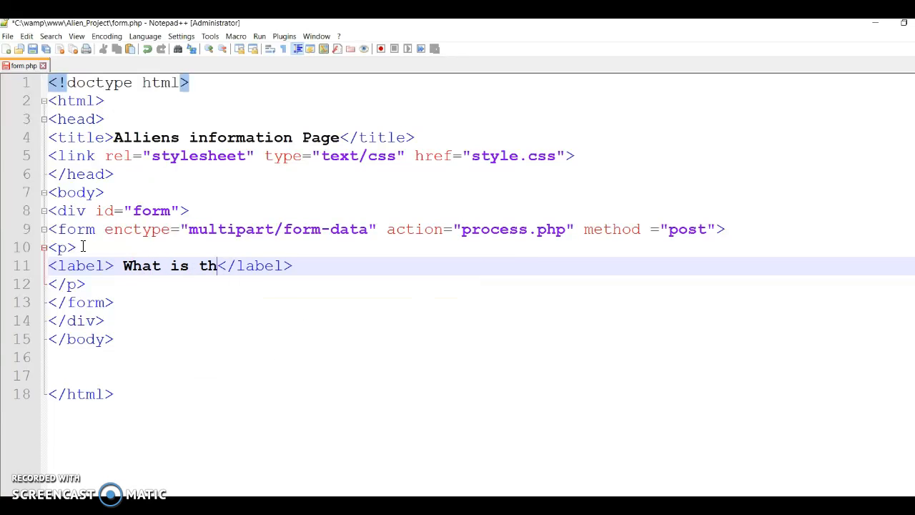
{"action": "type", "text": "e name of"}
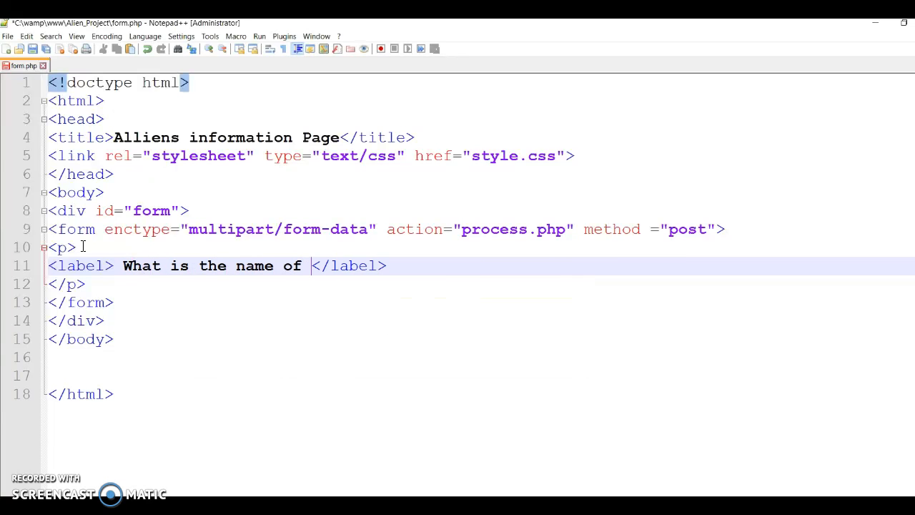
{"action": "type", "text": "the Alien"}
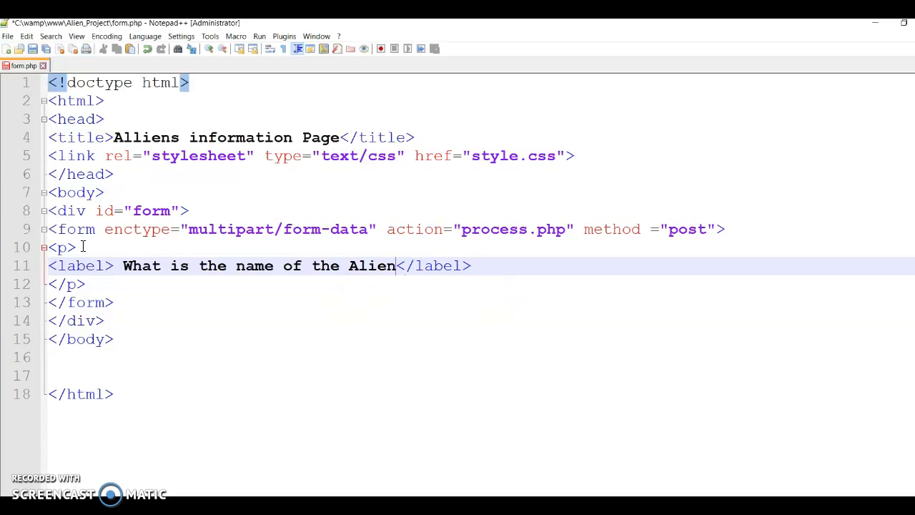
{"action": "mouse_move", "coordinate": [193, 237]}
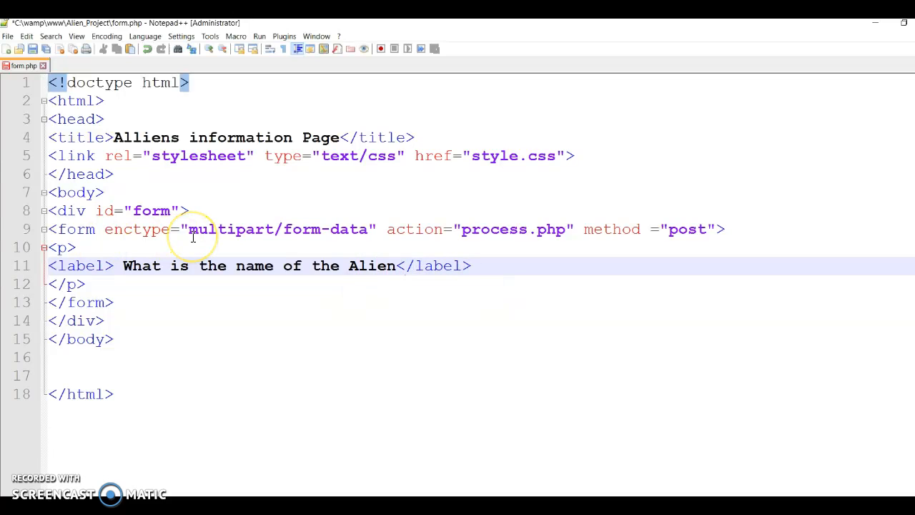
{"action": "type", "text": "tha t"}
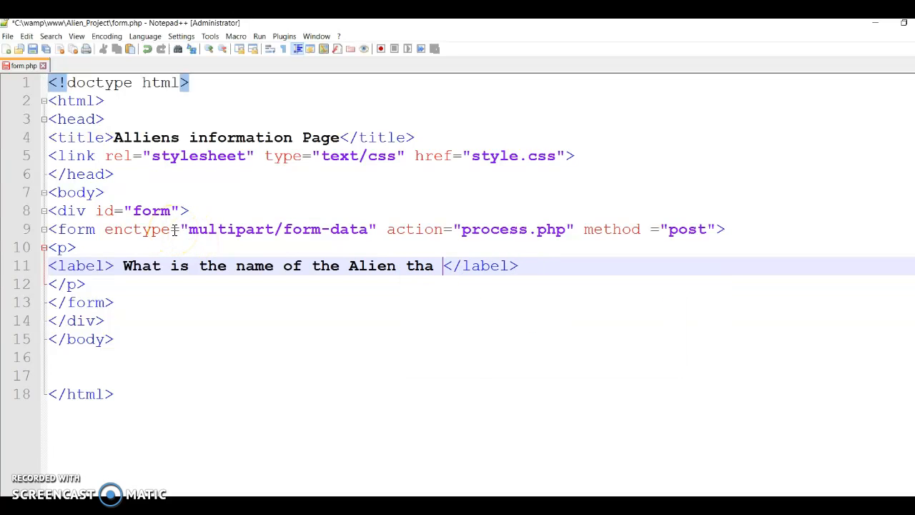
{"action": "type", "text": "t you would"}
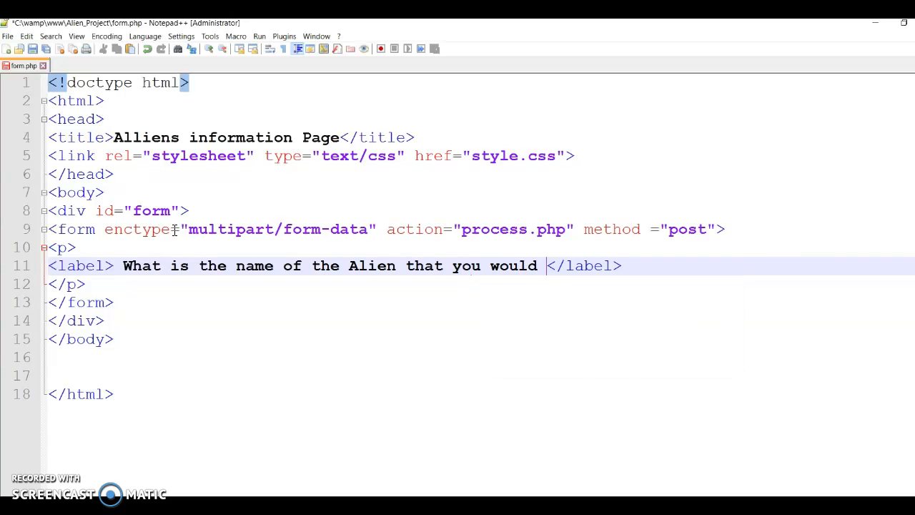
{"action": "type", "text": "like to insert"}
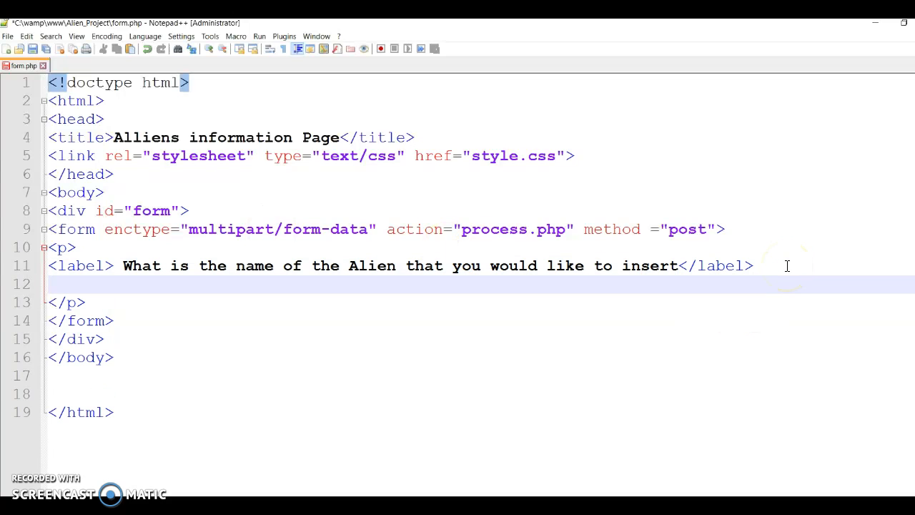
Step: Add a text input with id and name 'name' below the label
{"action": "type", "text": "<i"}
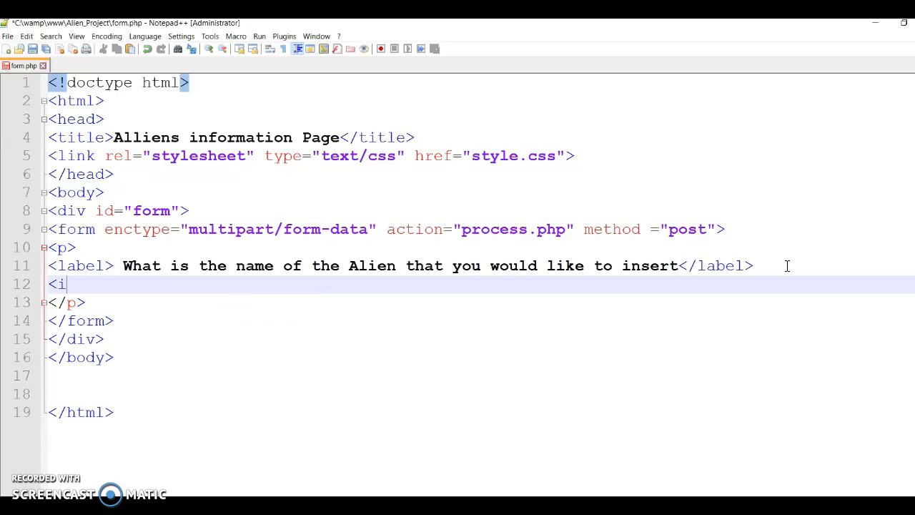
{"action": "type", "text": "nput"}
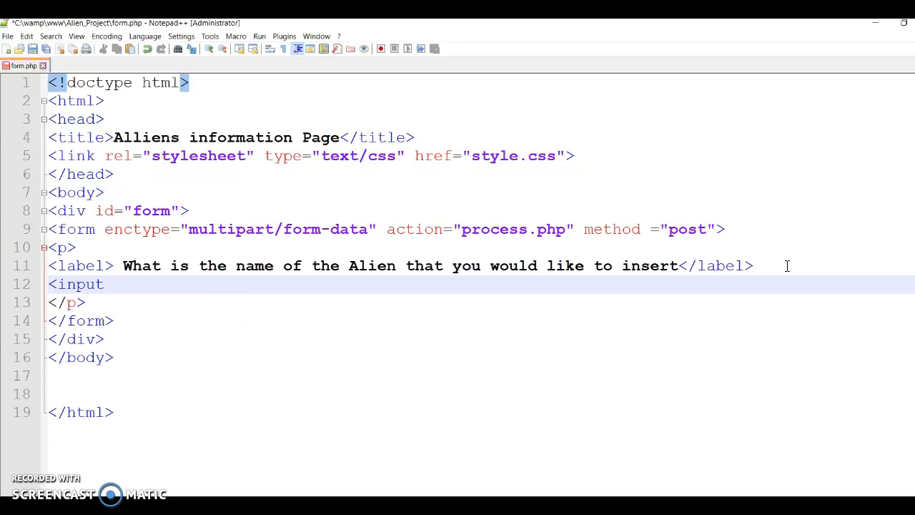
{"action": "type", "text": "type=\""}
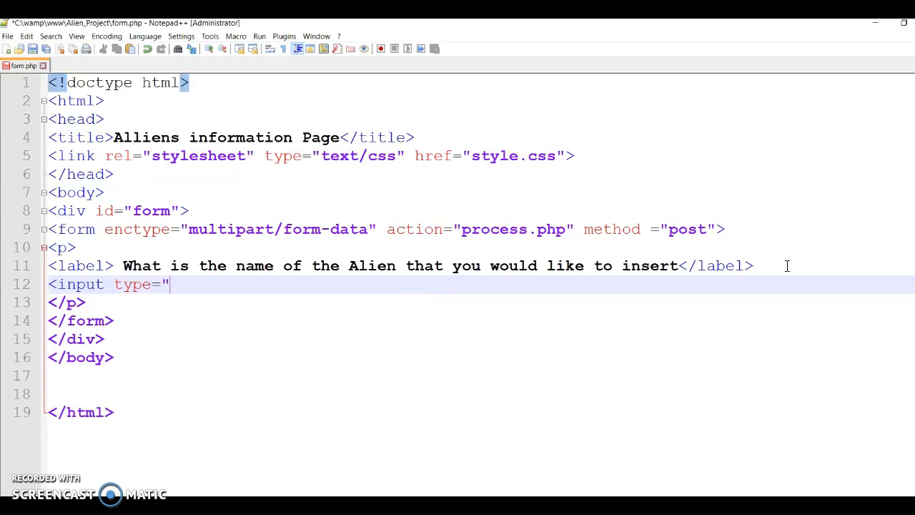
{"action": "type", "text": "text\""}
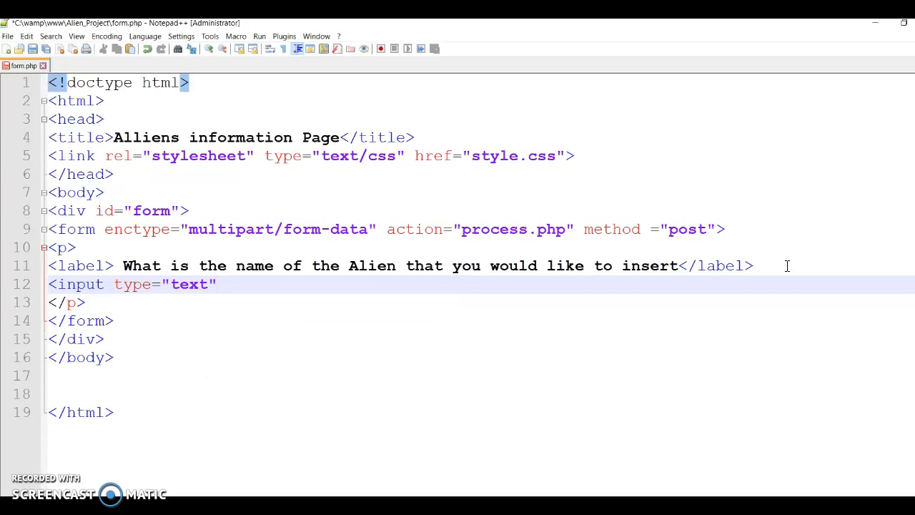
{"action": "type", "text": "if"}
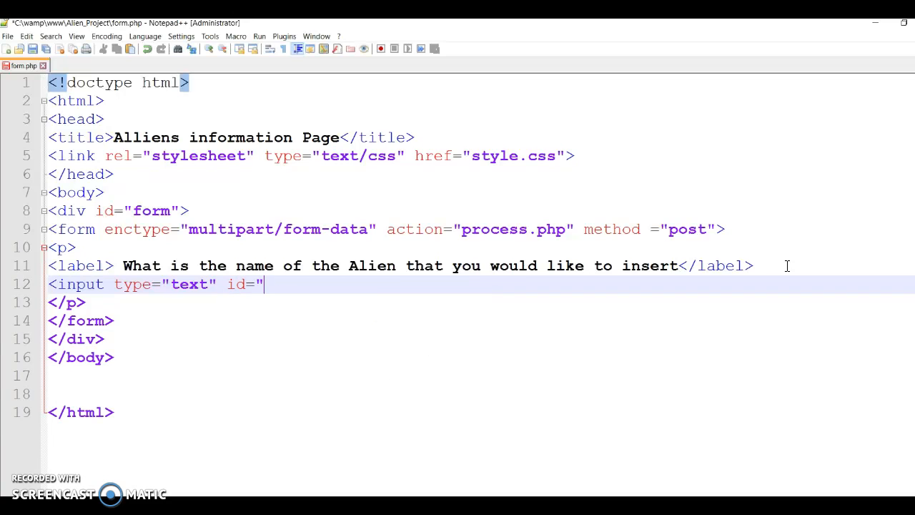
{"action": "type", "text": "name\""}
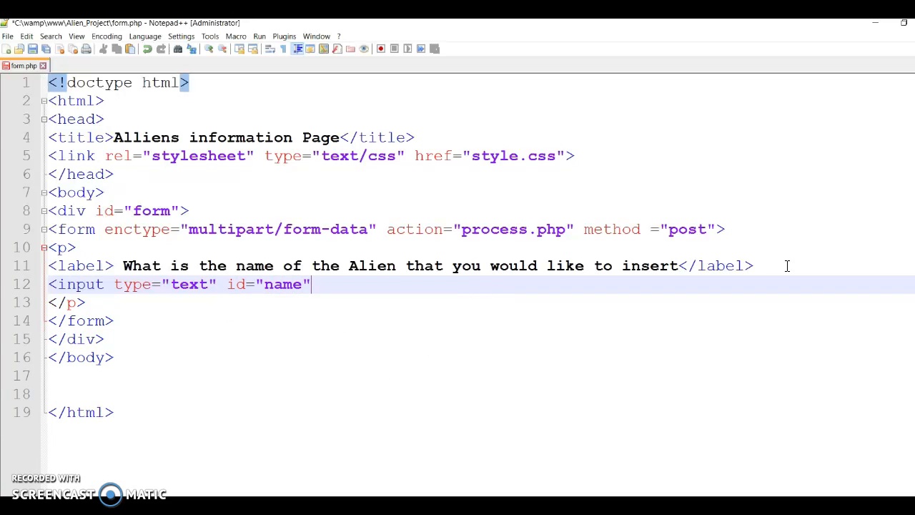
{"action": "type", "text": "name"}
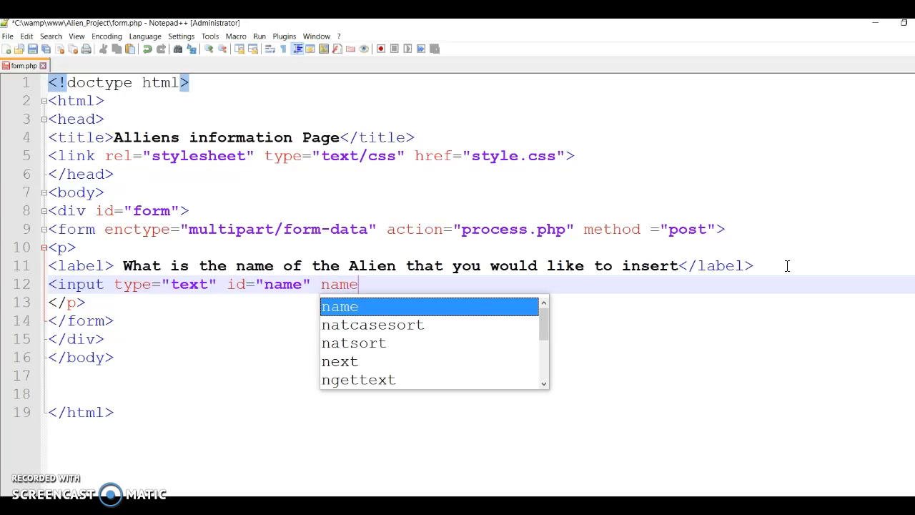
{"action": "type", "text": "="}
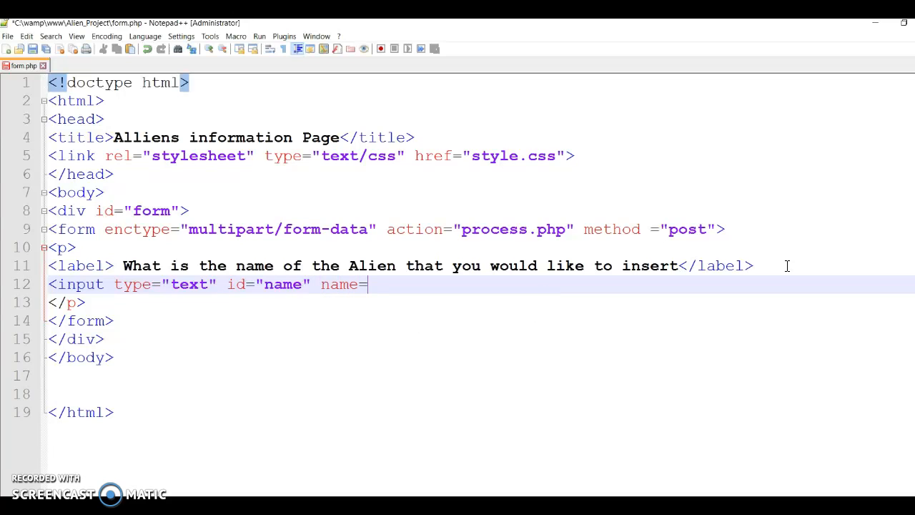
{"action": "type", "text": "\"name\" /"}
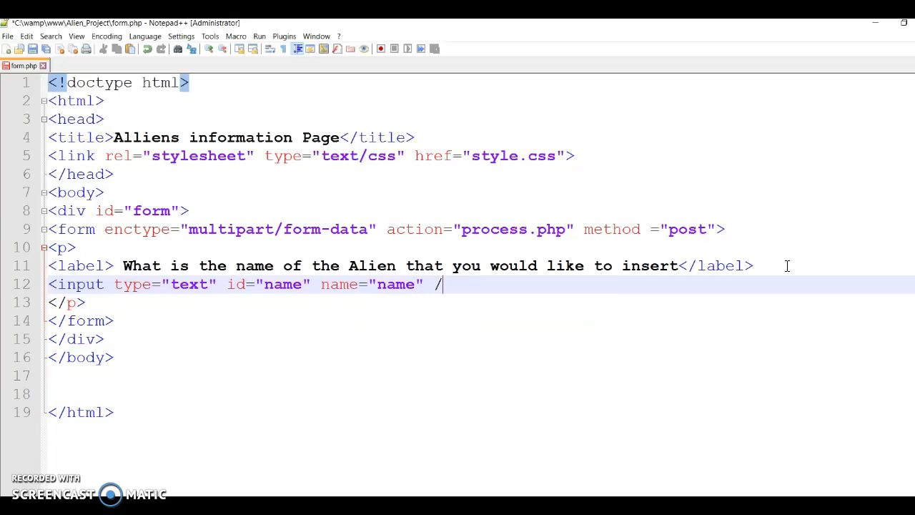
{"action": "key", "text": "Return"}
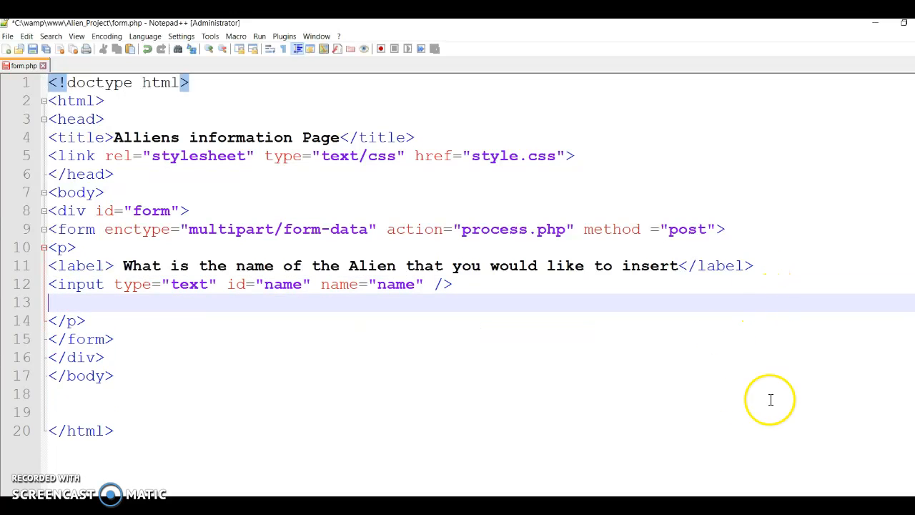
{"action": "mouse_move", "coordinate": [169, 305]}
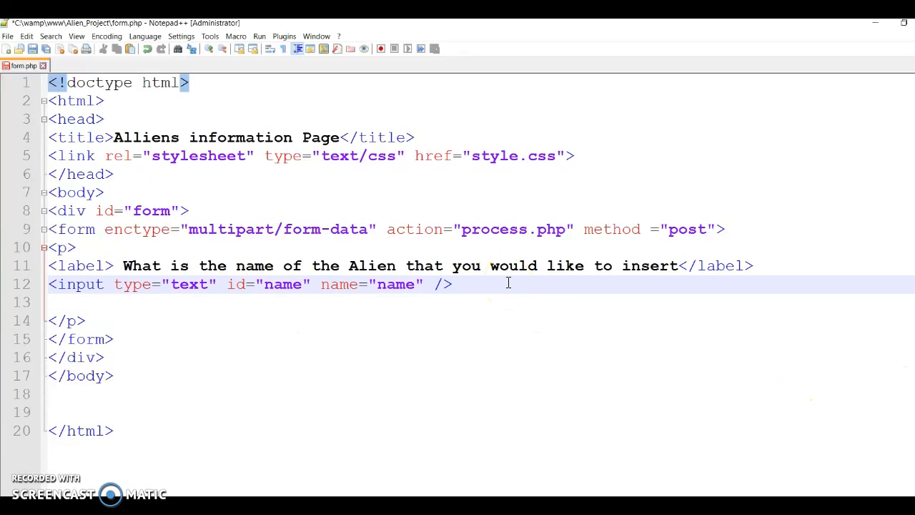
Step: Add a blank line and start an empty <p> block below the name paragraph
{"action": "key", "text": "Return"}
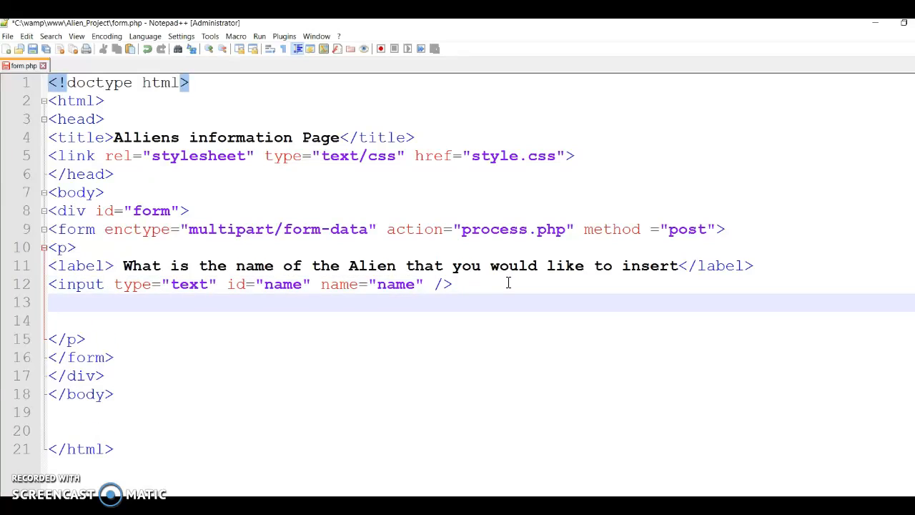
{"action": "mouse_move", "coordinate": [197, 258]}
{"action": "type", "text": "<"}
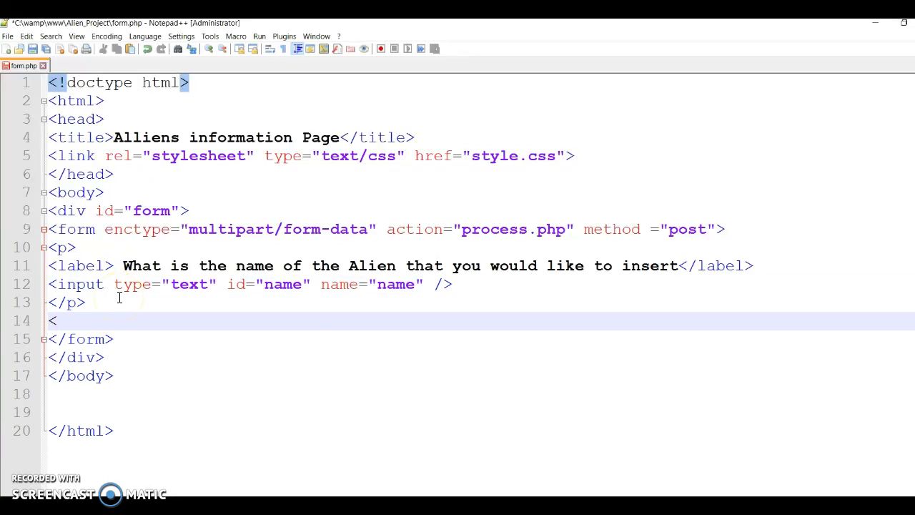
{"action": "type", "text": "p>"}
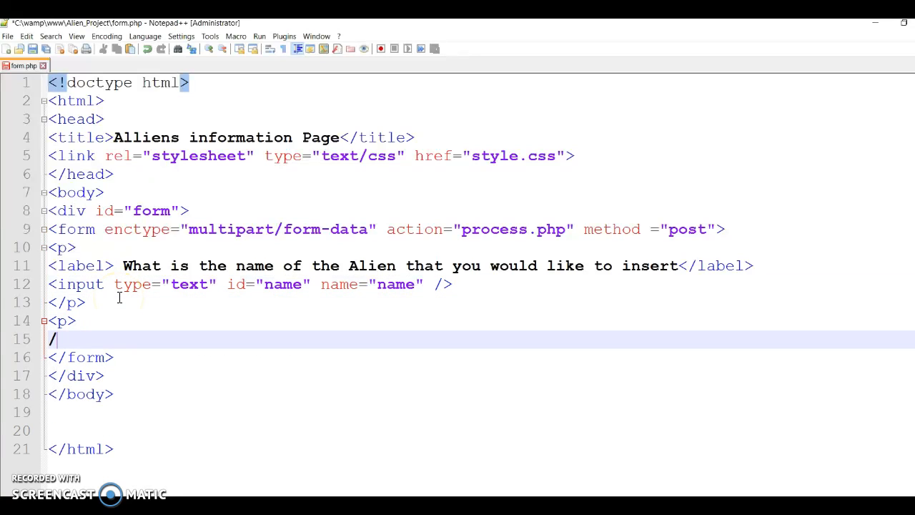
{"action": "key", "text": "BackSpace"}
{"action": "type", "text": "</p>"}
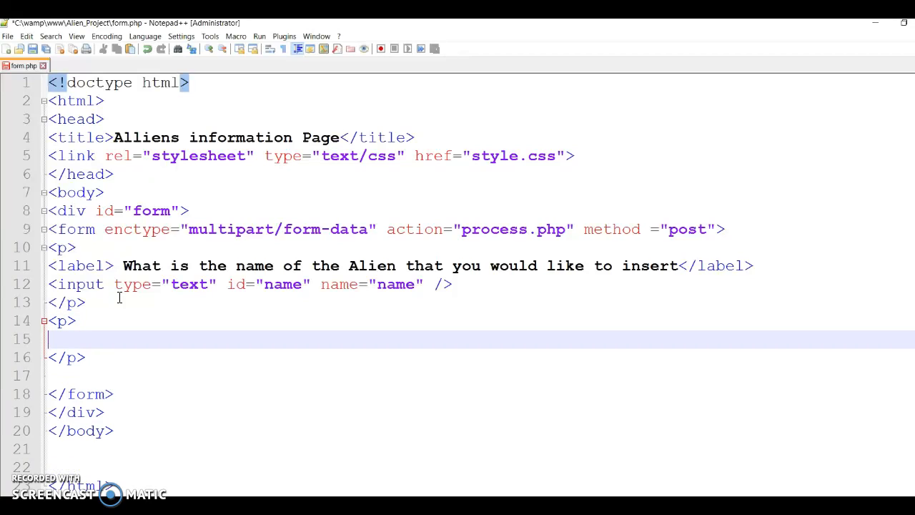
Step: Type a <label> reading 'What shape:' followed by <select name="Shape">
{"action": "type", "text": "<"}
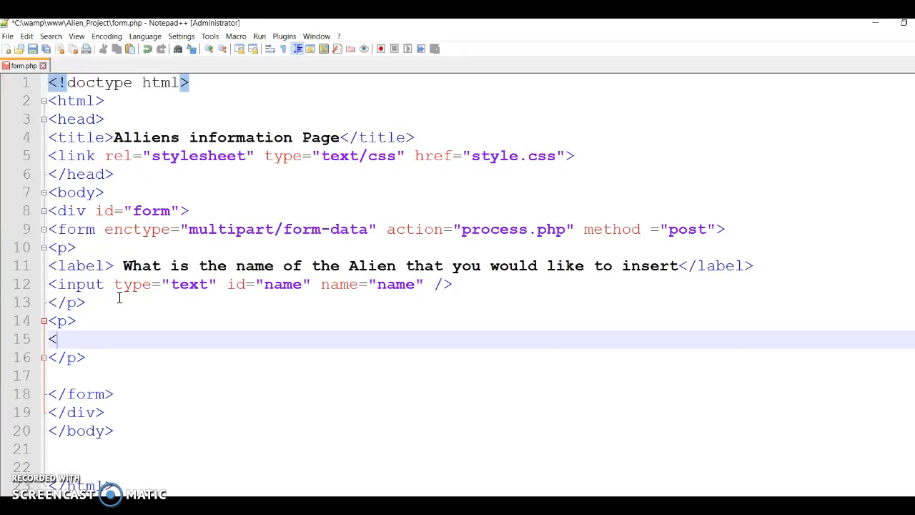
{"action": "type", "text": "label>"}
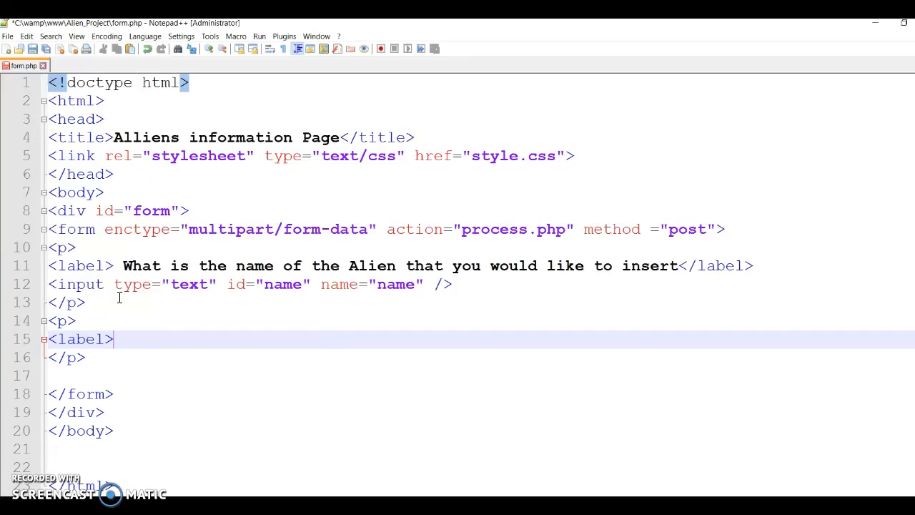
{"action": "type", "text": "W"}
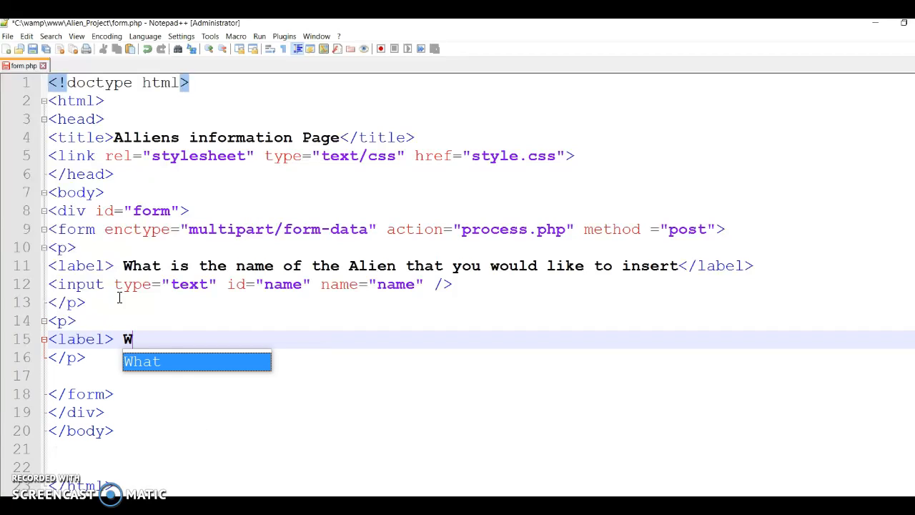
{"action": "type", "text": "hat shape:"}
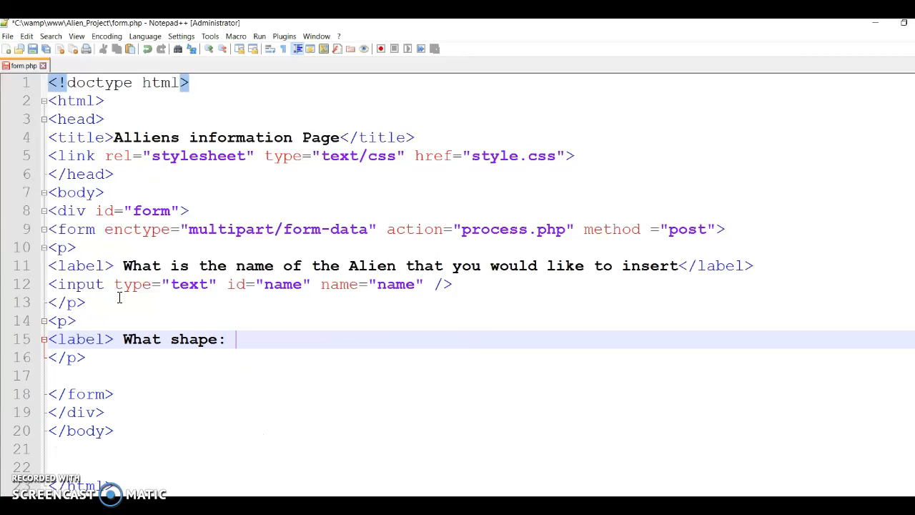
{"action": "type", "text": "</label>"}
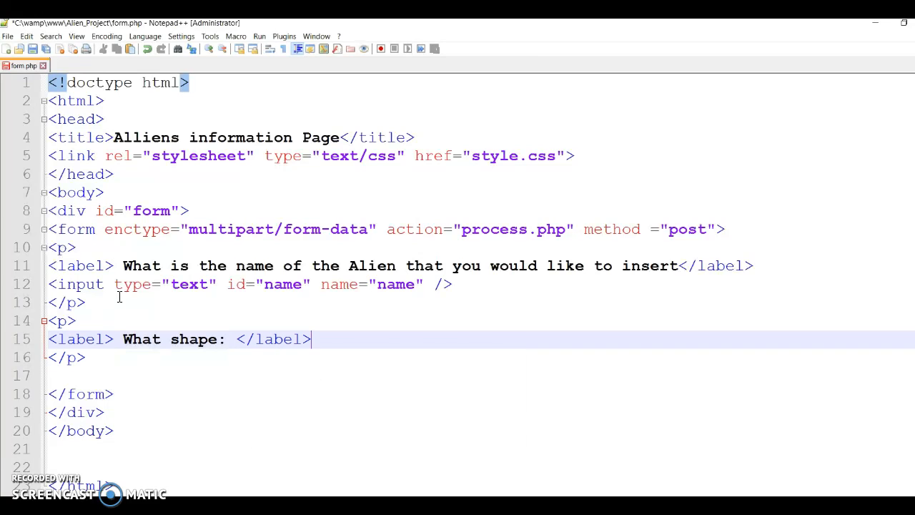
{"action": "type", "text": "<"}
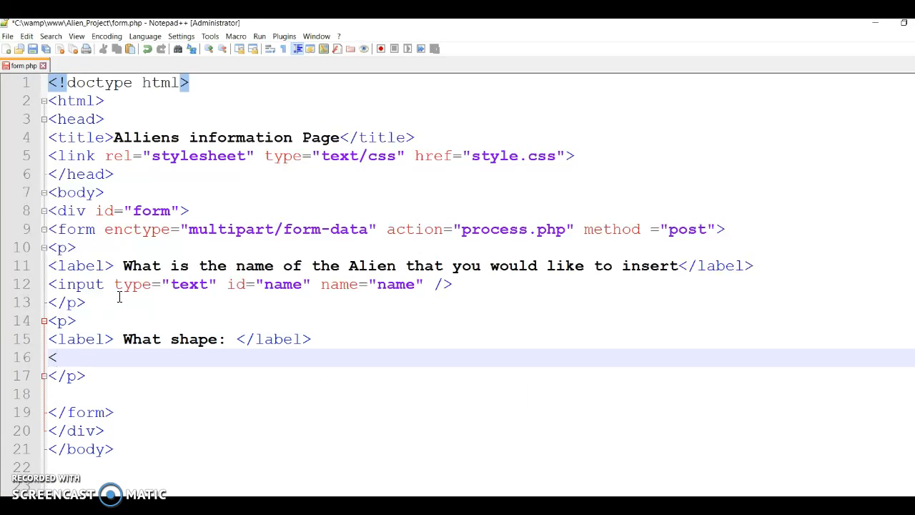
{"action": "type", "text": "select"}
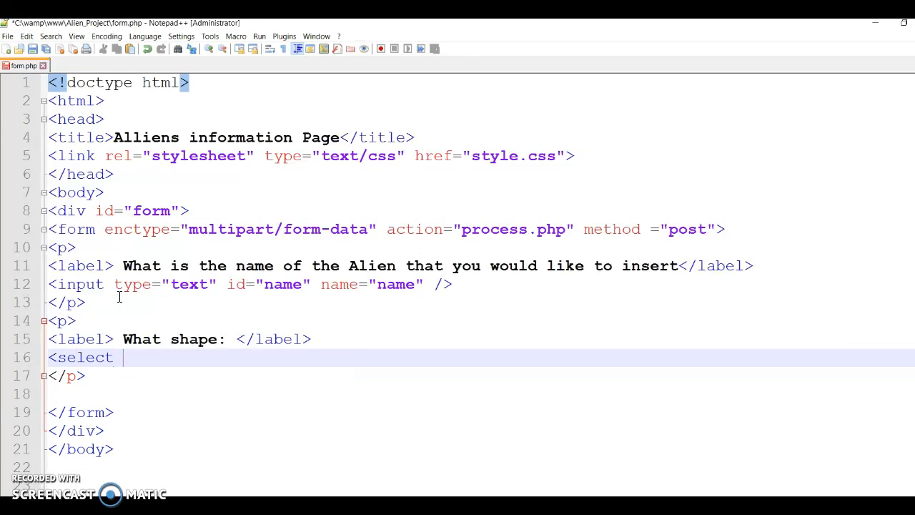
{"action": "type", "text": "name=\""}
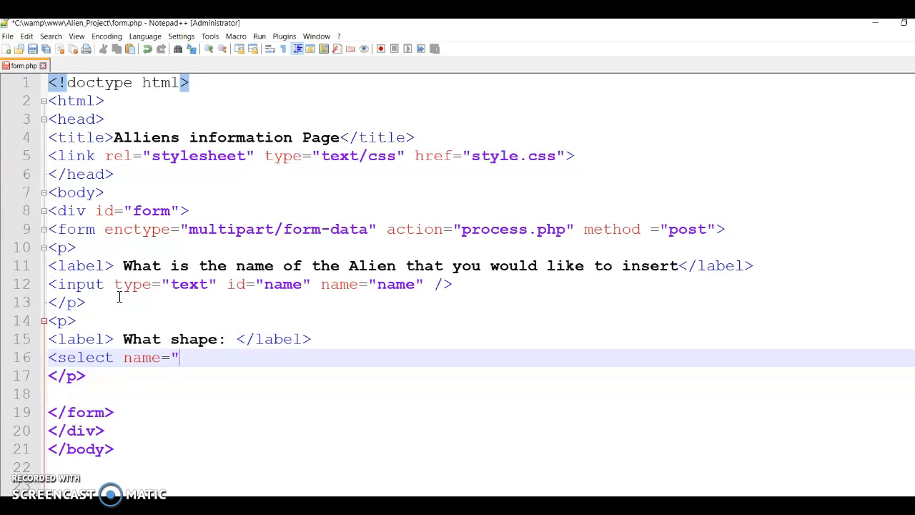
{"action": "type", "text": "Shape"}
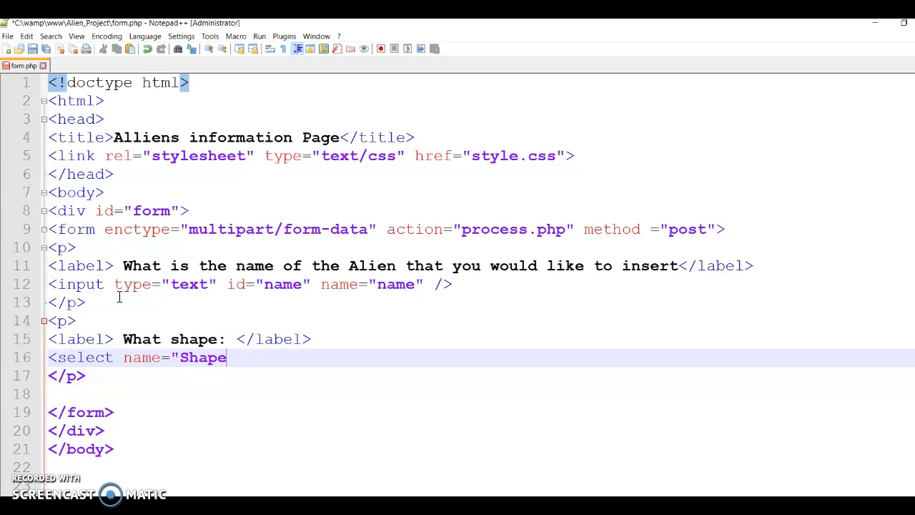
{"action": "type", "text": "\" >"}
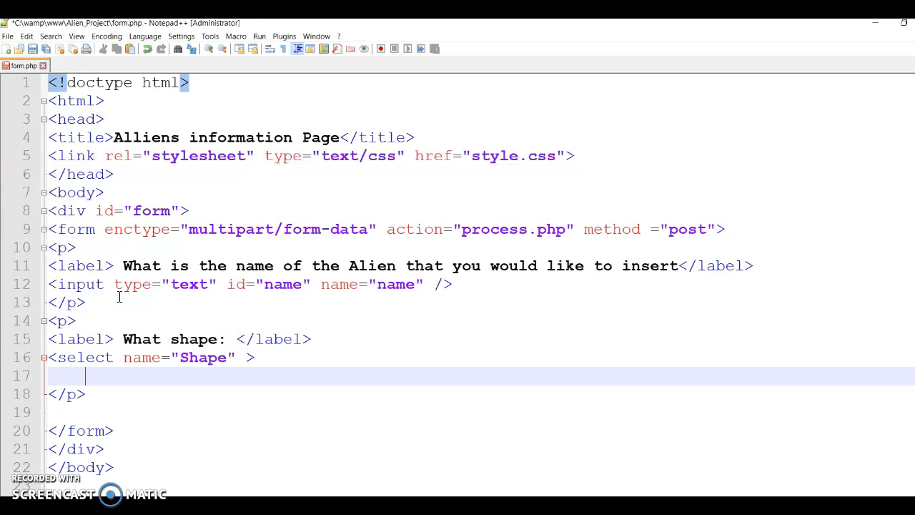
Step: Add an empty first option with value "" to the Shape select
{"action": "type", "text": "<option"}
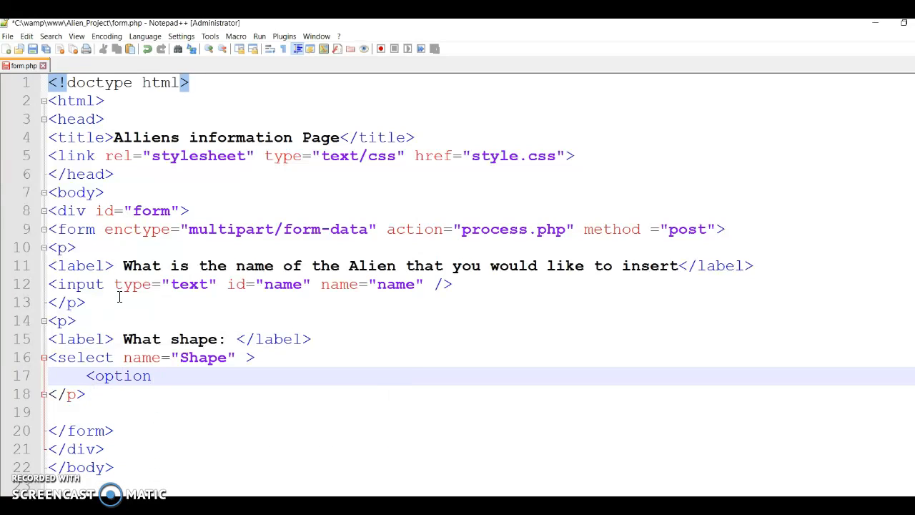
{"action": "type", "text": "value=\"choose a shae"}
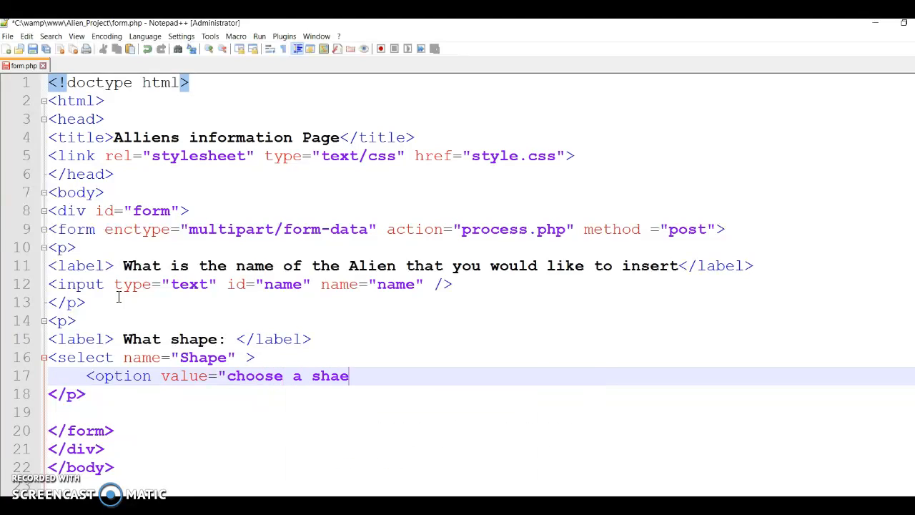
{"action": "key", "text": "BackSpace"}
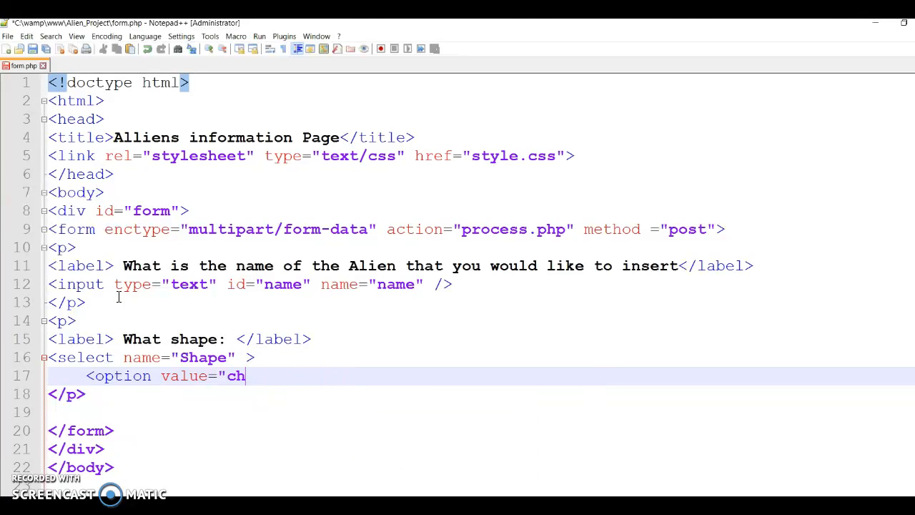
{"action": "key", "text": "BackSpace"}
{"action": "type", "text": "\">"}
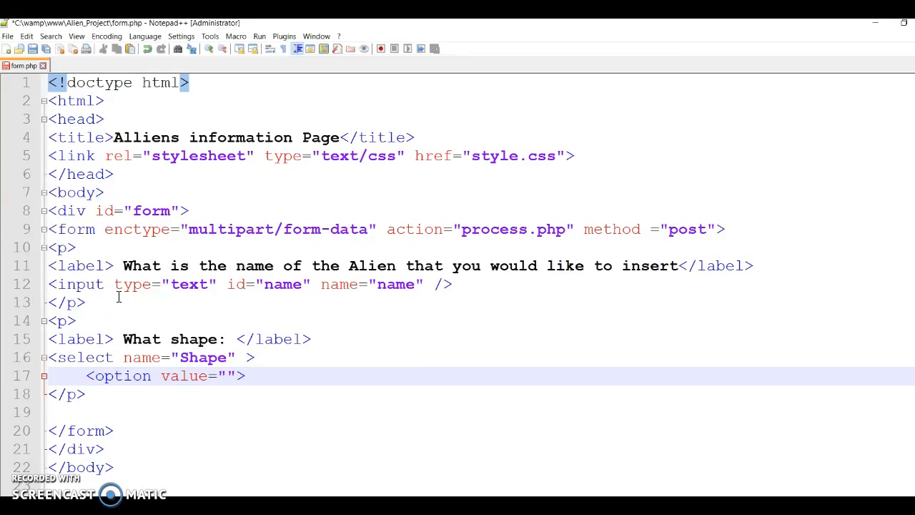
{"action": "type", "text": "<"}
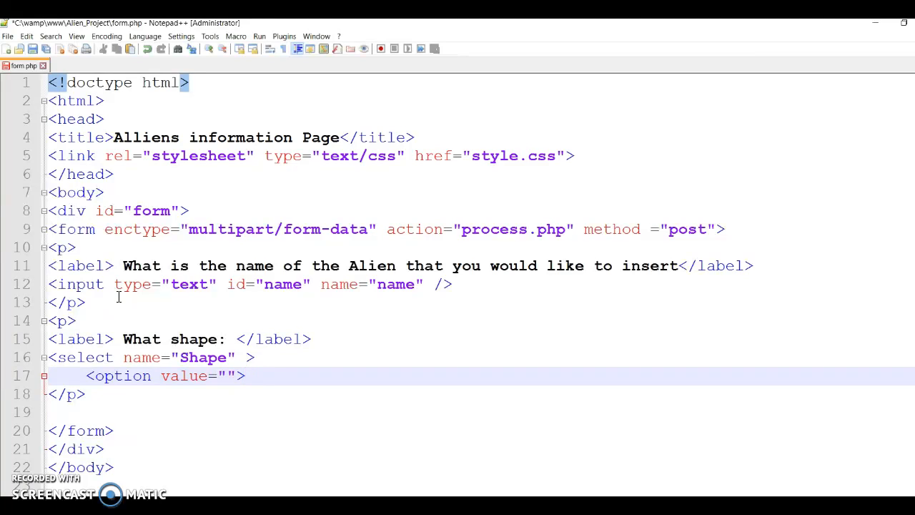
{"action": "type", "text": "<"}
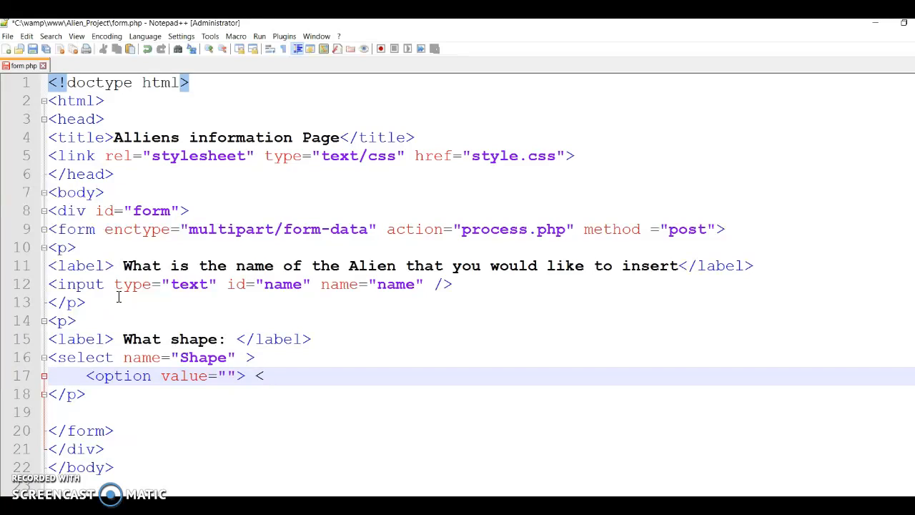
{"action": "type", "text": "</option>"}
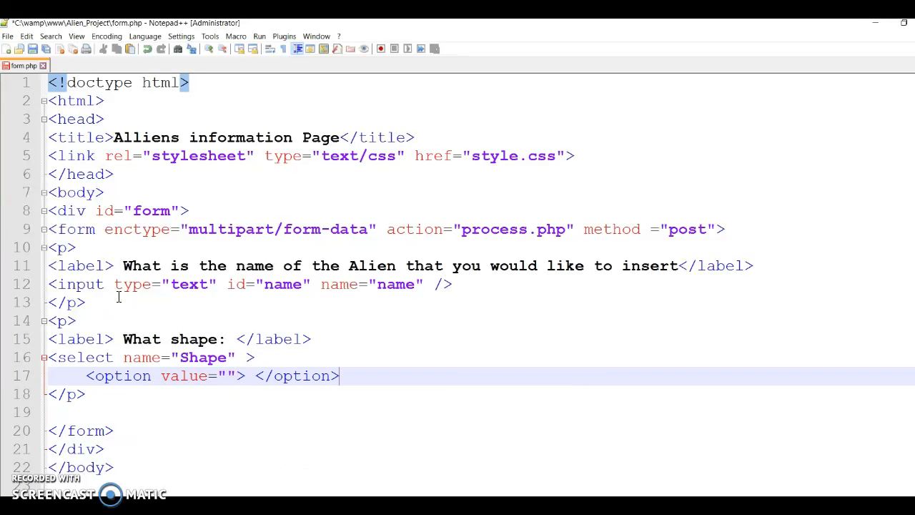
Step: Add a second option with value and label 'Green'
{"action": "type", "text": "<option value ="}
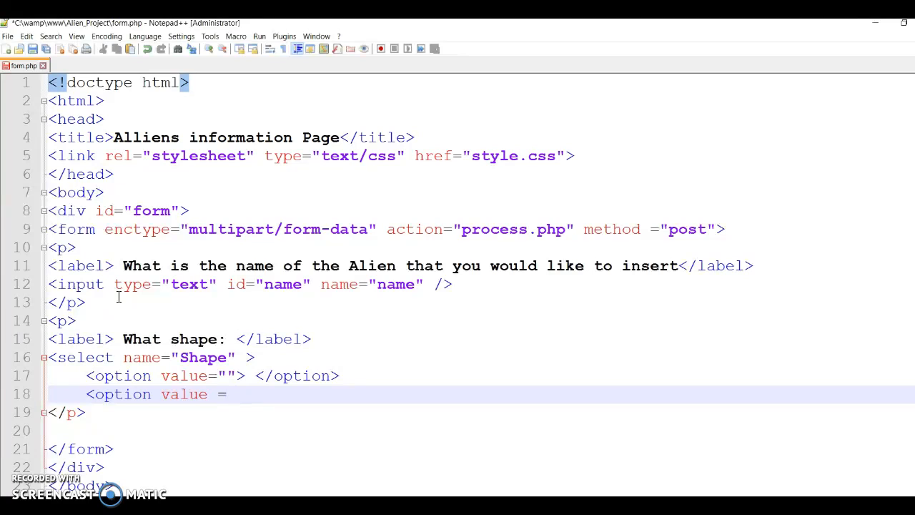
{"action": "key", "text": "Backspace"}
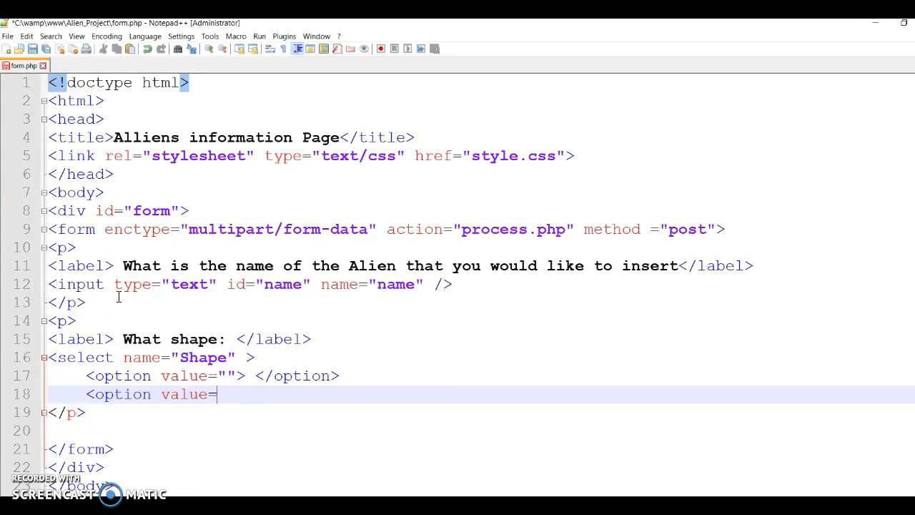
{"action": "type", "text": "\"Gre"}
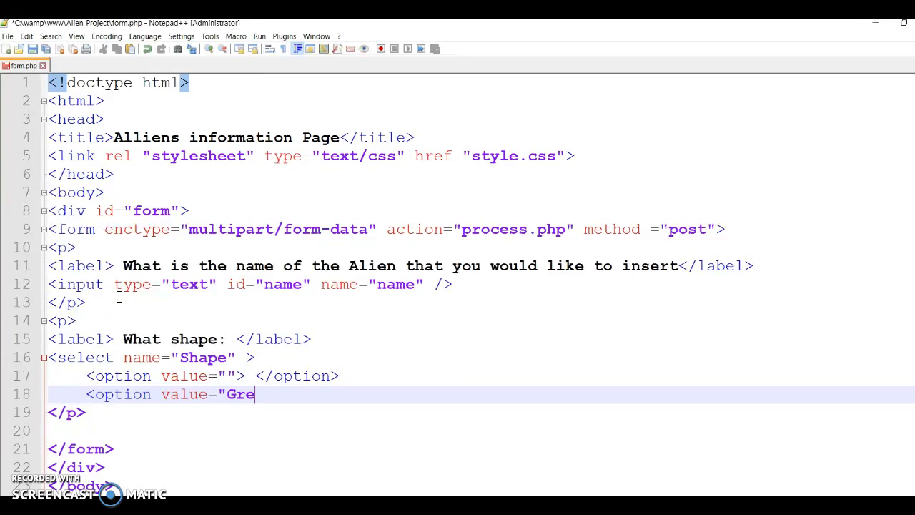
{"action": "type", "text": "en\""}
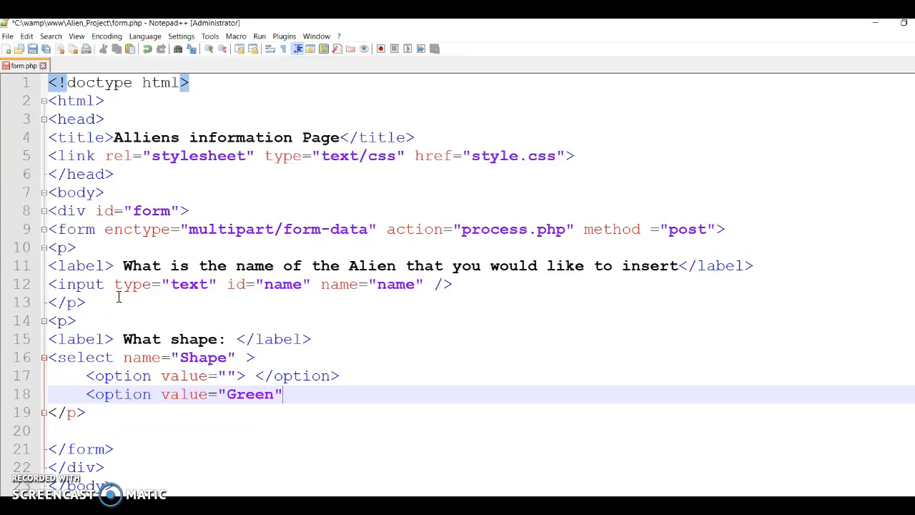
{"action": "type", "text": ">"}
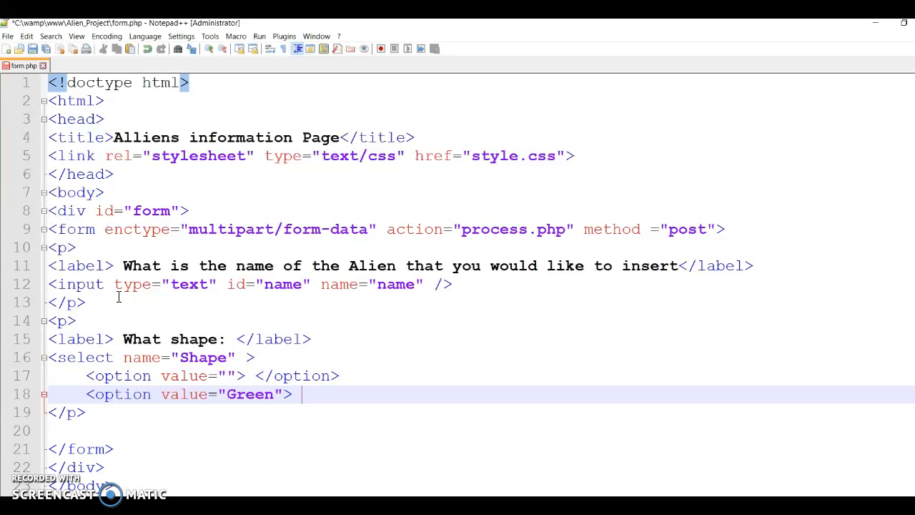
{"action": "type", "text": "<"}
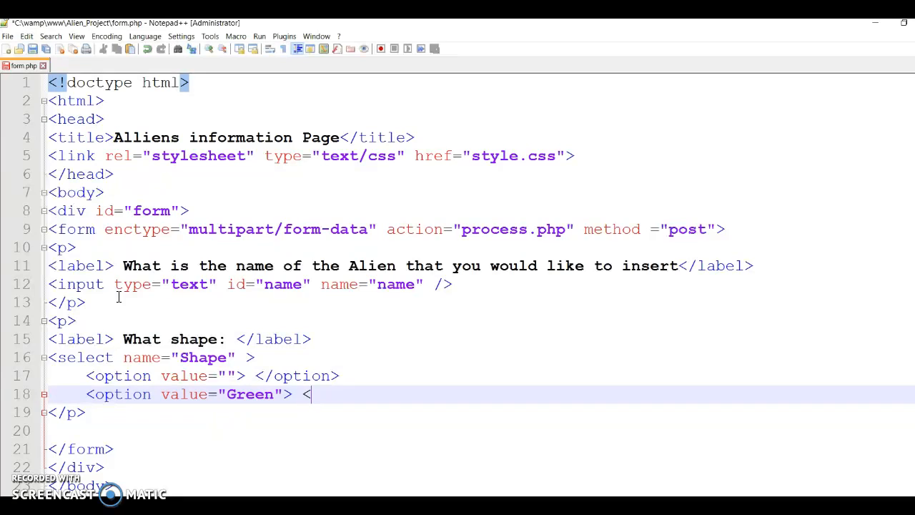
{"action": "type", "text": "Green"}
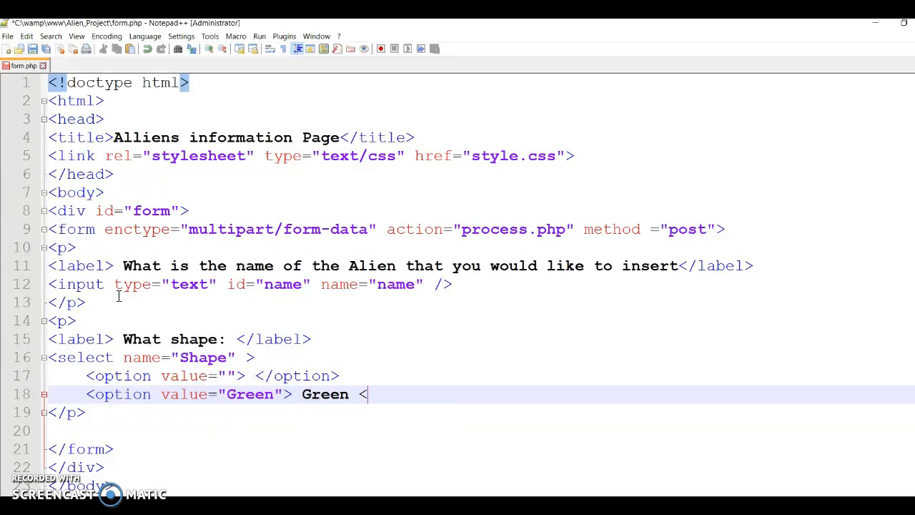
{"action": "type", "text": "/option>"}
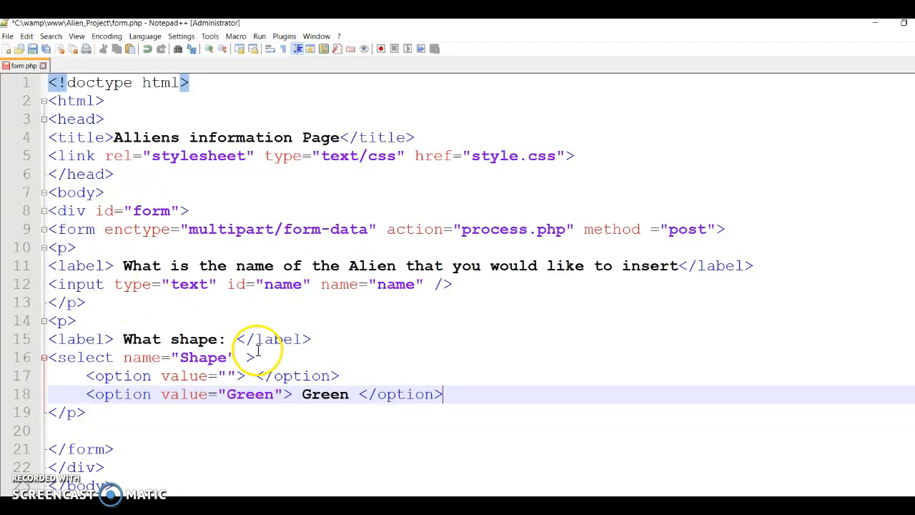
Step: Duplicate the Green option and rename the values to Rectangle, Circle and Triangle
{"action": "double_click", "coordinate": [324, 394]}
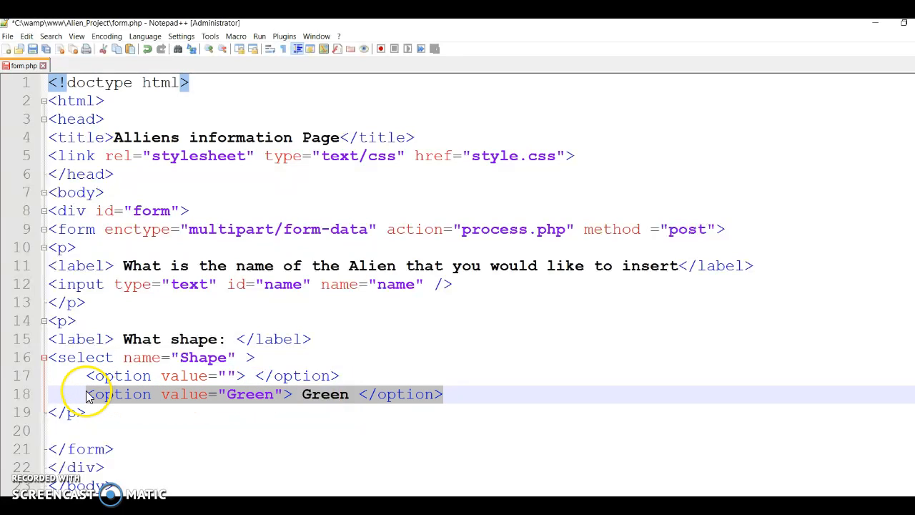
{"action": "mouse_move", "coordinate": [450, 388]}
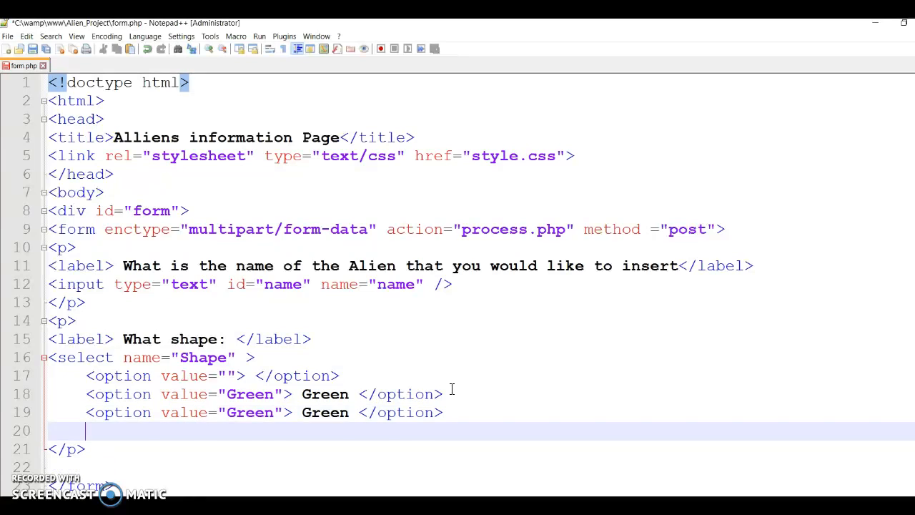
{"action": "type", "text": "<option value=\"Green\"> Green </option>"}
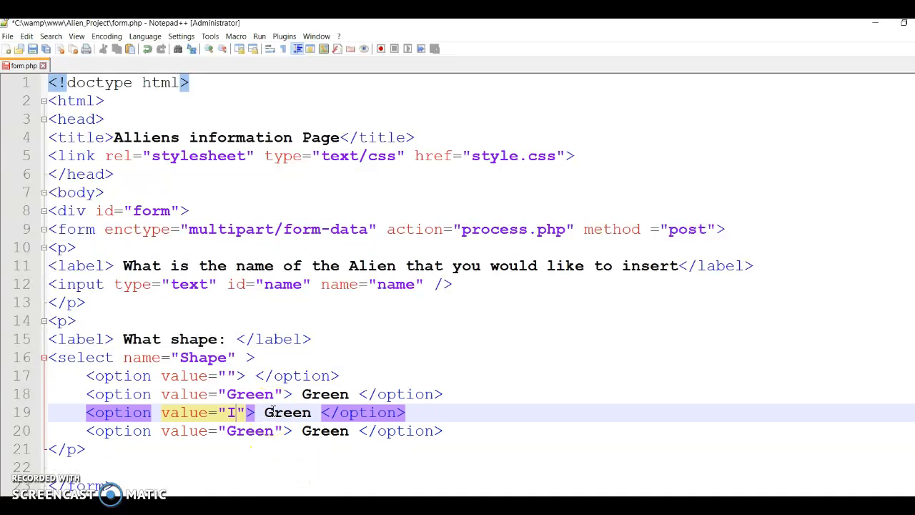
{"action": "type", "text": "Orange"}
{"action": "left_click", "coordinate": [265, 430]}
{"action": "type", "text": "Pu"}
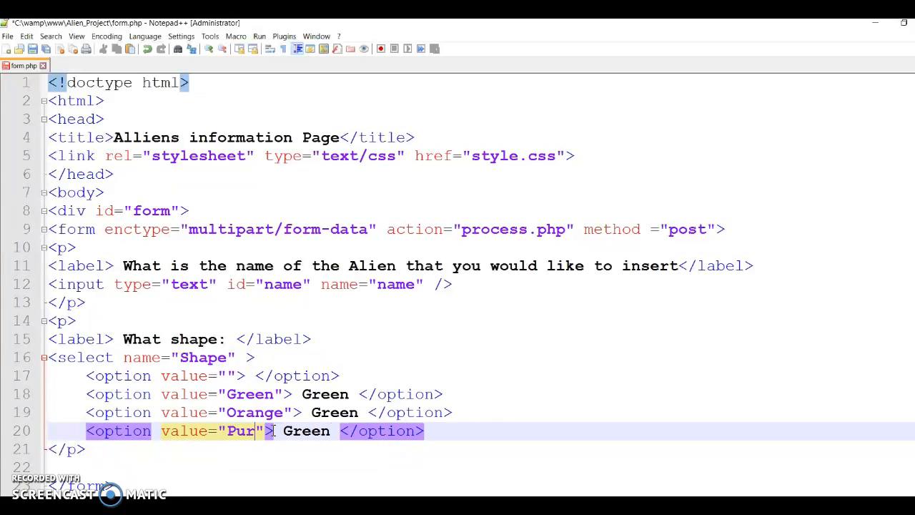
{"action": "type", "text": "ple"}
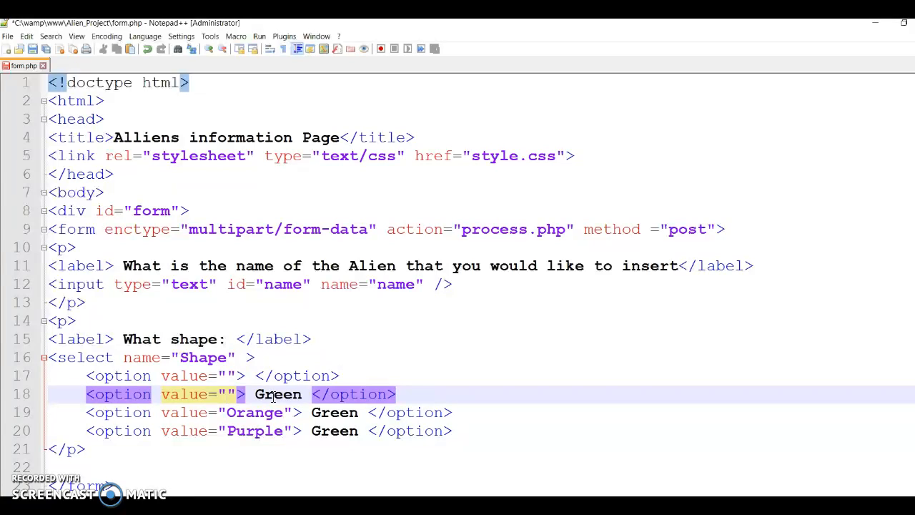
{"action": "type", "text": "Rectn"}
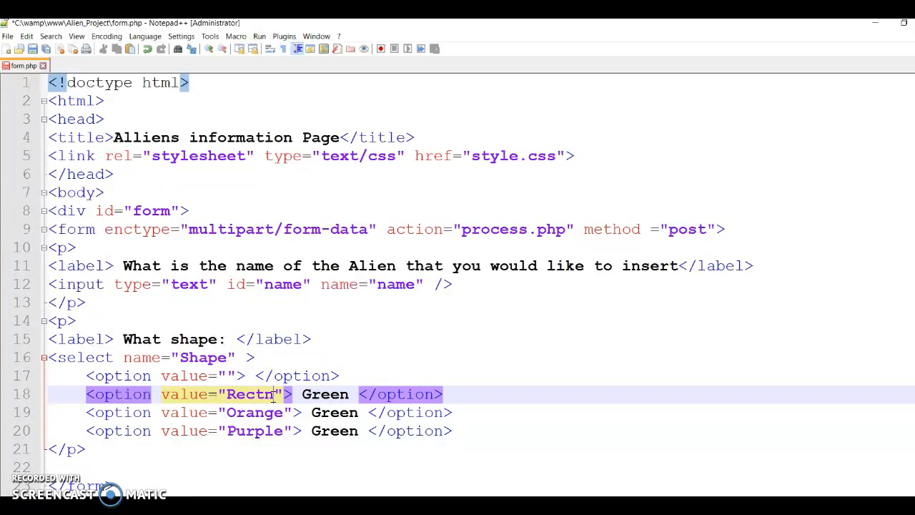
{"action": "type", "text": "angle"}
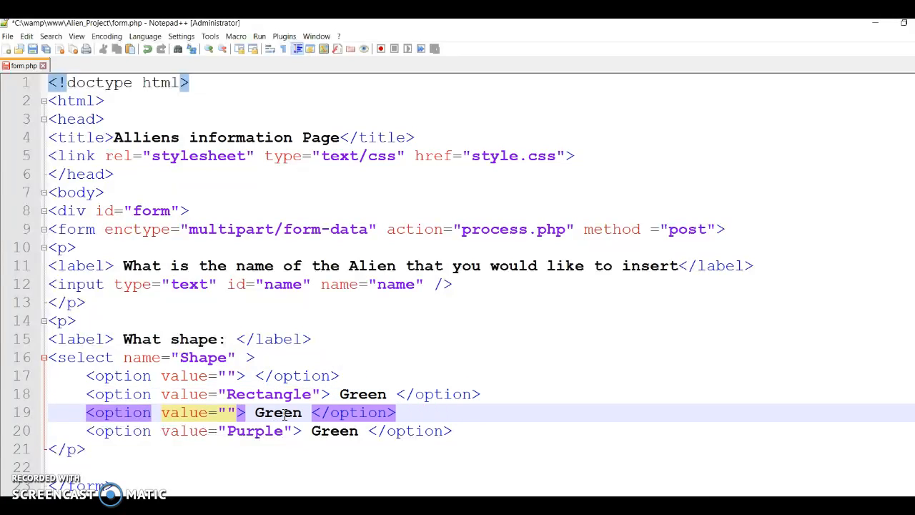
{"action": "type", "text": "Circle"}
{"action": "left_click", "coordinate": [250, 431]}
{"action": "type", "text": "T"}
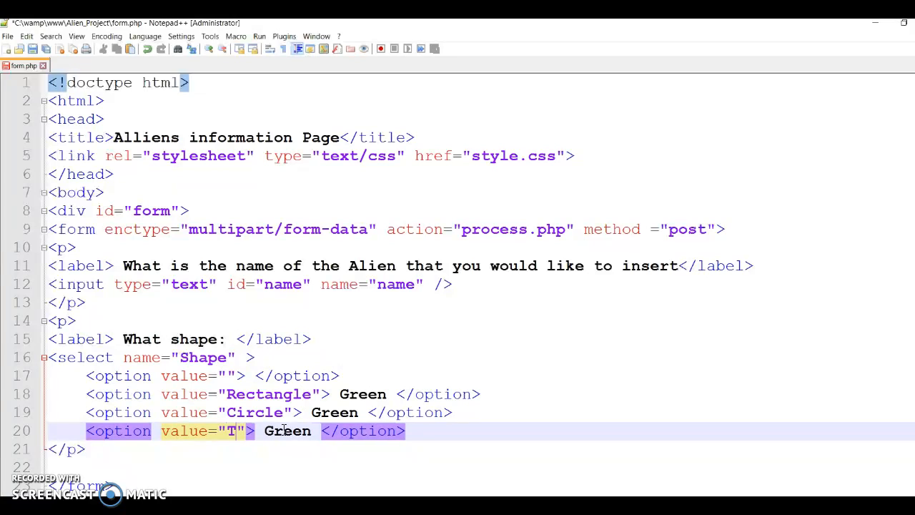
{"action": "type", "text": "riangle"}
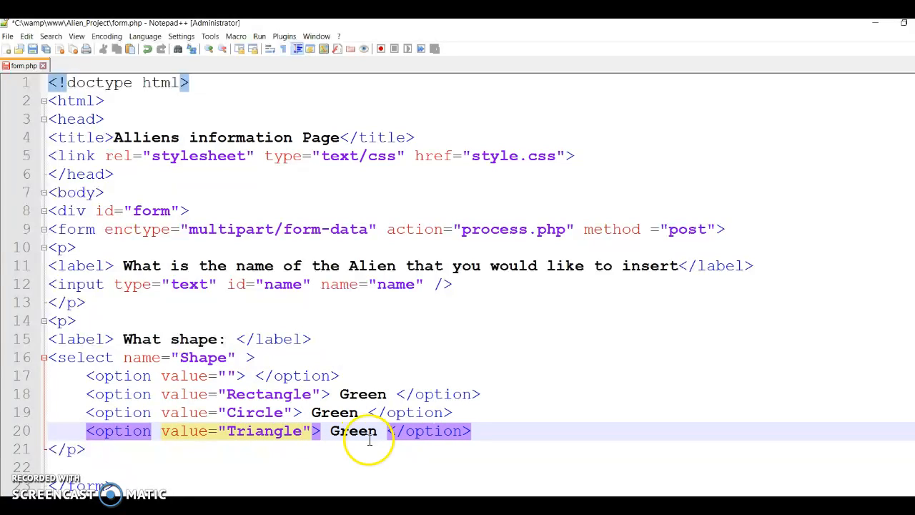
Step: Set the last option to Square and fix the option labels to match
{"action": "left_click", "coordinate": [87, 431]}
{"action": "type", "text": "<option value=\"Green\"> Green </option>"}
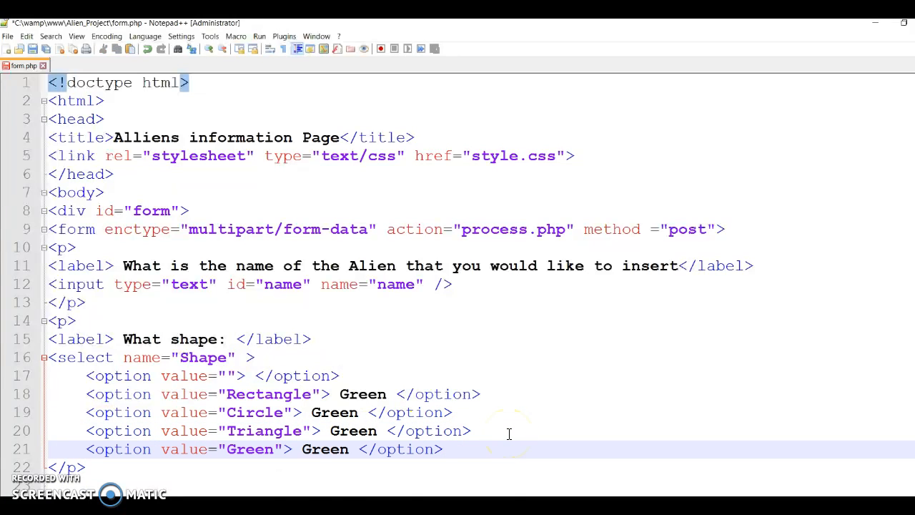
{"action": "double_click", "coordinate": [250, 449]}
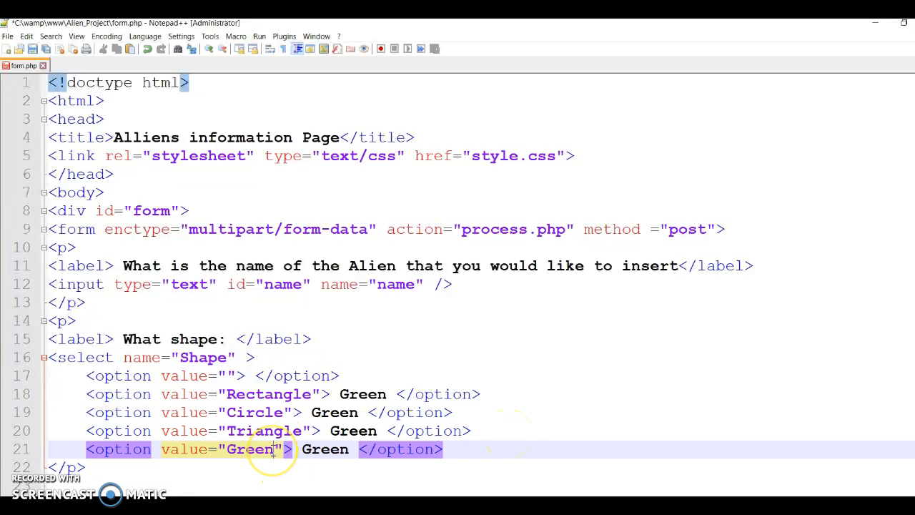
{"action": "type", "text": "S"}
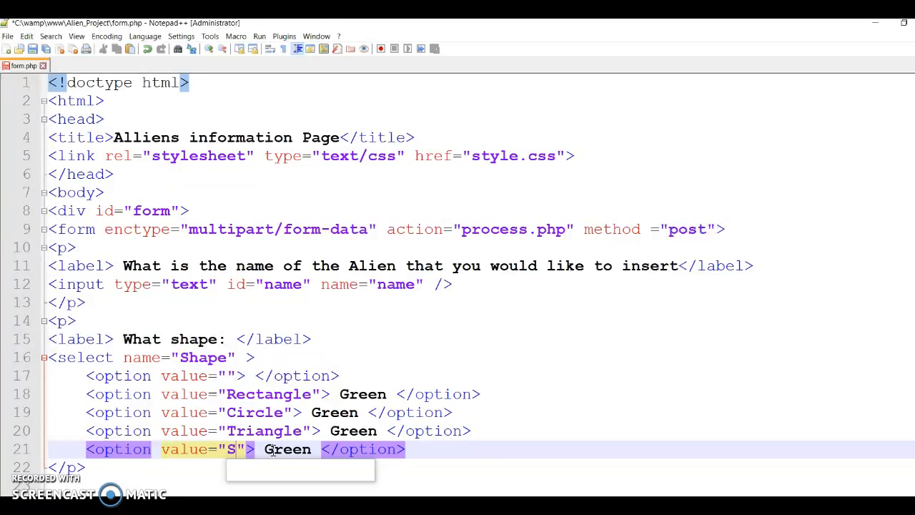
{"action": "type", "text": "qaure"}
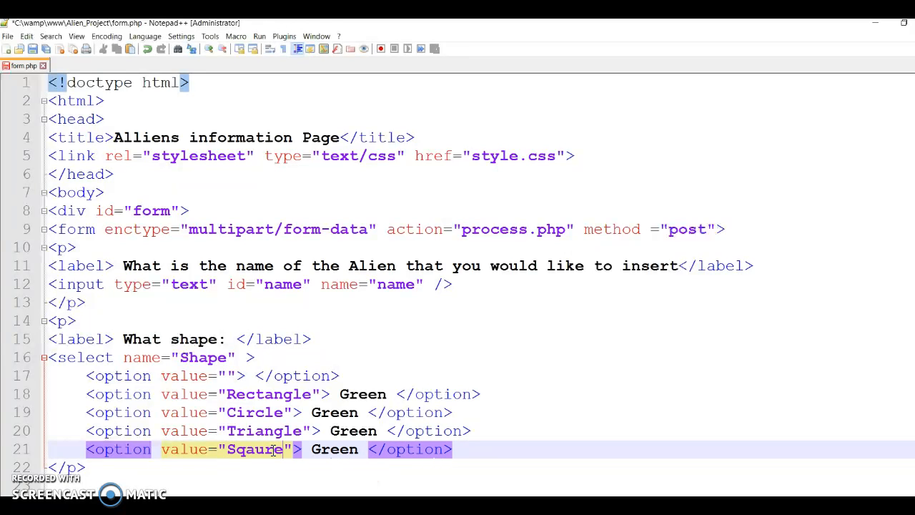
{"action": "key", "text": "Backspace"}
{"action": "type", "text": "u"}
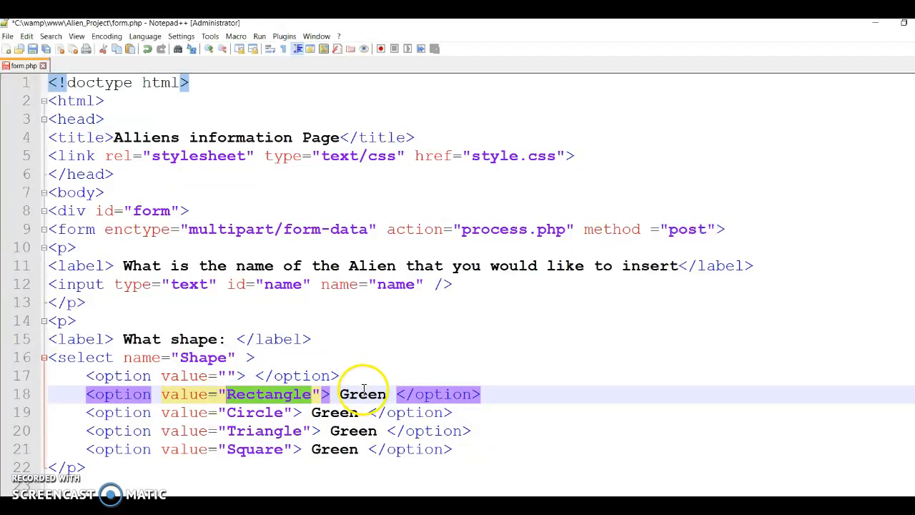
{"action": "double_click", "coordinate": [362, 394]}
{"action": "type", "text": "Rectangl"}
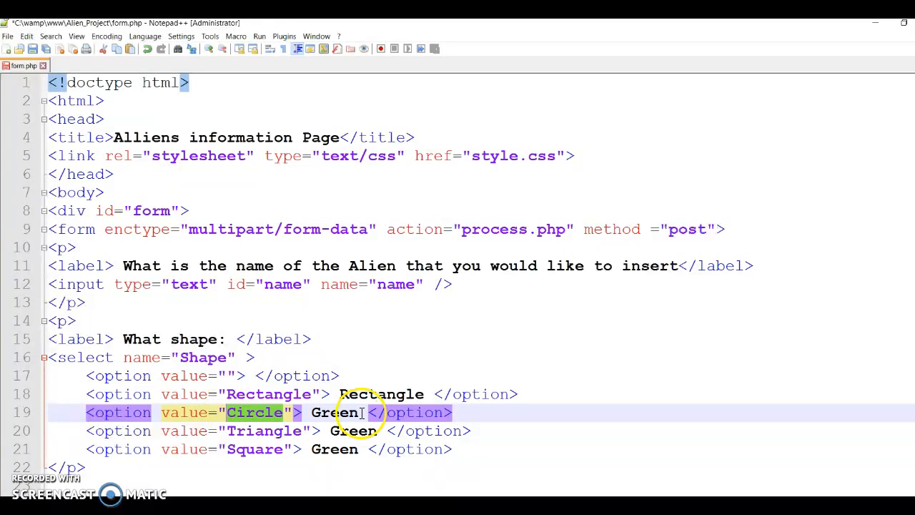
{"action": "type", "text": "Circle"}
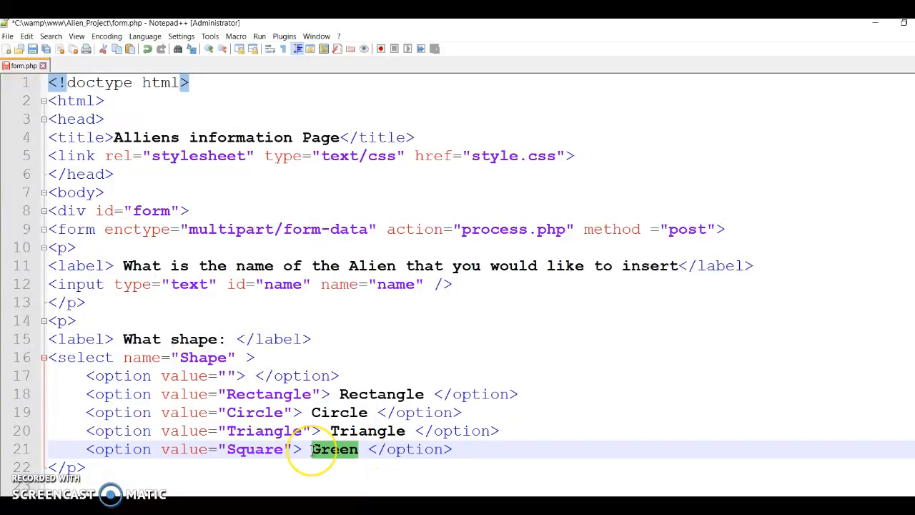
{"action": "type", "text": "Square"}
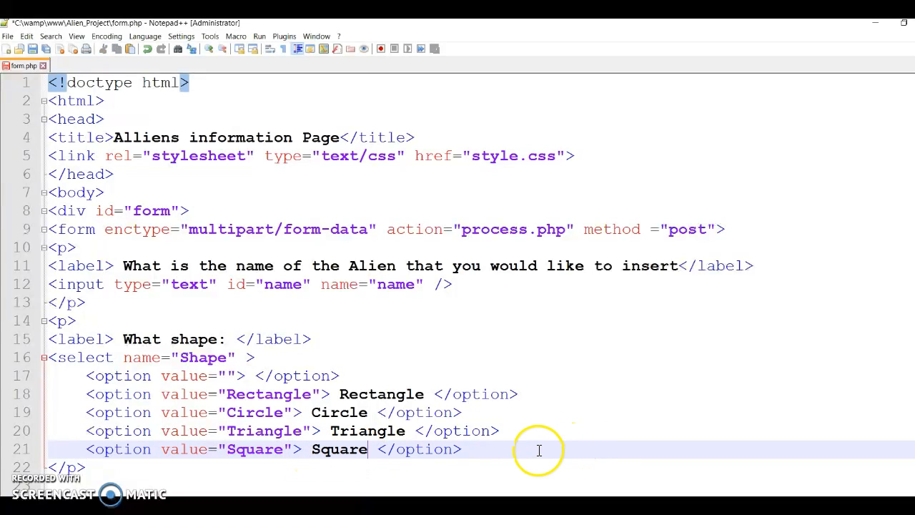
{"action": "scroll", "scroll_direction": "down", "scroll_amount": 3}
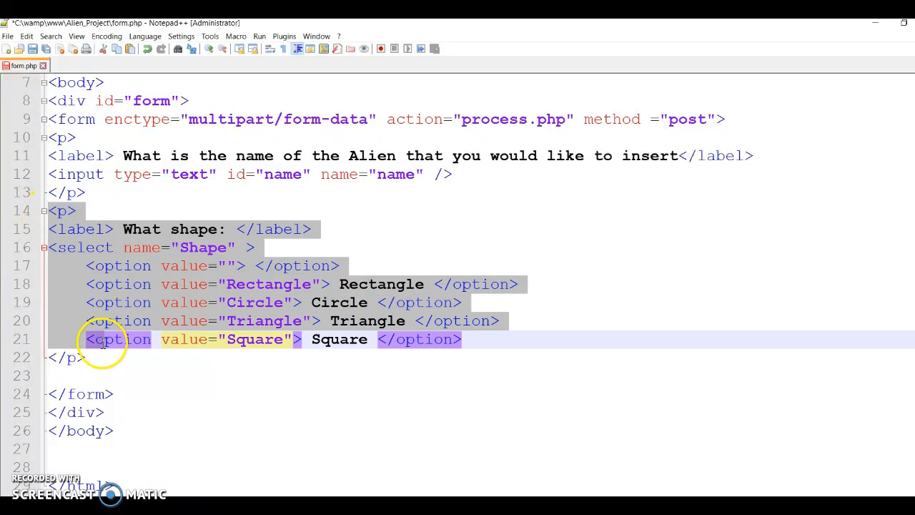
Step: Paste the shape block, rename it to color, with values Orange, Green, Purple, Yellow
{"action": "left_click", "coordinate": [107, 358]}
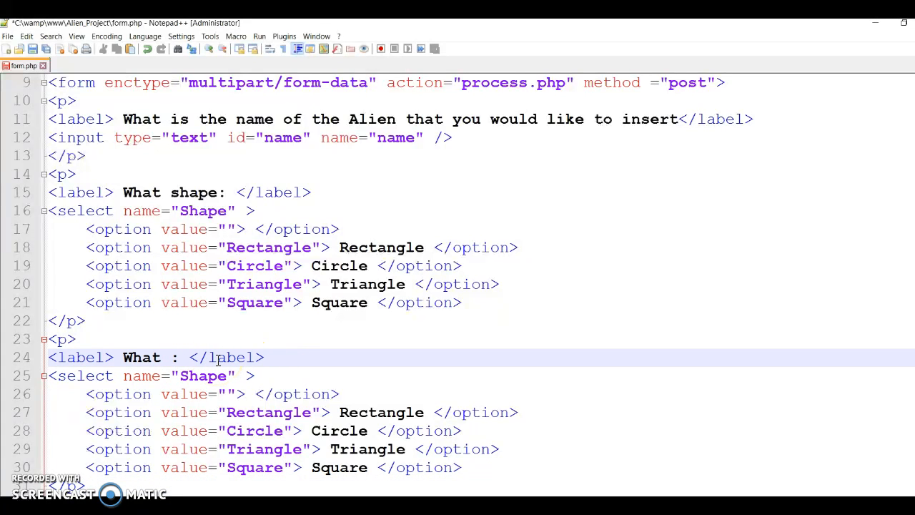
{"action": "type", "text": "color"}
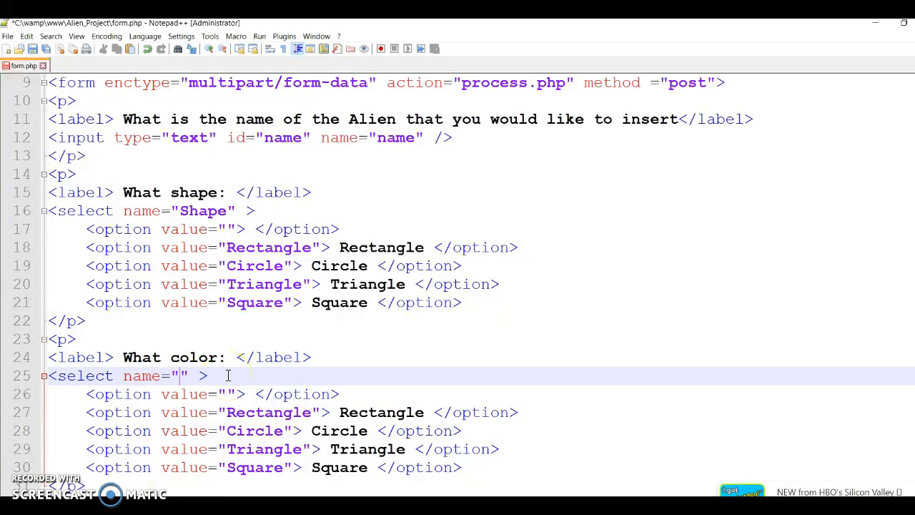
{"action": "type", "text": "color"}
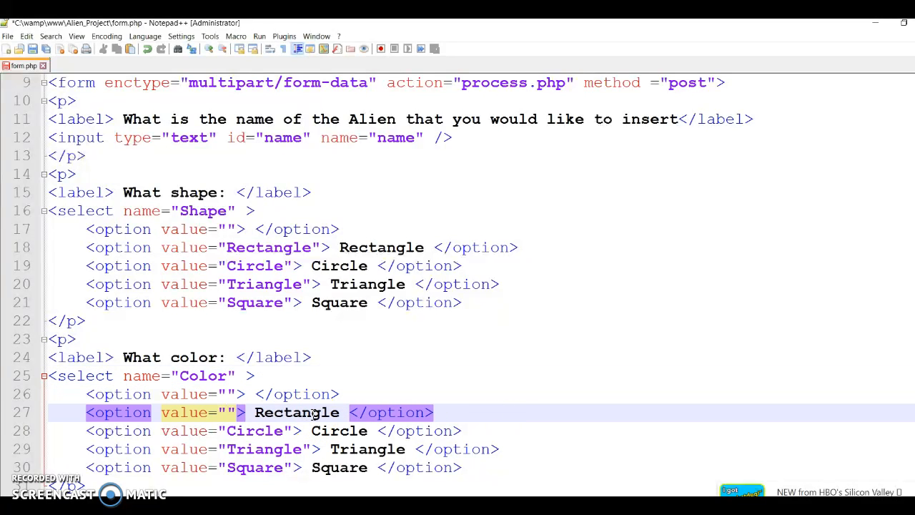
{"action": "type", "text": "Orange"}
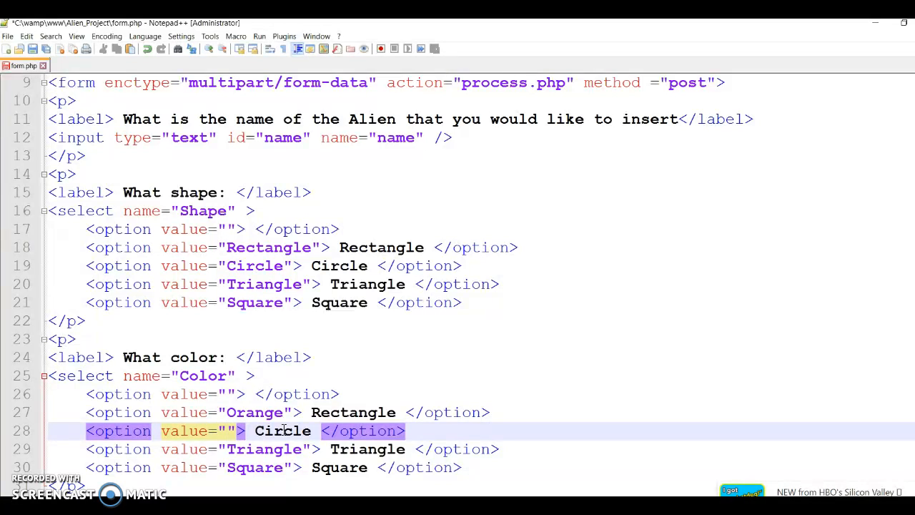
{"action": "type", "text": "Green"}
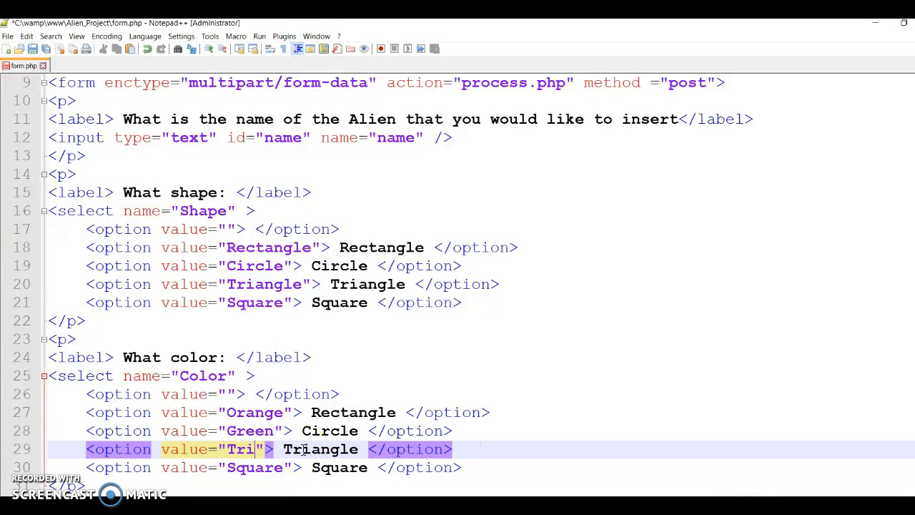
{"action": "type", "text": "Purple"}
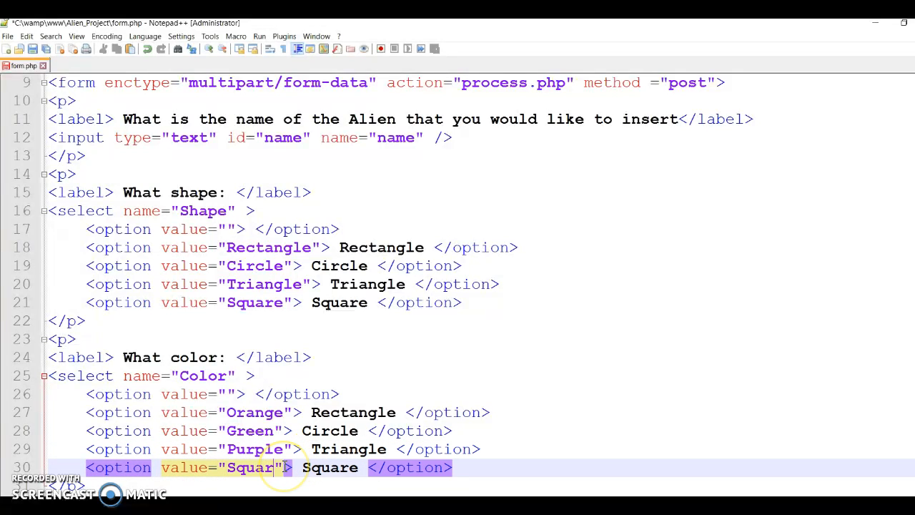
{"action": "type", "text": "Yellow"}
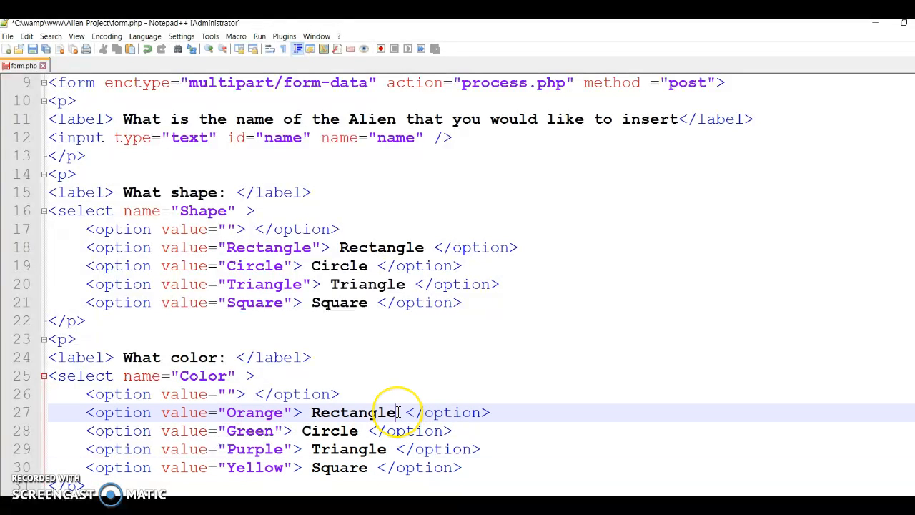
Step: Change the option labels to Orange, Green, Purple and Yellow, and select the color block
{"action": "type", "text": "Or"}
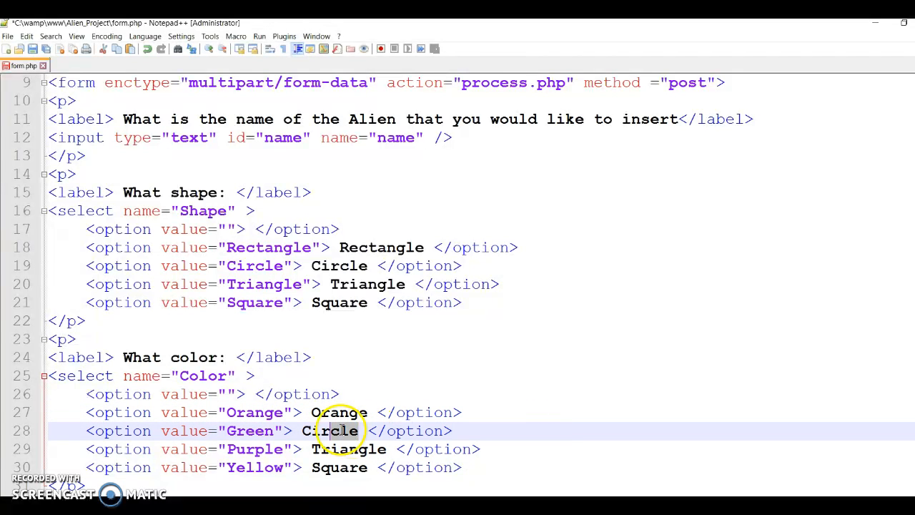
{"action": "type", "text": "g"}
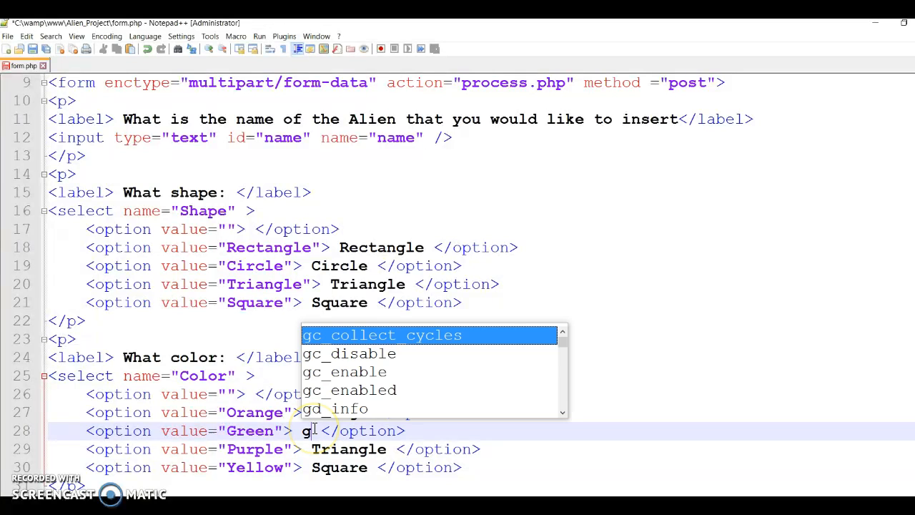
{"action": "type", "text": "reen"}
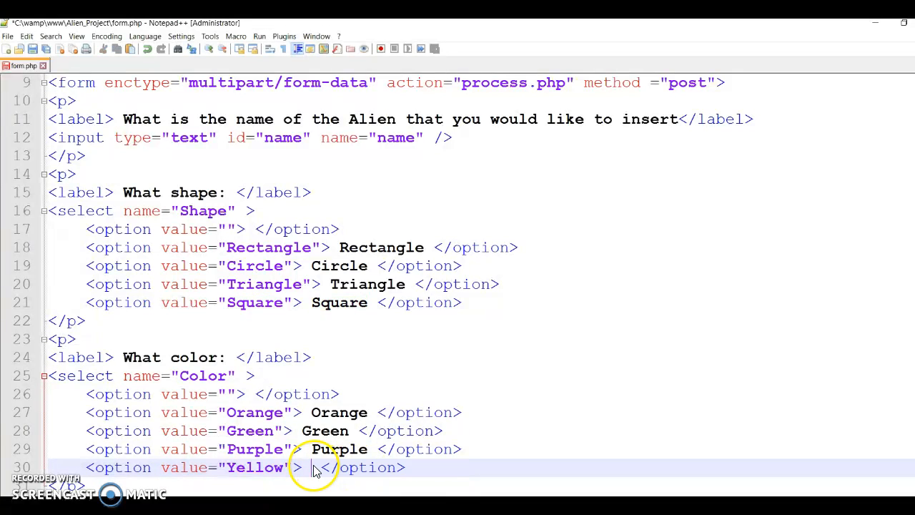
{"action": "type", "text": "Yellow"}
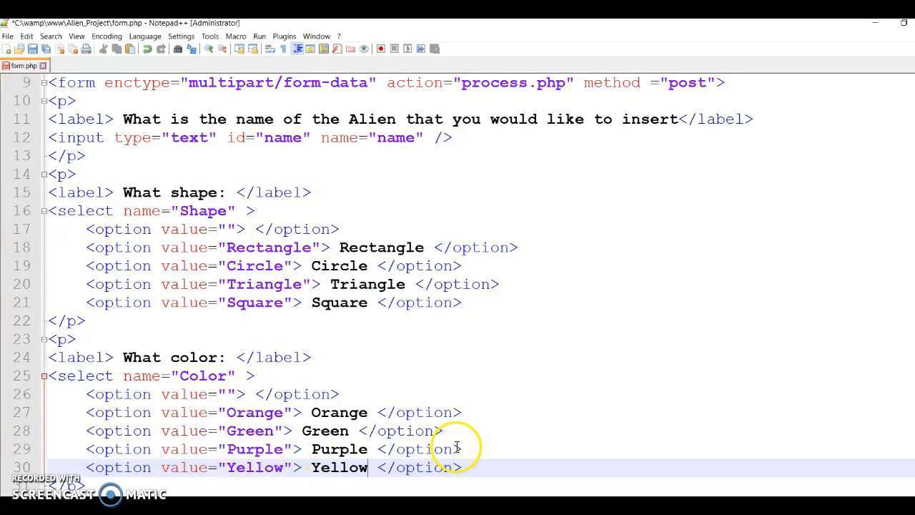
{"action": "scroll", "scroll_direction": "down", "scroll_amount": 3}
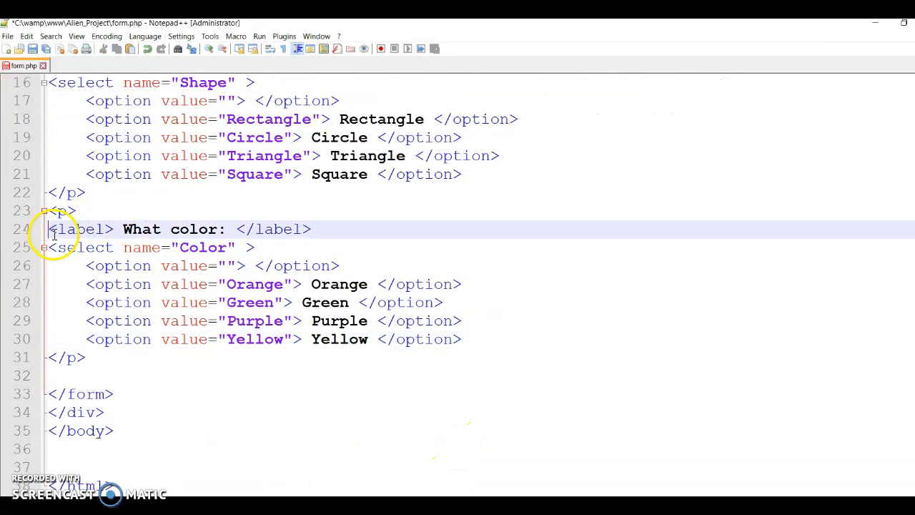
{"action": "left_click_drag", "start_coordinate": [48, 229], "coordinate": [84, 356]}
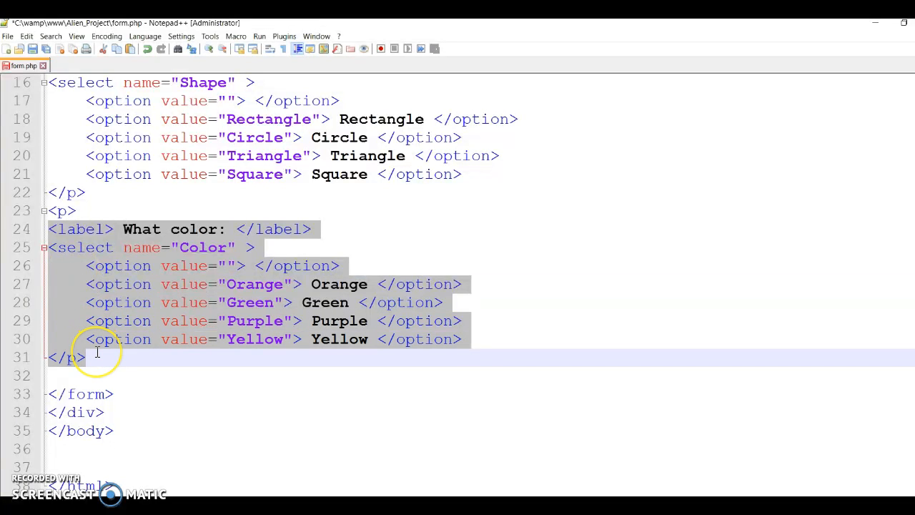
Step: Paste the color block, label it 'The number of eyes your alien has:', name eyes, options One–Four
{"action": "left_click", "coordinate": [108, 357]}
{"action": "type", "text": "<"}
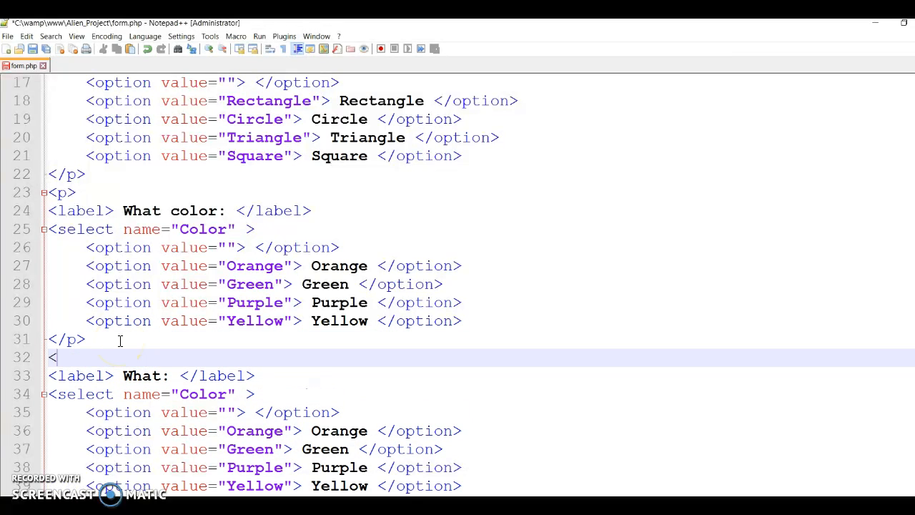
{"action": "type", "text": "p>"}
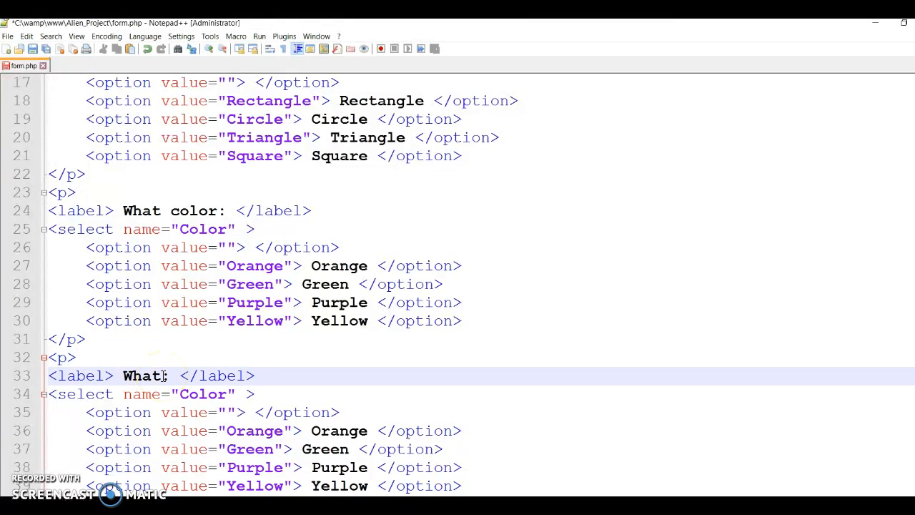
{"action": "key", "text": "Backspace"}
{"action": "type", "text": "The number of eyes your e"}
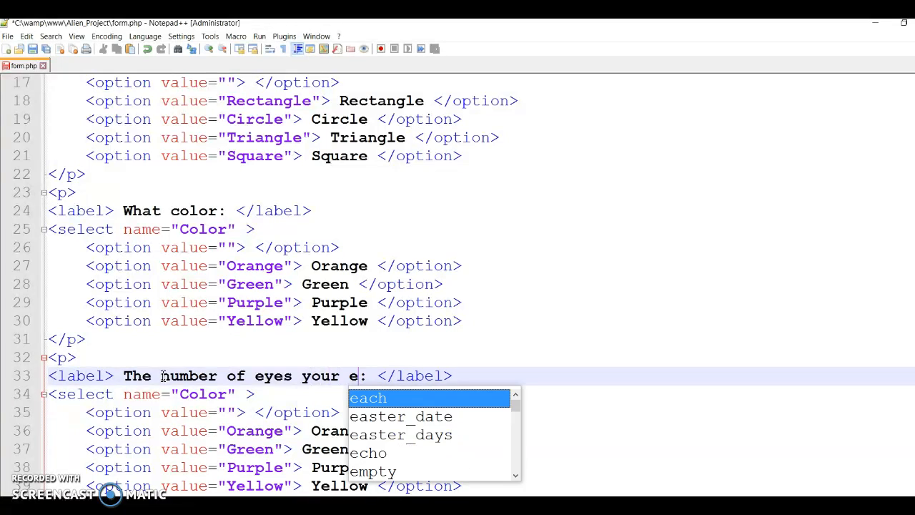
{"action": "type", "text": "aliens"}
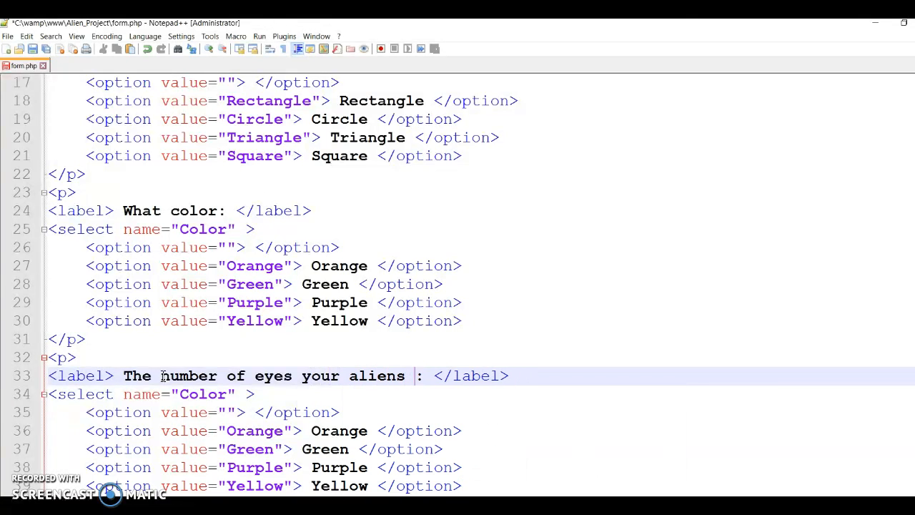
{"action": "type", "text": "has:"}
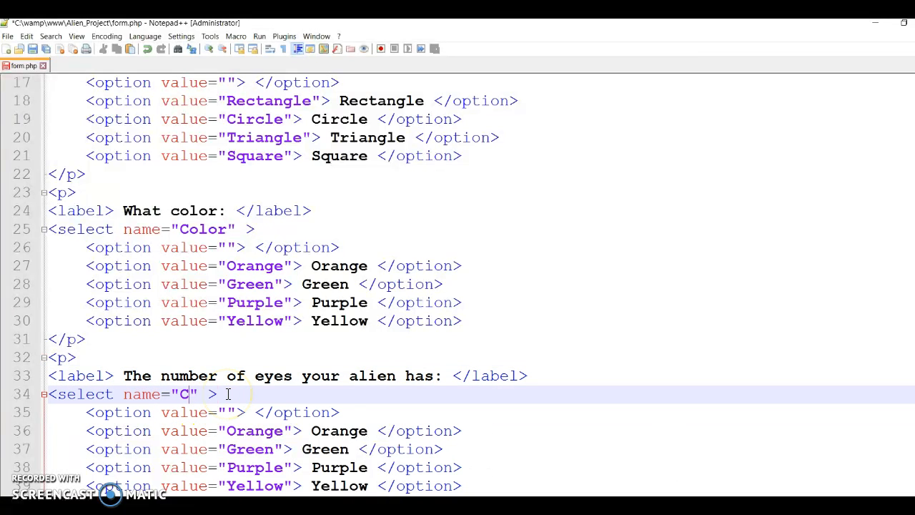
{"action": "type", "text": "yes"}
{"action": "left_click", "coordinate": [479, 449]}
{"action": "type", "text": "two"}
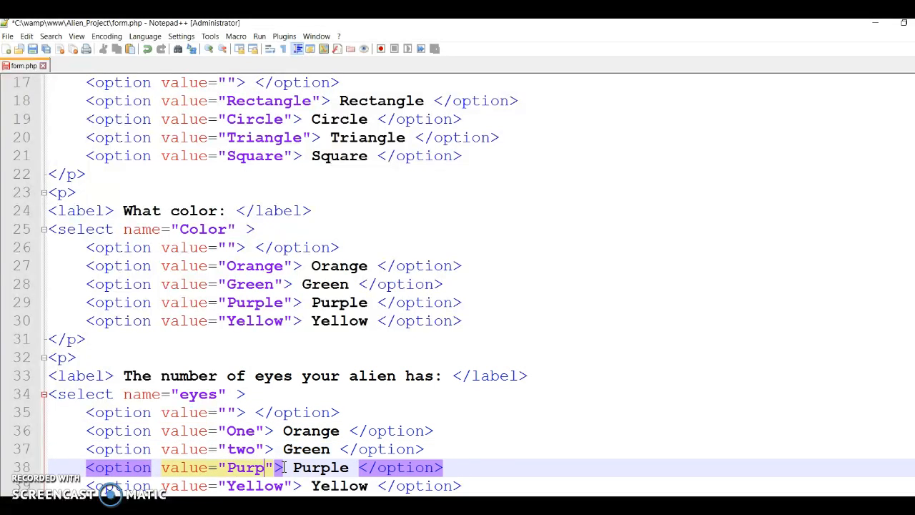
{"action": "type", "text": "Three"}
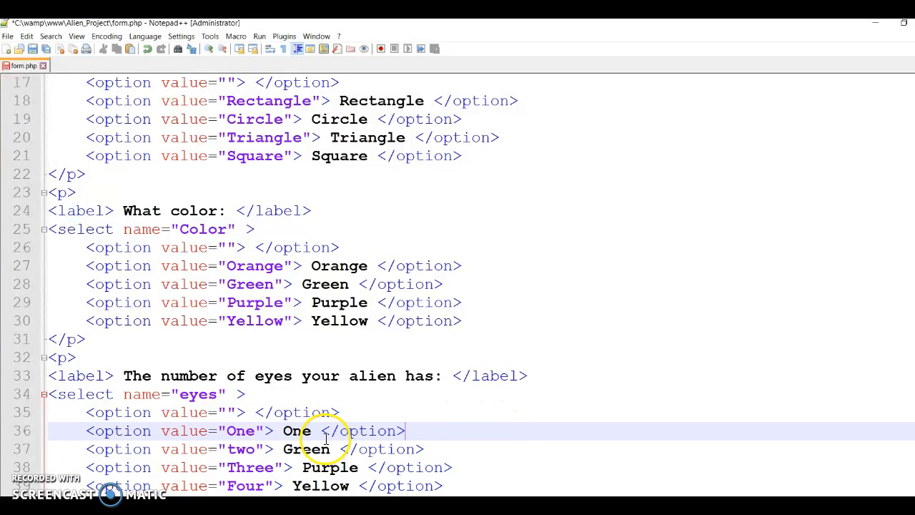
{"action": "type", "text": "t"}
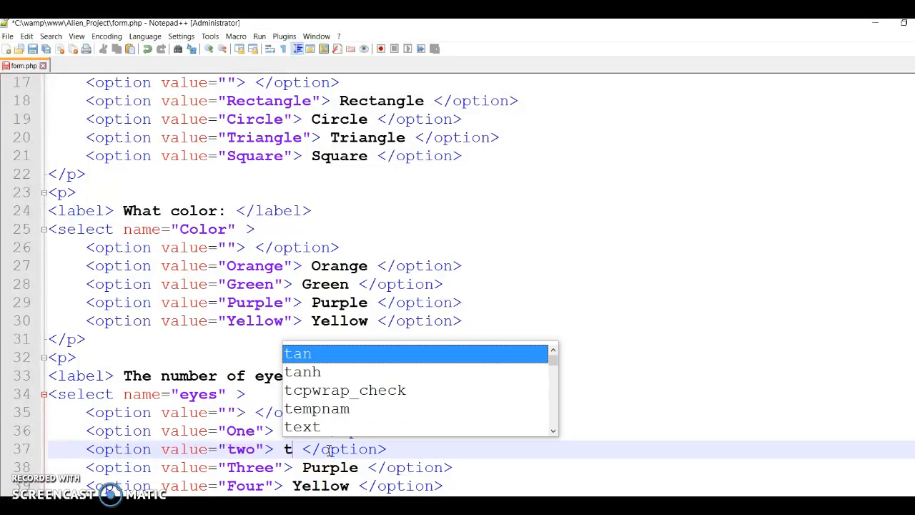
{"action": "type", "text": "T"}
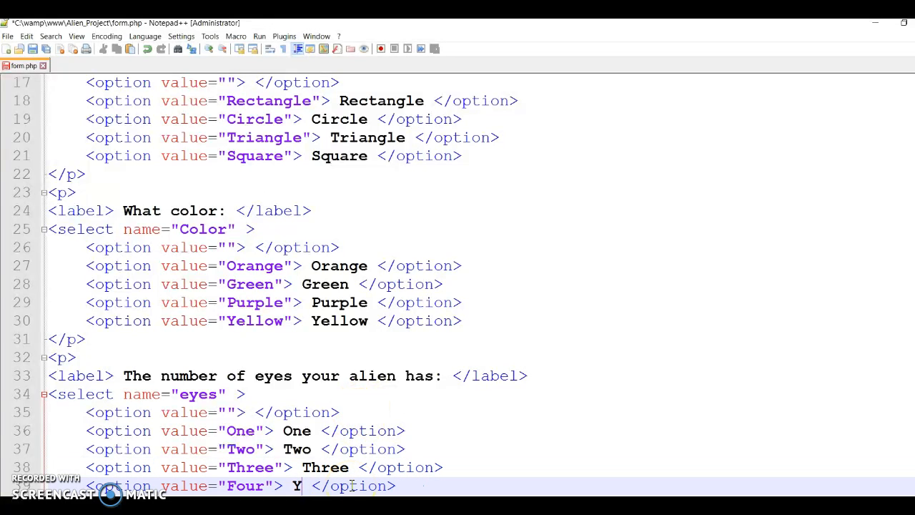
{"action": "type", "text": "our"}
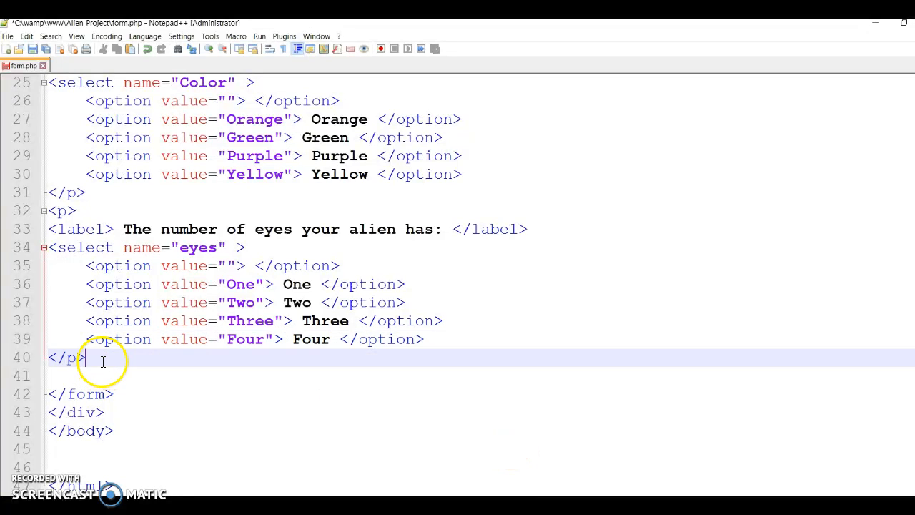
Step: Paste the eyes block and change 'eyes' to 'arms' in its label and select name
{"action": "key", "text": "Enter"}
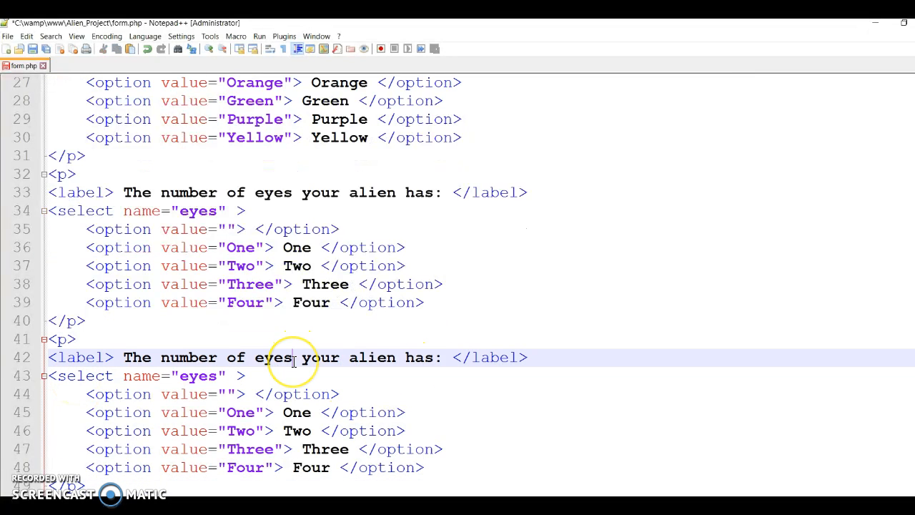
{"action": "type", "text": "arms"}
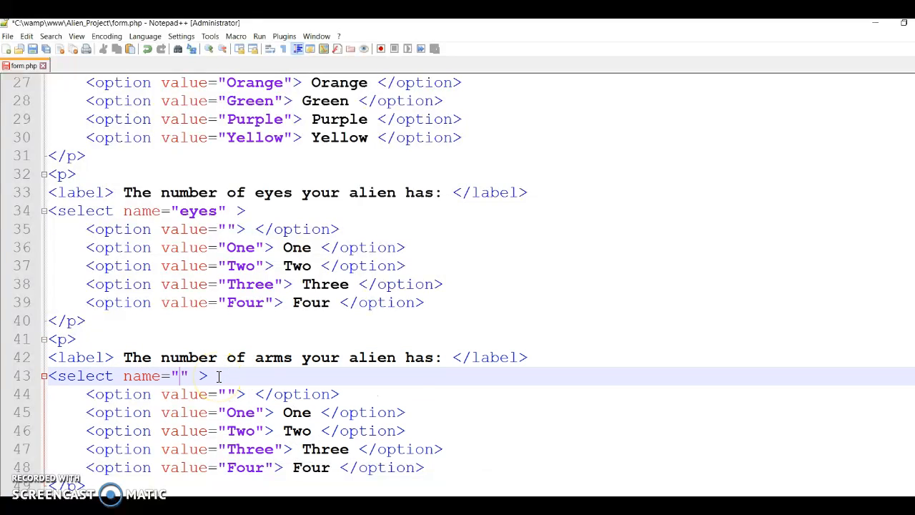
{"action": "type", "text": "arms"}
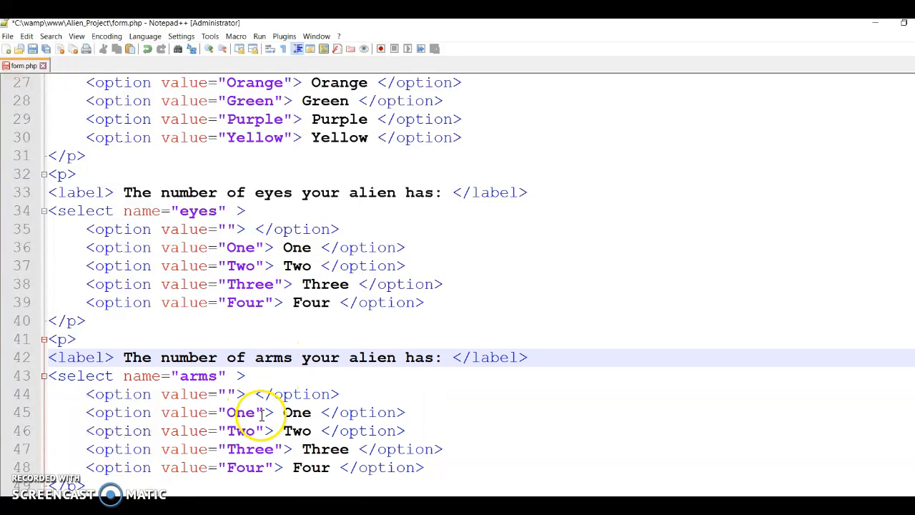
{"action": "scroll", "scroll_direction": "down", "scroll_amount": 3}
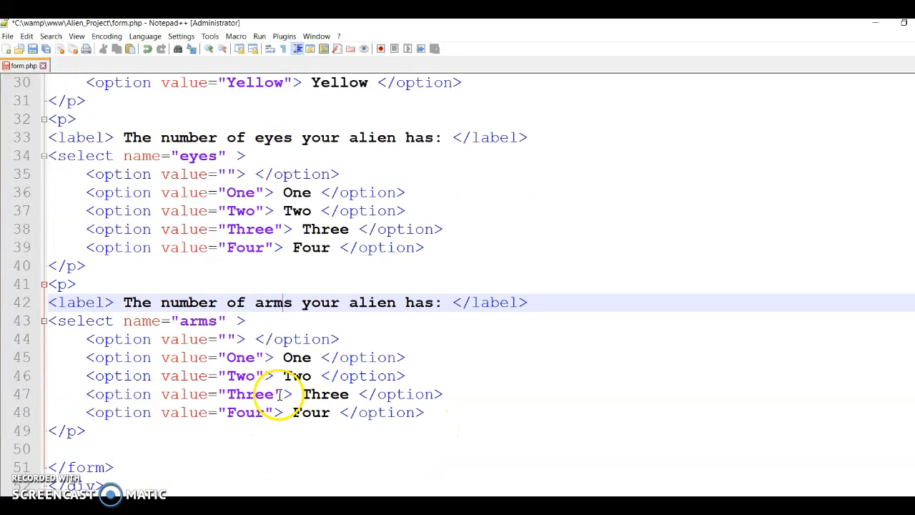
{"action": "left_click", "coordinate": [105, 430]}
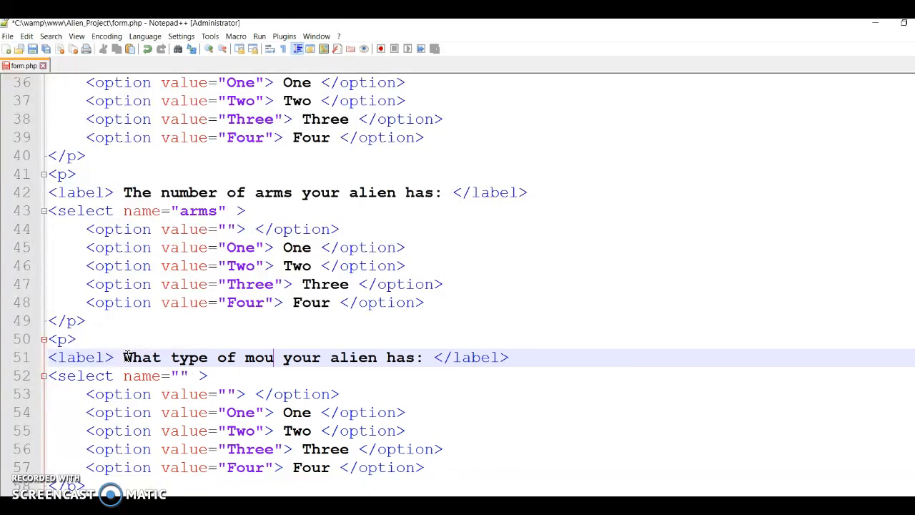
Step: Relabel the copied dropdown as the mouth question named mouth, keeping only Open and Close
{"action": "type", "text": "th"}
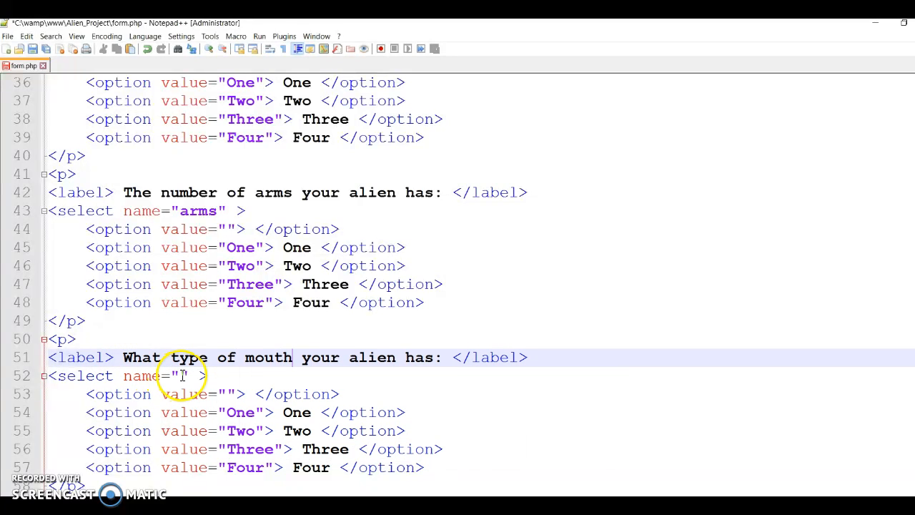
{"action": "type", "text": "mouth"}
{"action": "left_click", "coordinate": [245, 430]}
{"action": "type", "text": "Cl"}
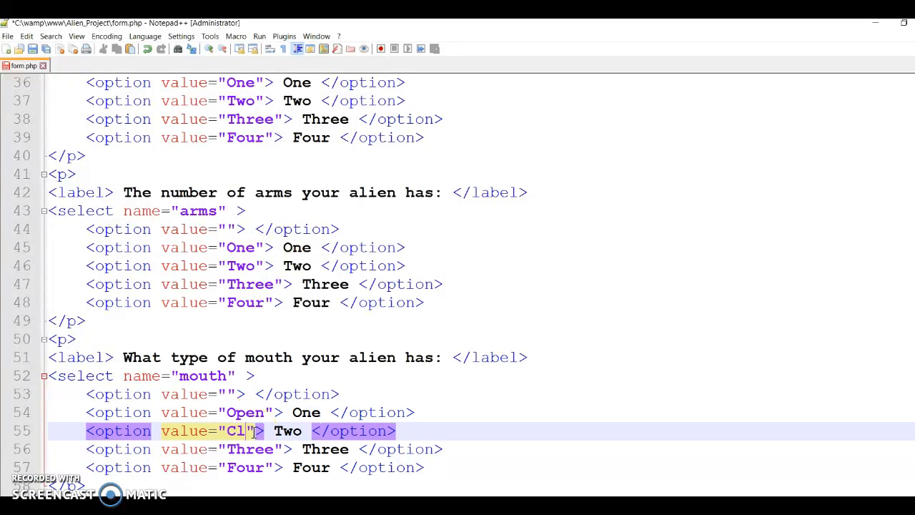
{"action": "type", "text": "ose"}
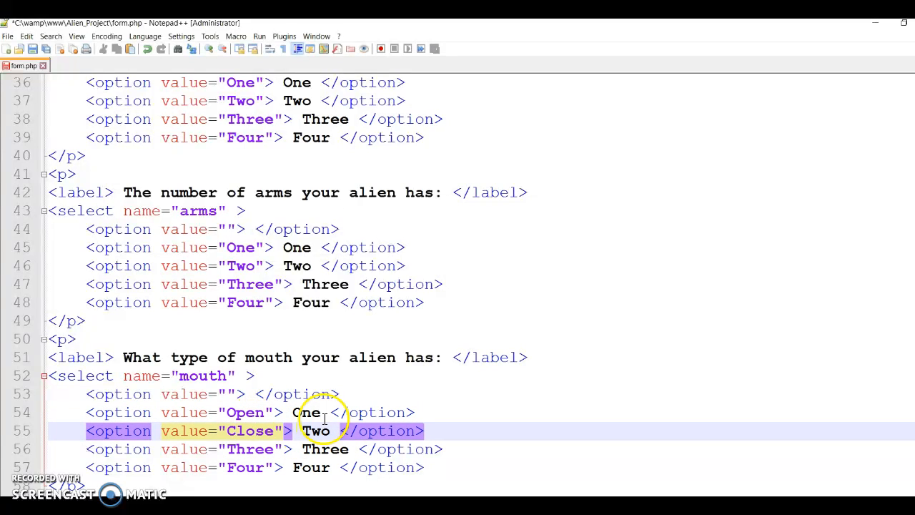
{"action": "type", "text": "open"}
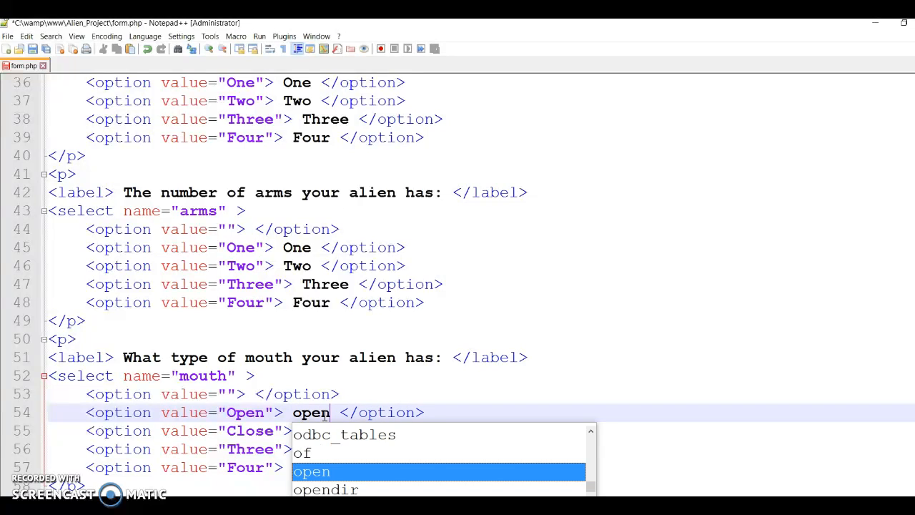
{"action": "key", "text": "Escape"}
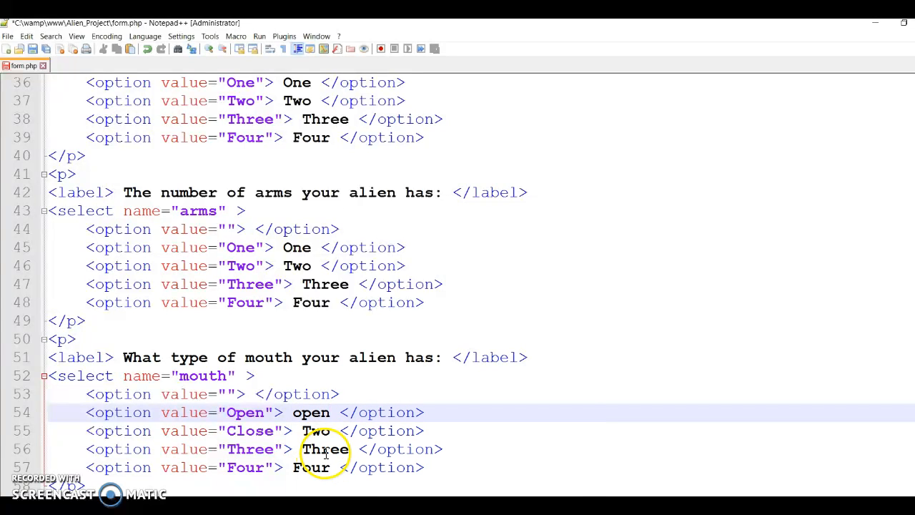
{"action": "type", "text": "c"}
{"action": "type", "text": "O"}
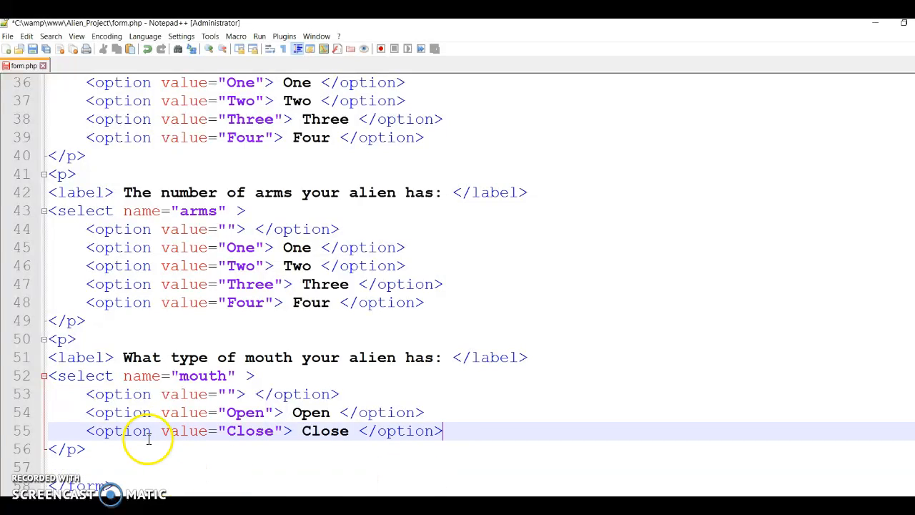
{"action": "scroll", "scroll_direction": "down", "scroll_amount": 3}
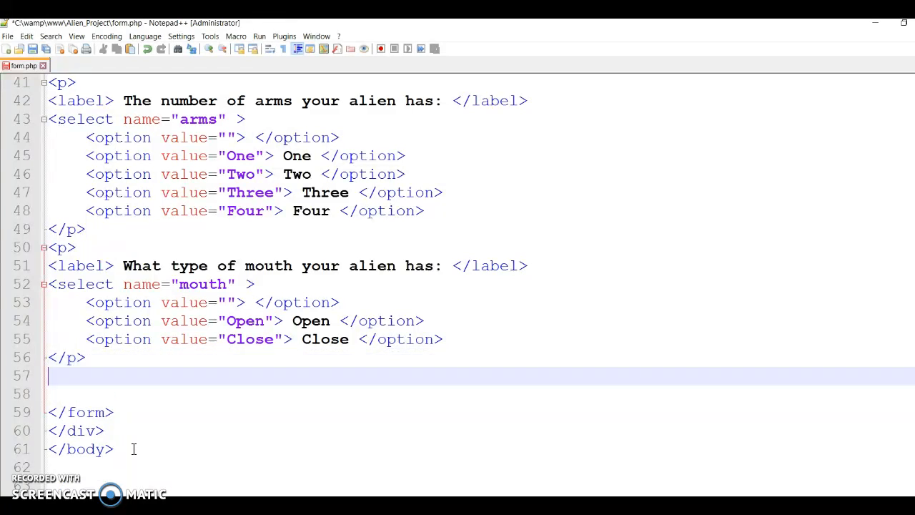
Step: Add a paragraph with label 'Does your alien has ears?' and start a tag beneath it
{"action": "type", "text": "<p>"}
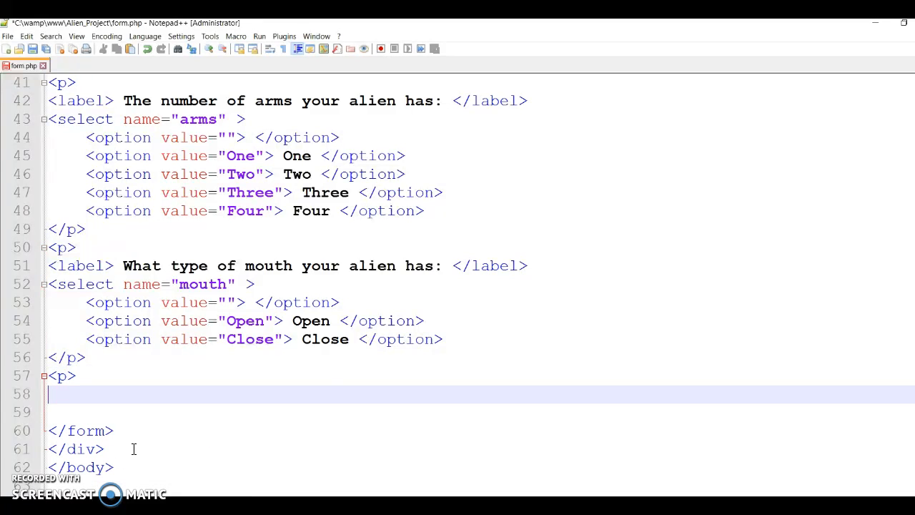
{"action": "type", "text": "</p>"}
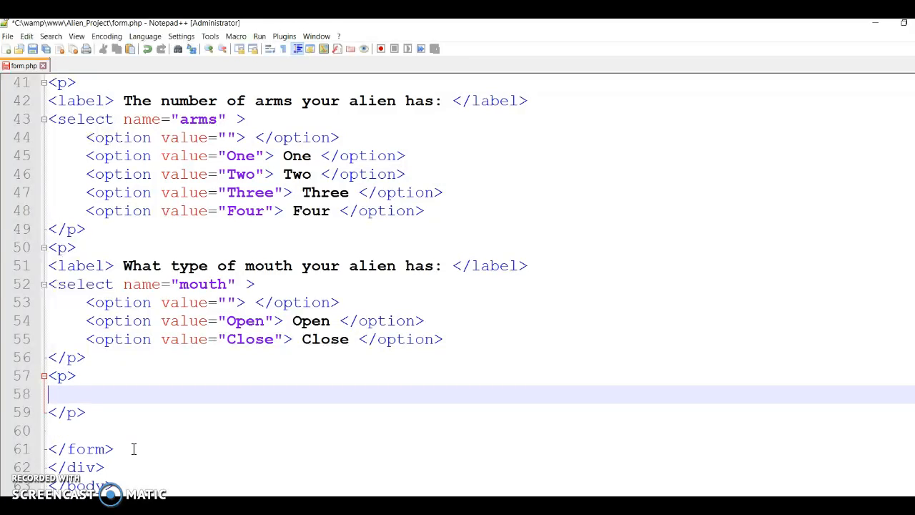
{"action": "type", "text": "<label> Does your"}
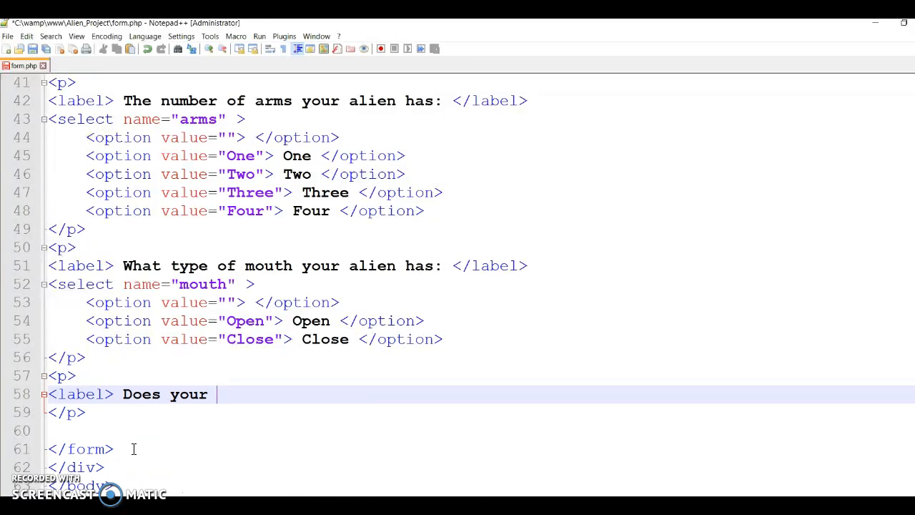
{"action": "type", "text": "alien has an"}
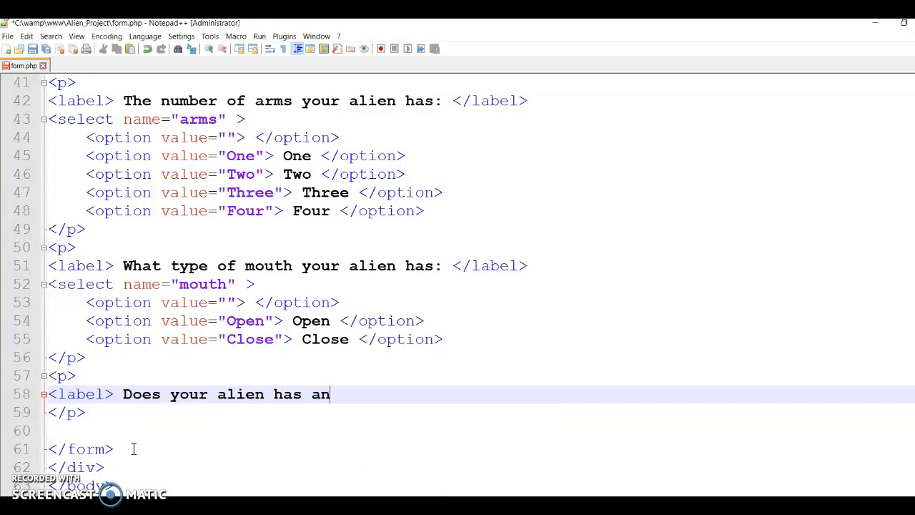
{"action": "key", "text": "Backspace"}
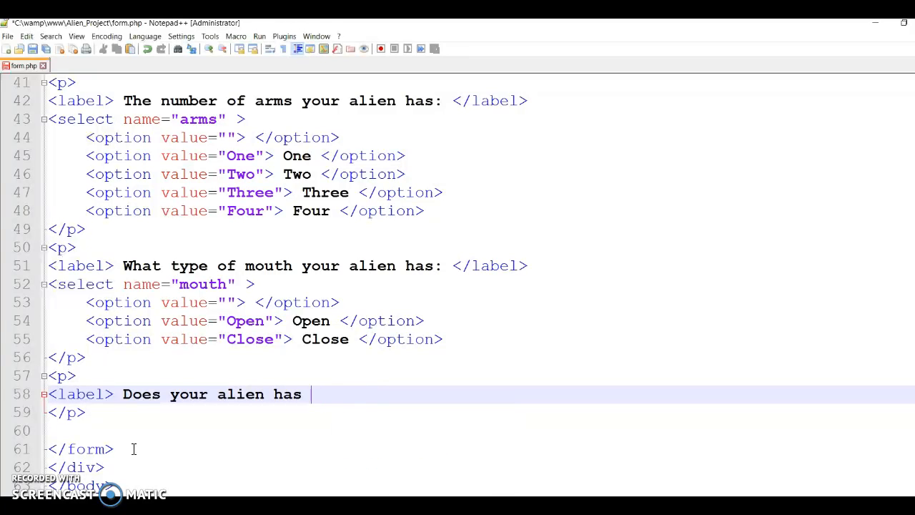
{"action": "type", "text": "ears"}
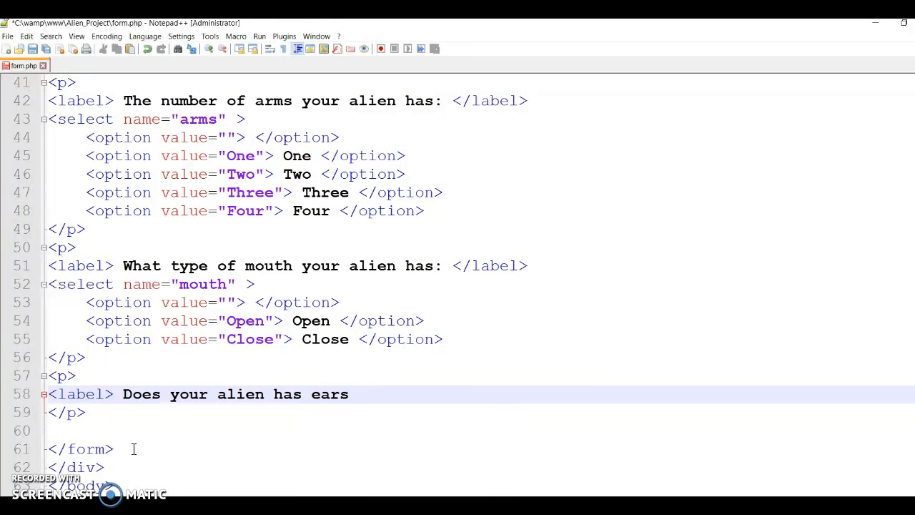
{"action": "type", "text": "?"}
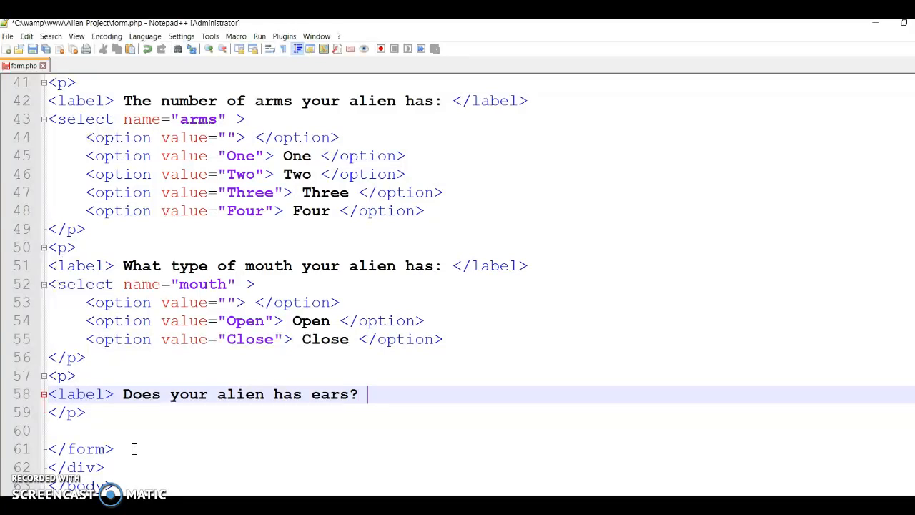
{"action": "type", "text": "</label>"}
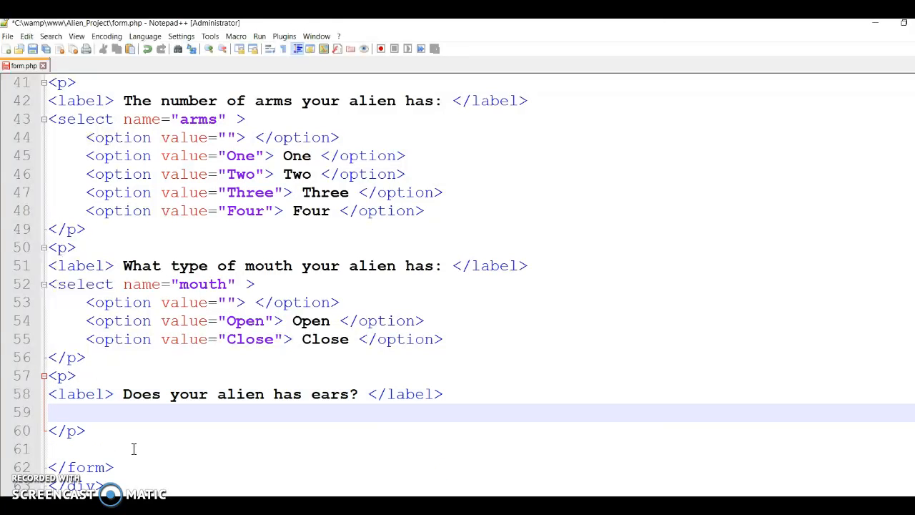
{"action": "type", "text": "<"}
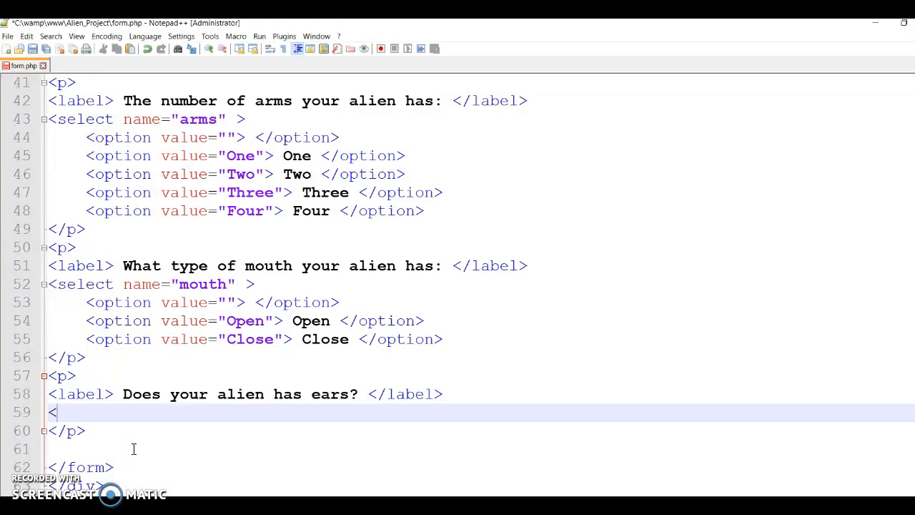
Step: Write a closed checkbox input with id and name 'ears' under the ears label
{"action": "type", "text": "input type"}
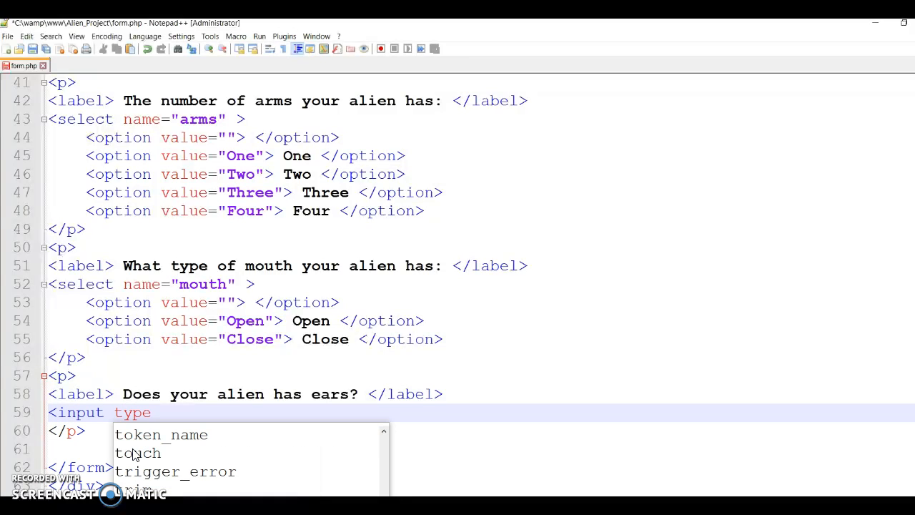
{"action": "type", "text": "=\"check"}
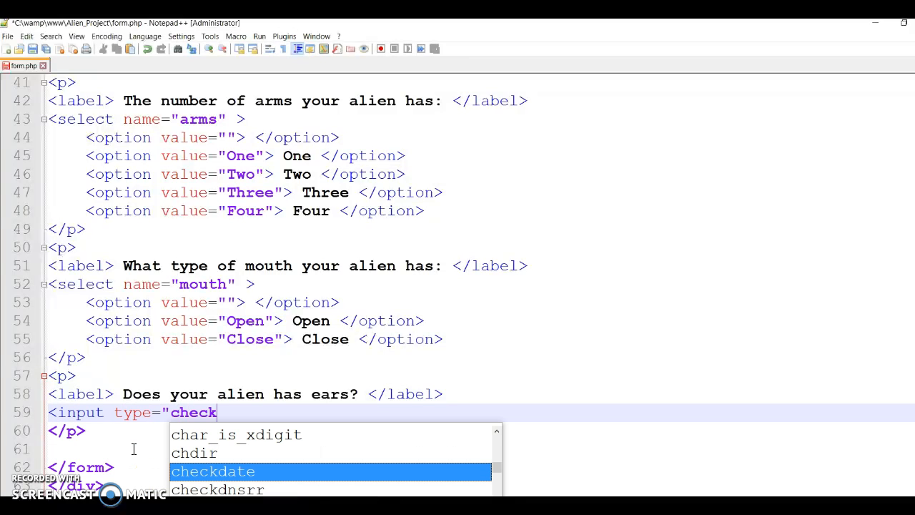
{"action": "type", "text": "b"}
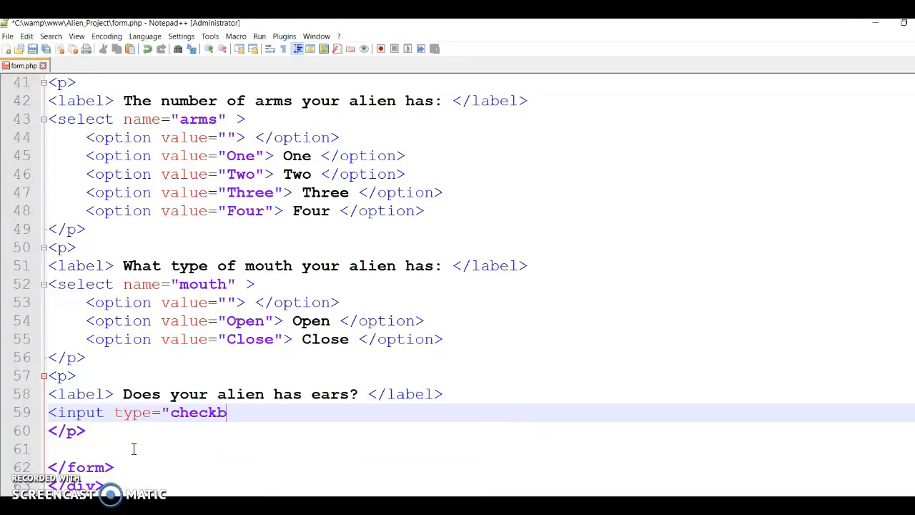
{"action": "key", "text": "BackSpace"}
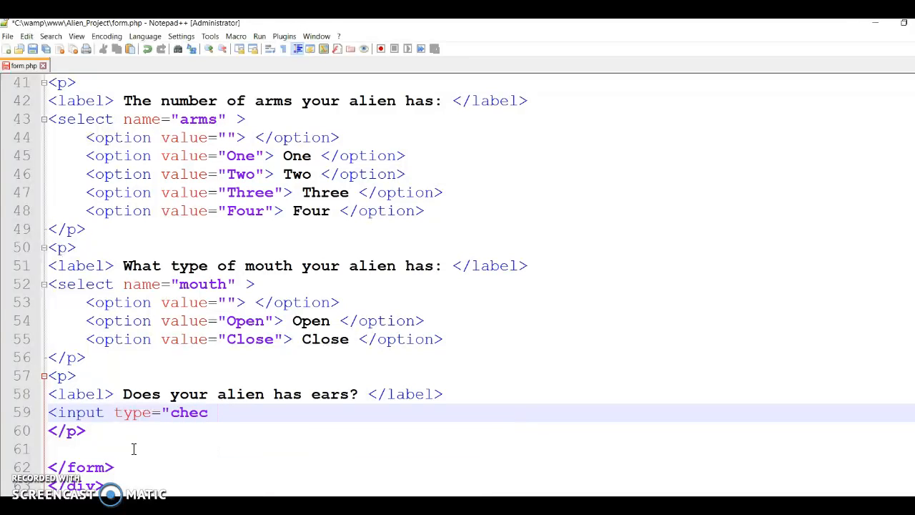
{"action": "type", "text": "kbox"}
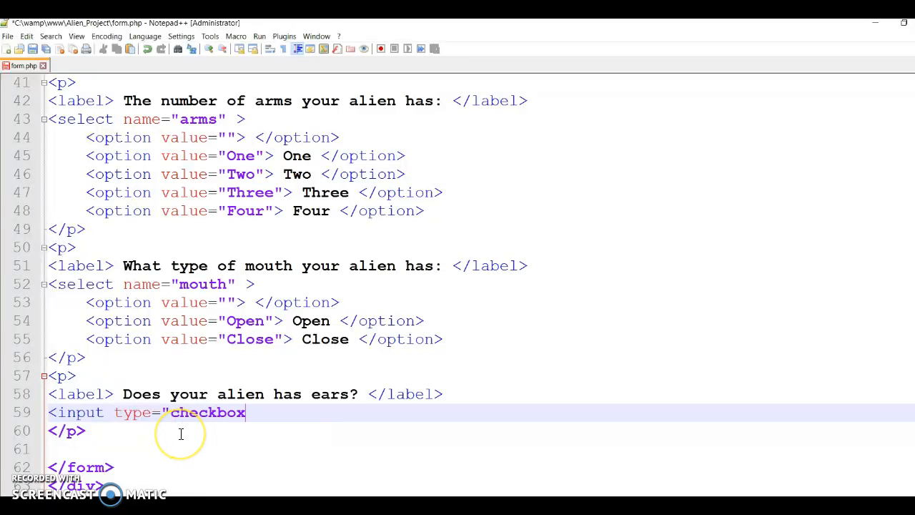
{"action": "type", "text": "\""}
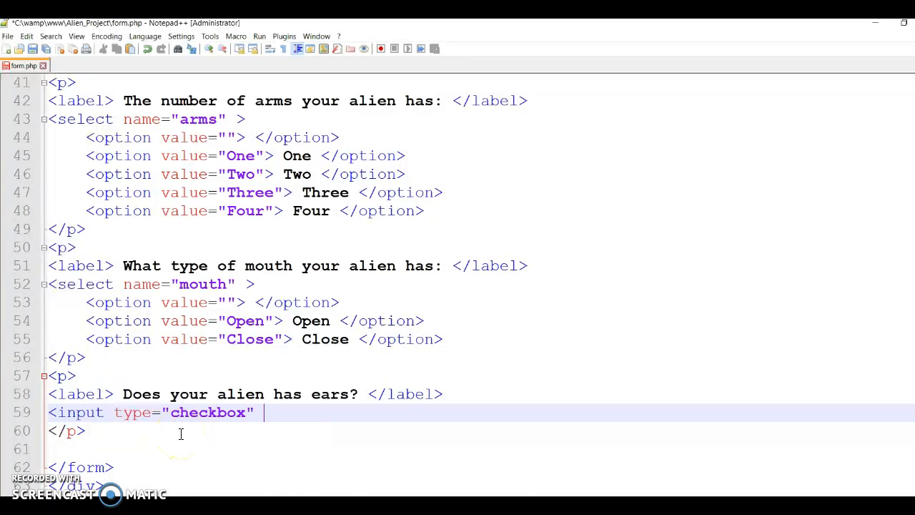
{"action": "type", "text": "id=\""}
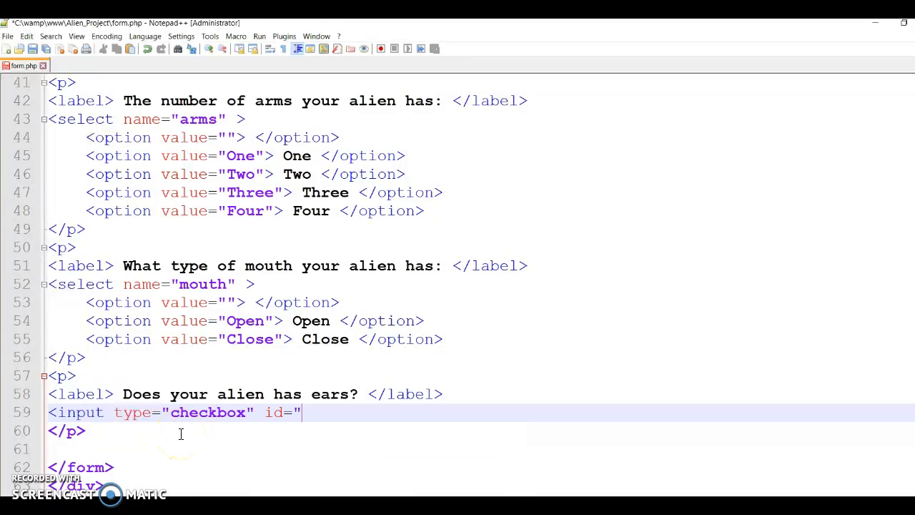
{"action": "type", "text": "ears\""}
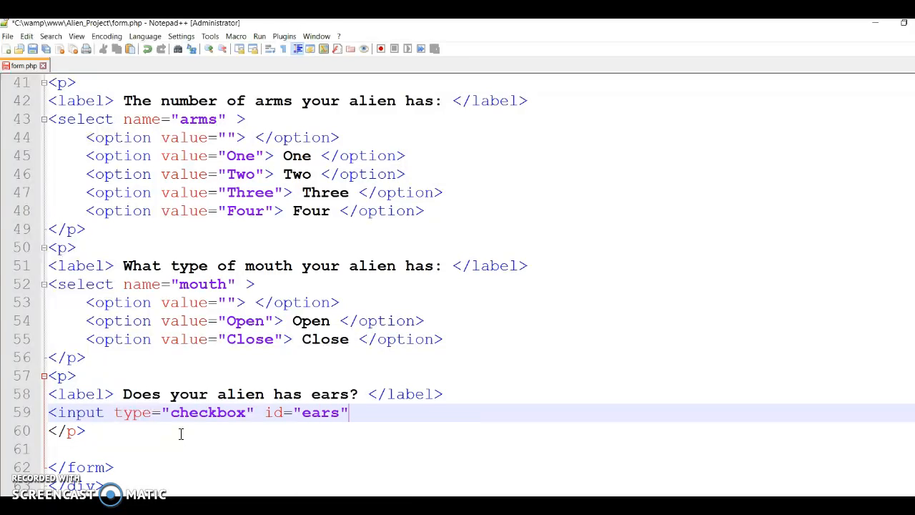
{"action": "type", "text": "name="}
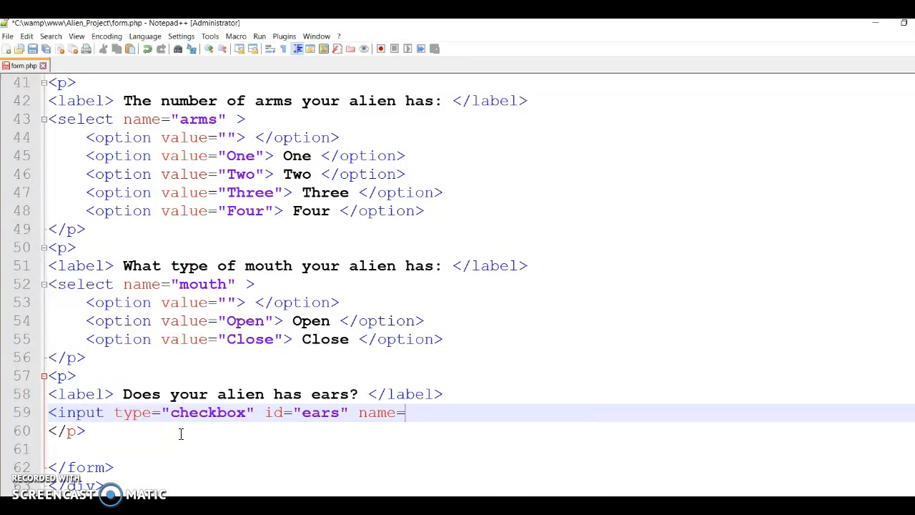
{"action": "type", "text": "\"ears\""}
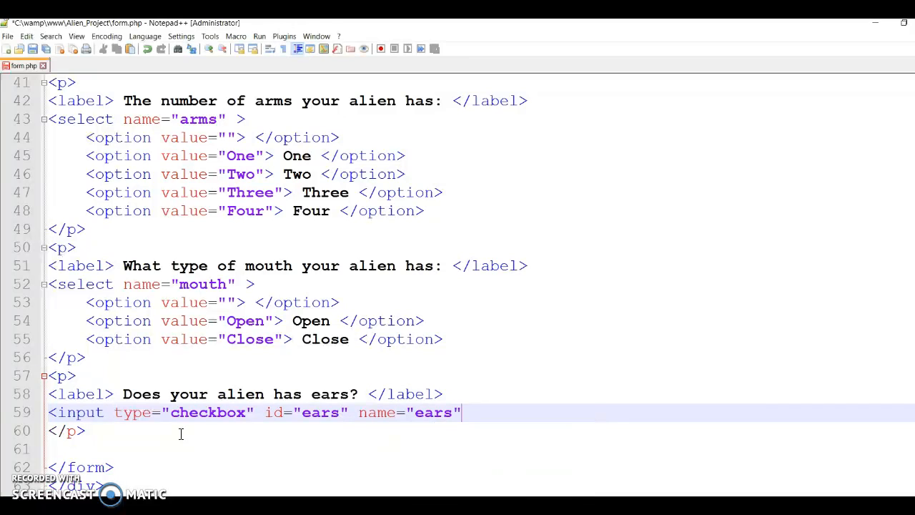
{"action": "type", "text": "/>"}
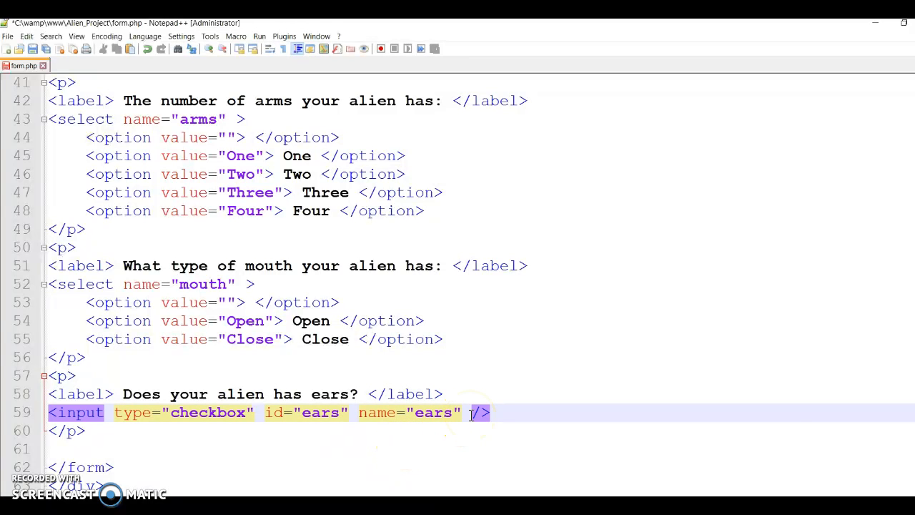
Step: Give the ears checkbox a value of "1"
{"action": "type", "text": "va"}
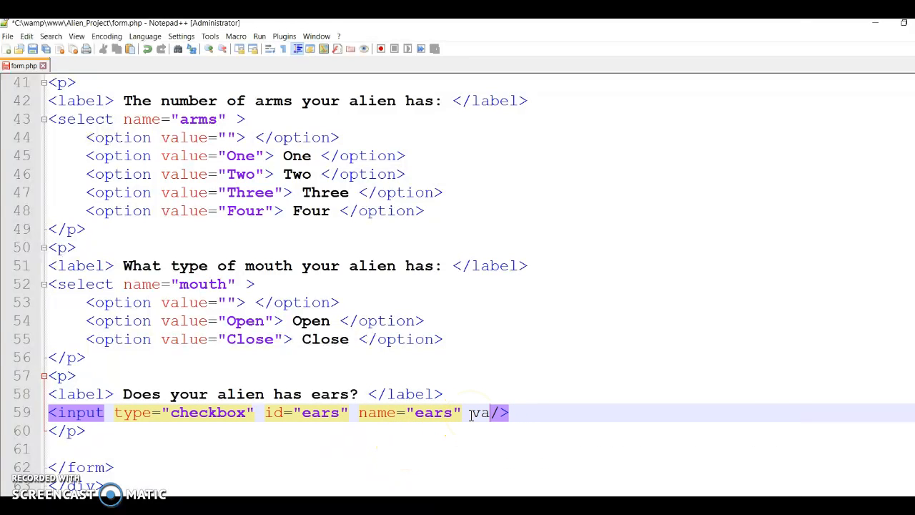
{"action": "type", "text": "lue ="}
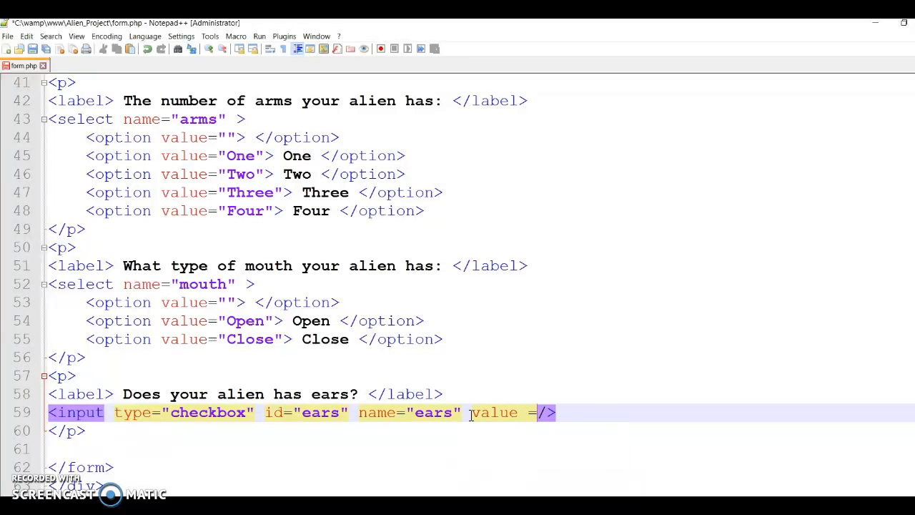
{"action": "type", "text": "\"1\""}
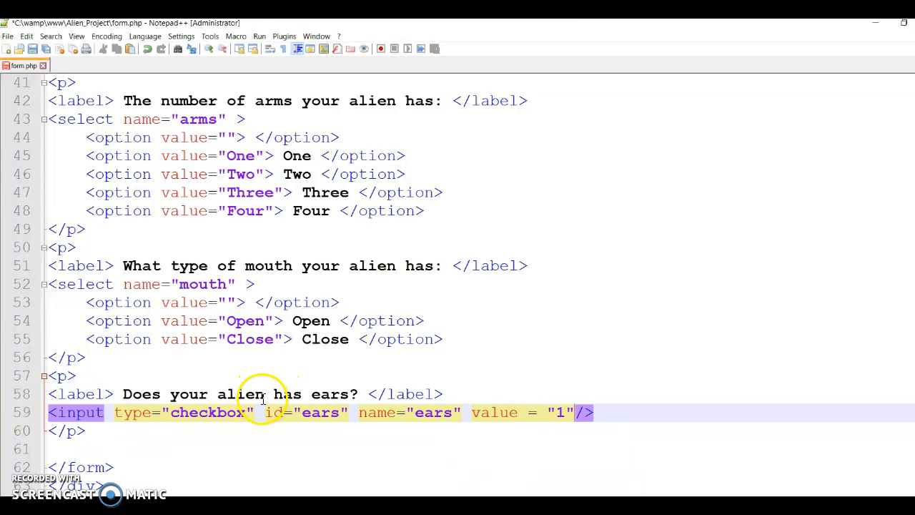
{"action": "scroll", "scroll_direction": "down", "scroll_amount": 3}
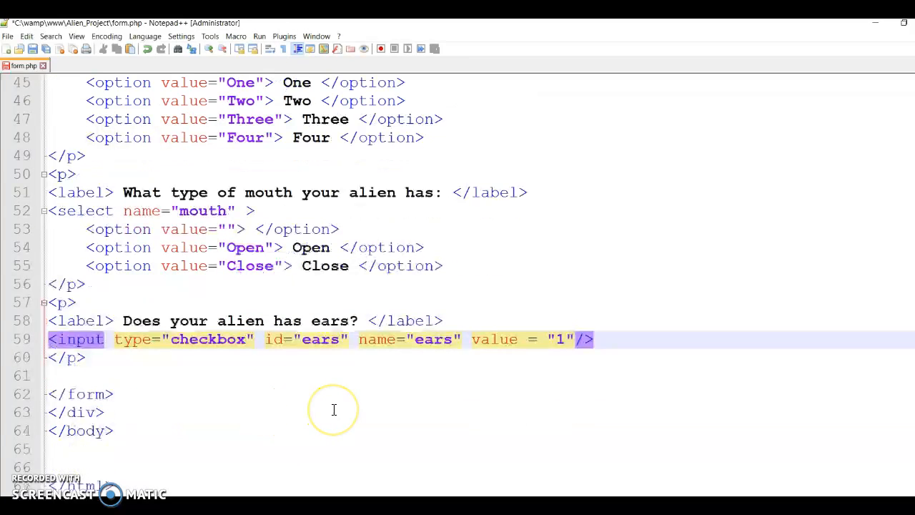
{"action": "mouse_move", "coordinate": [461, 342]}
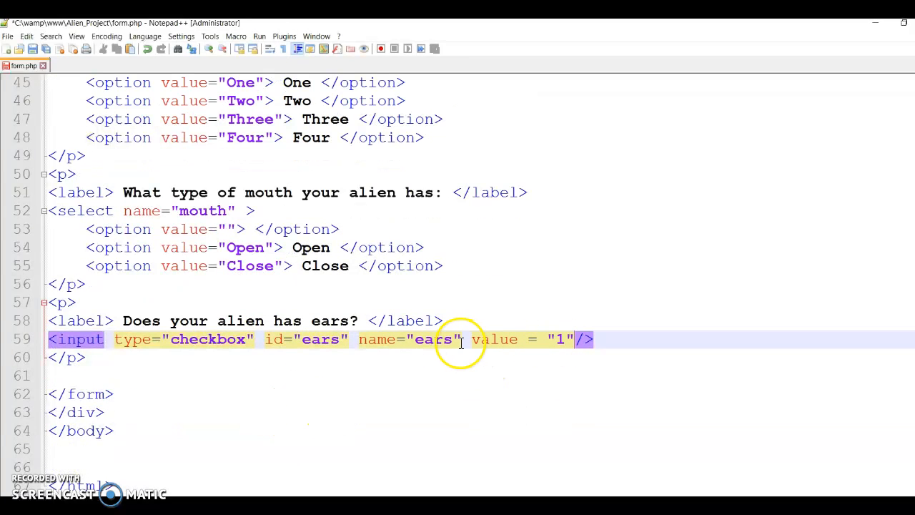
{"action": "mouse_move", "coordinate": [583, 328]}
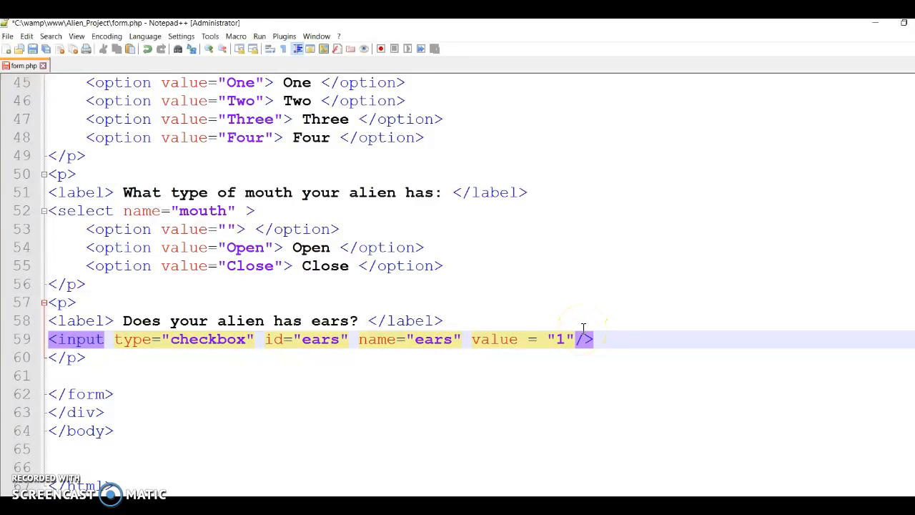
{"action": "left_click", "coordinate": [630, 339]}
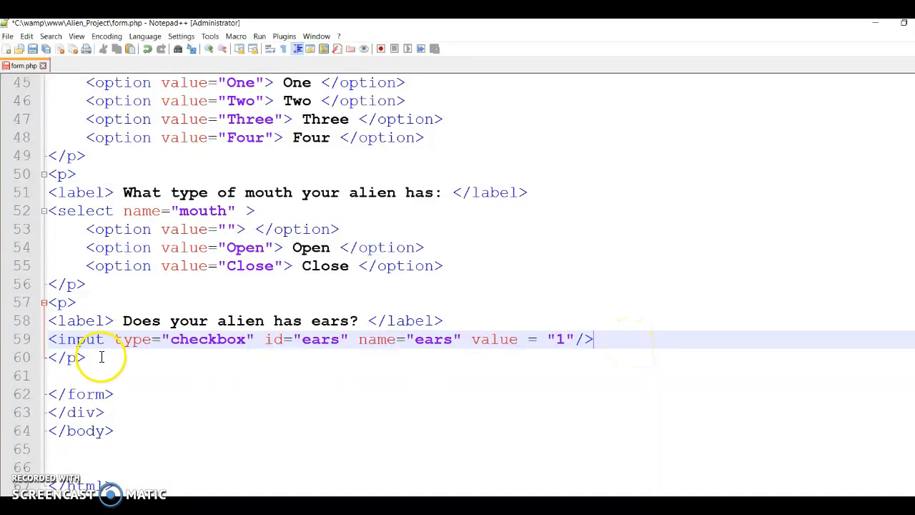
Step: Create a new empty paragraph below the ears checkbox
{"action": "key", "text": "Return"}
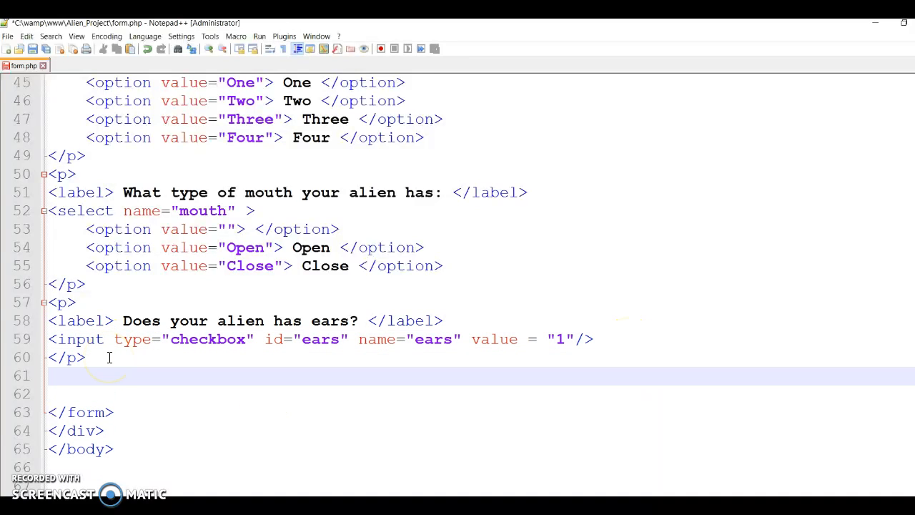
{"action": "type", "text": "<p>"}
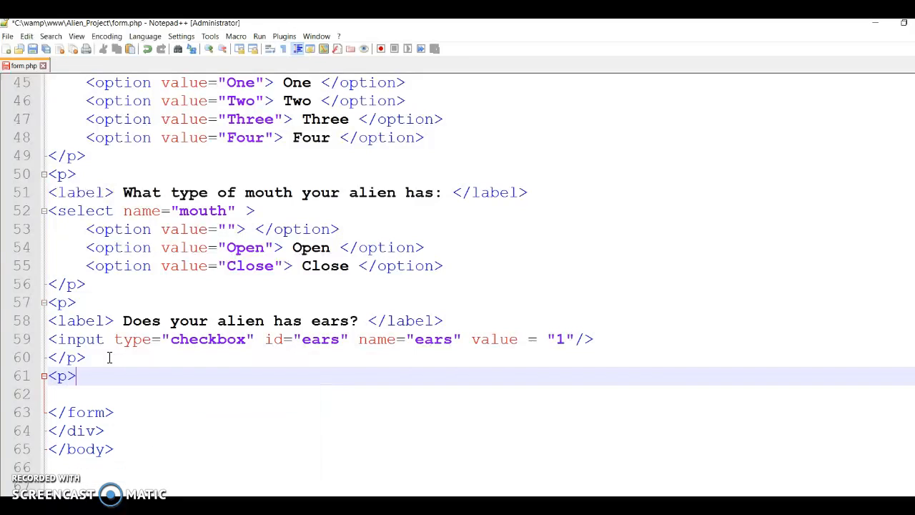
{"action": "type", "text": "</p>"}
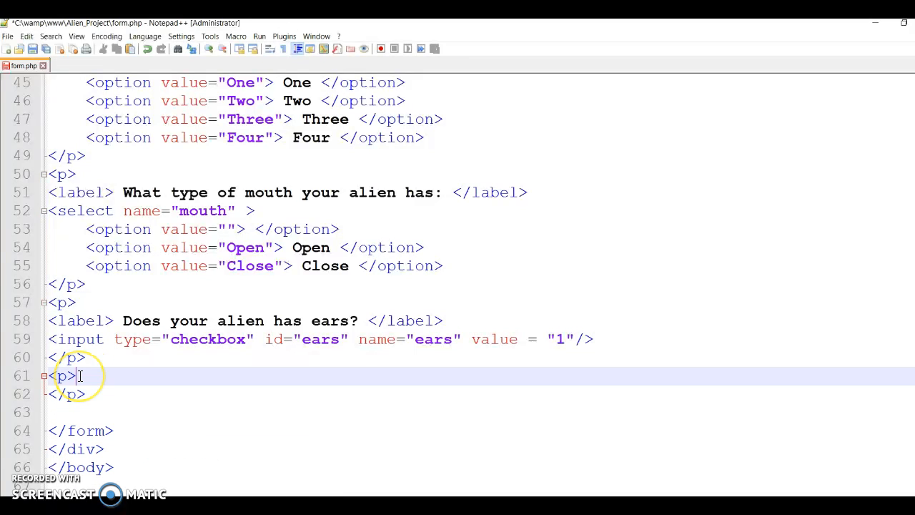
{"action": "key", "text": "Return"}
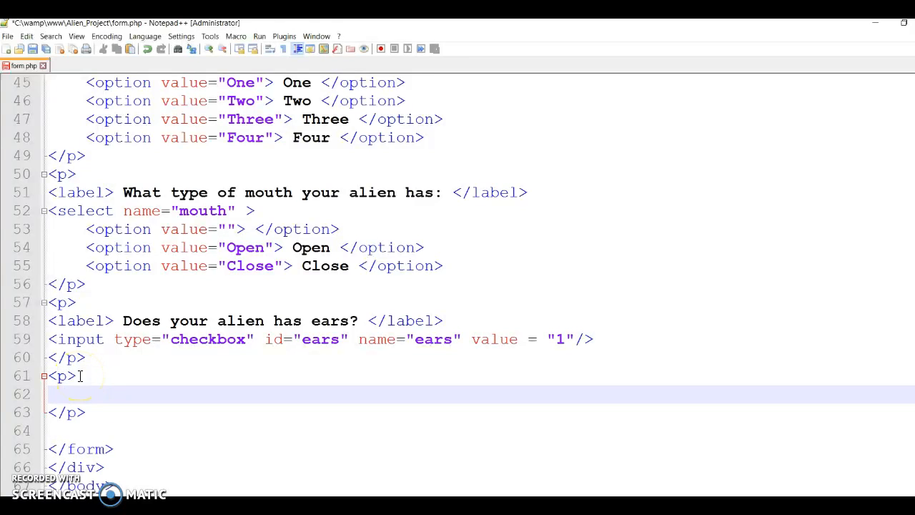
{"action": "left_click", "coordinate": [48, 393]}
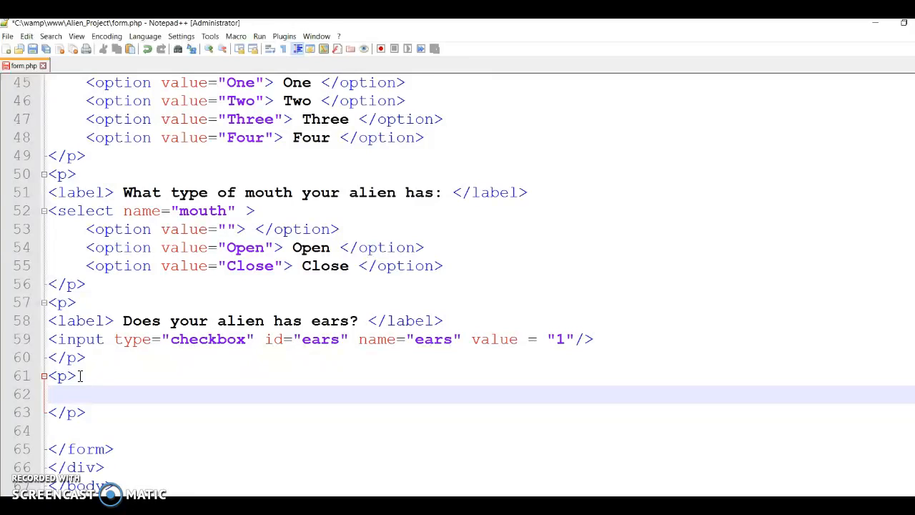
Step: Inside it, add a hidden input named MAX_FILE_SIZE with value 10000000
{"action": "type", "text": "<input"}
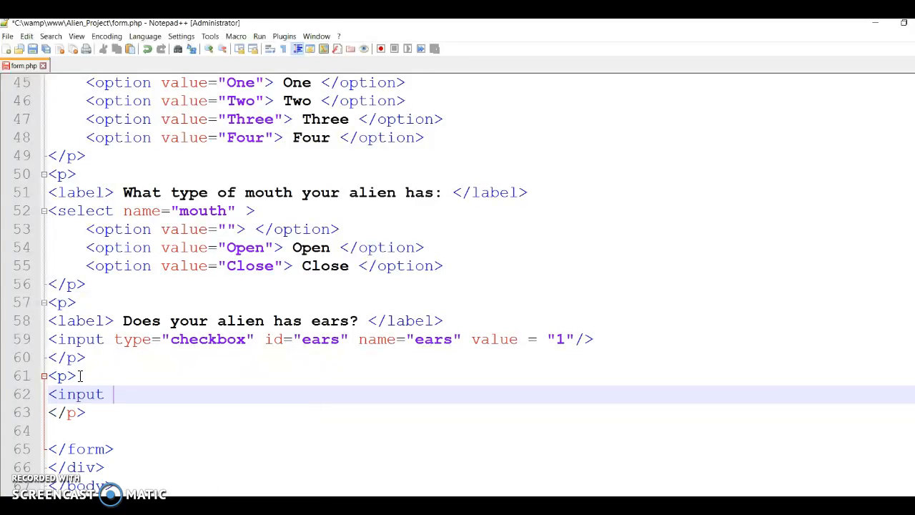
{"action": "type", "text": "type=\""}
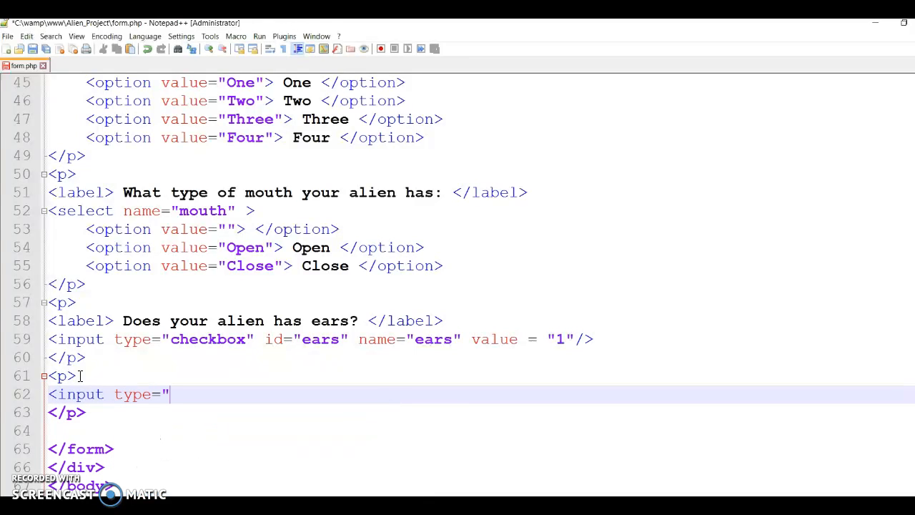
{"action": "type", "text": "hidd"}
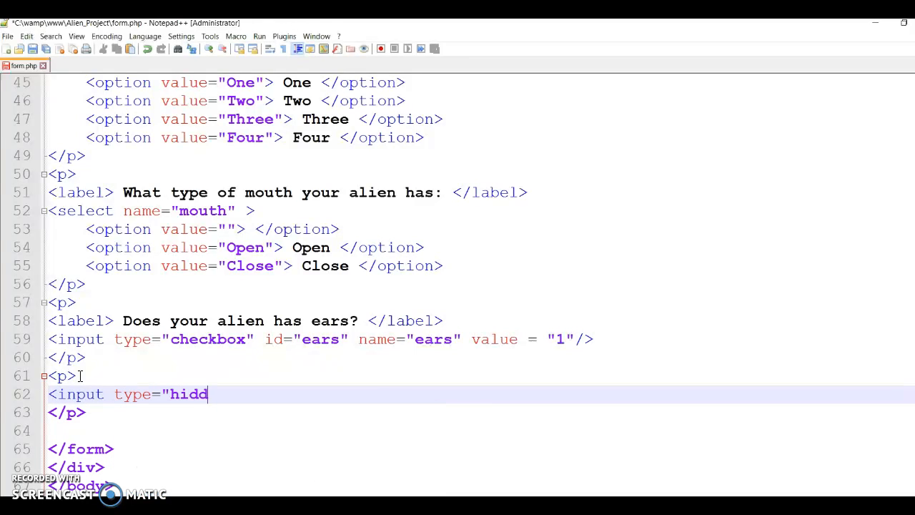
{"action": "type", "text": "en\""}
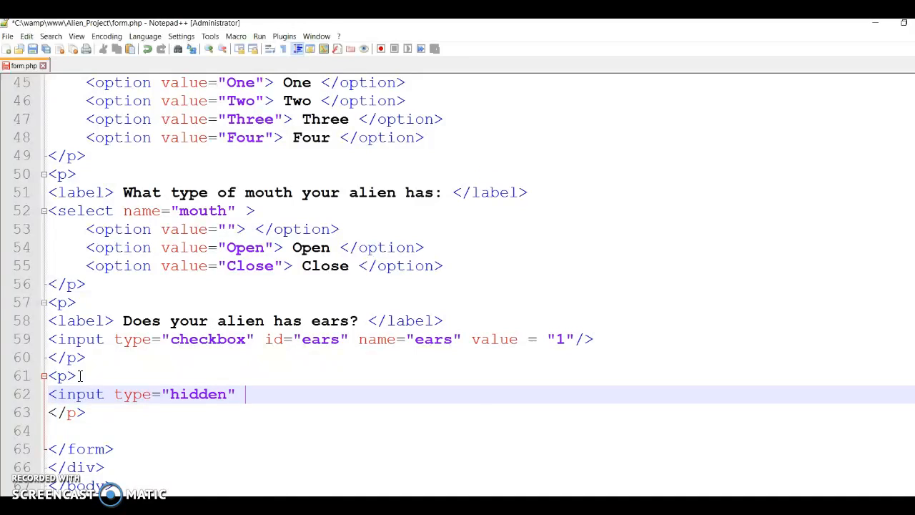
{"action": "type", "text": "name=\""}
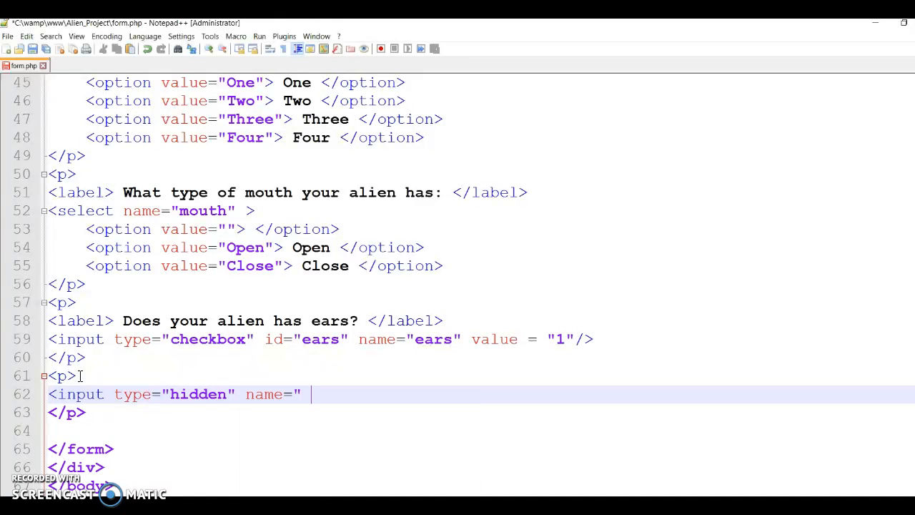
{"action": "type", "text": "MA"}
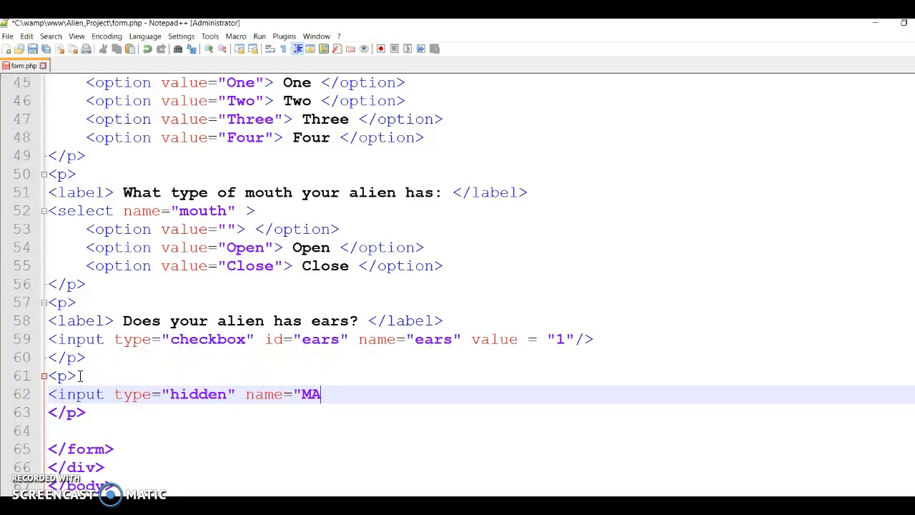
{"action": "type", "text": "X"}
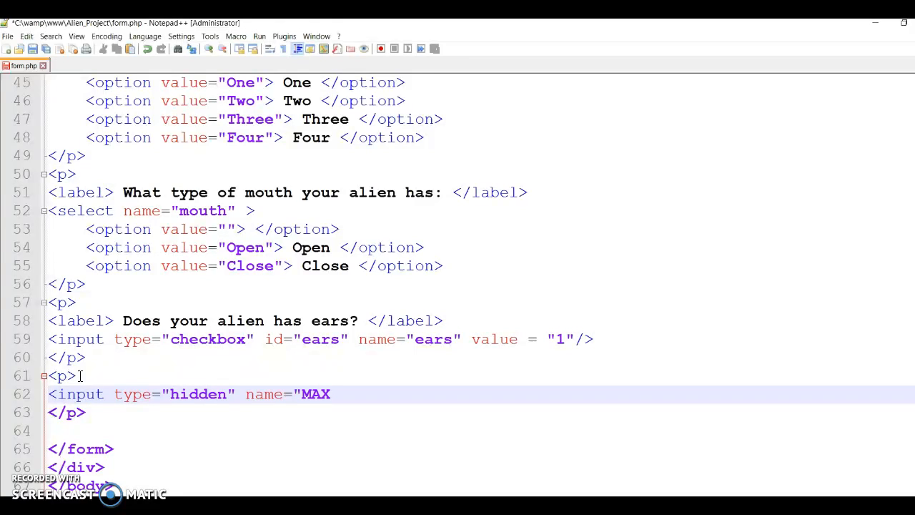
{"action": "type", "text": "_FILE_"}
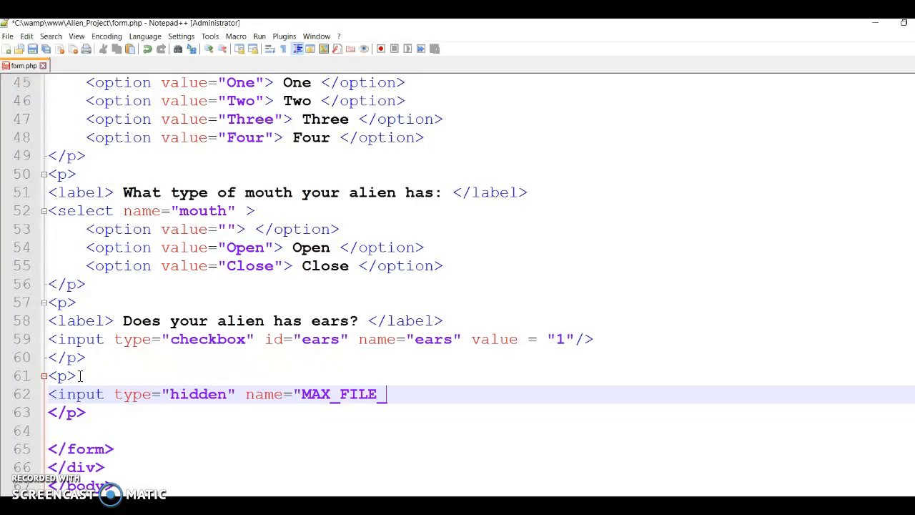
{"action": "type", "text": "SIZE\" VAL"}
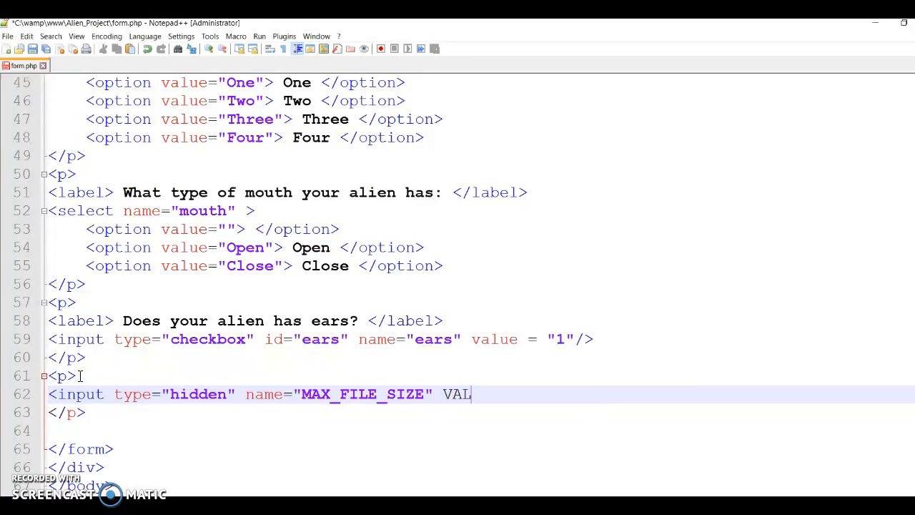
{"action": "key", "text": "BackSpace"}
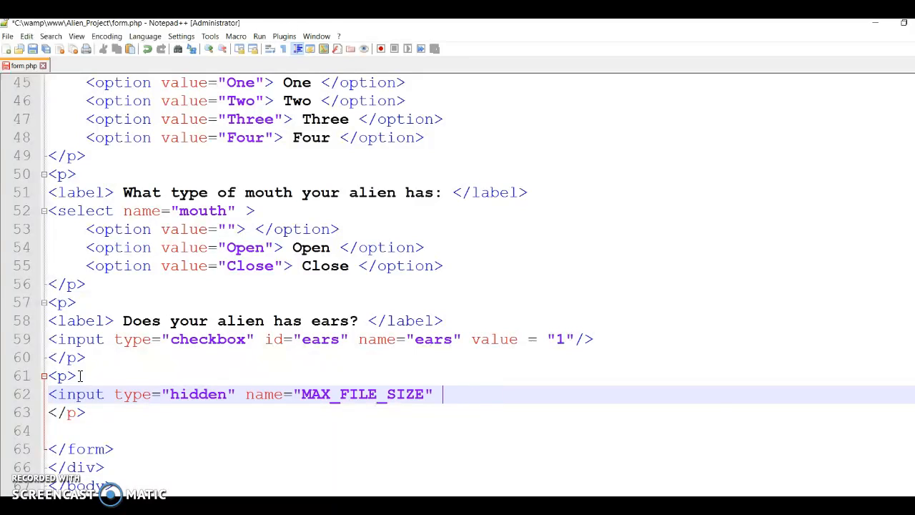
{"action": "type", "text": "value=\""}
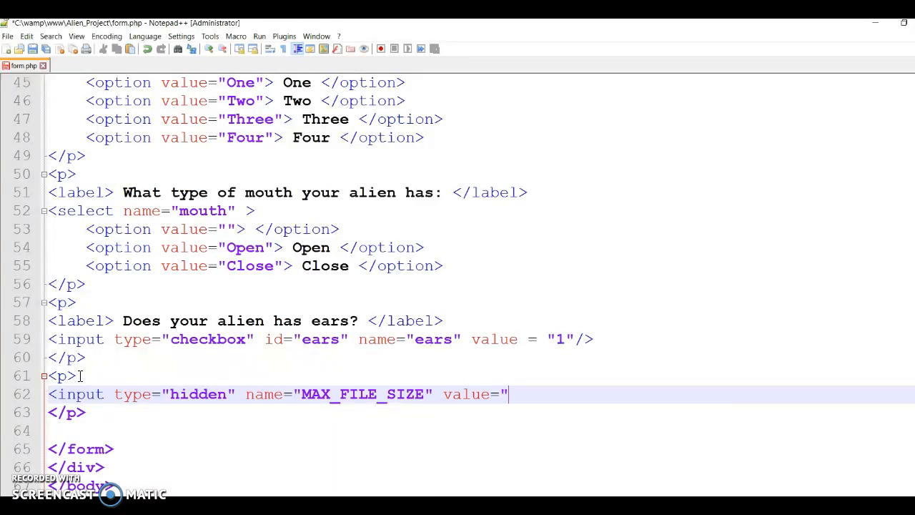
{"action": "type", "text": "10000"}
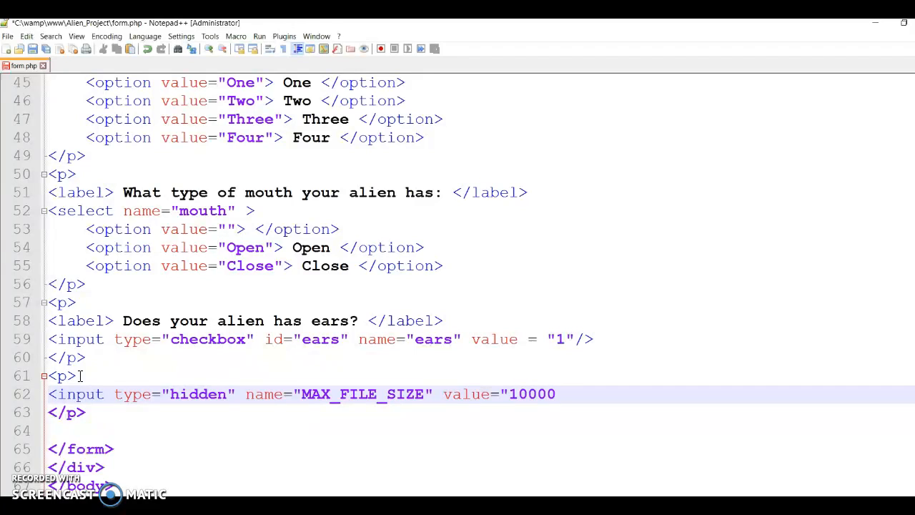
{"action": "type", "text": "000"}
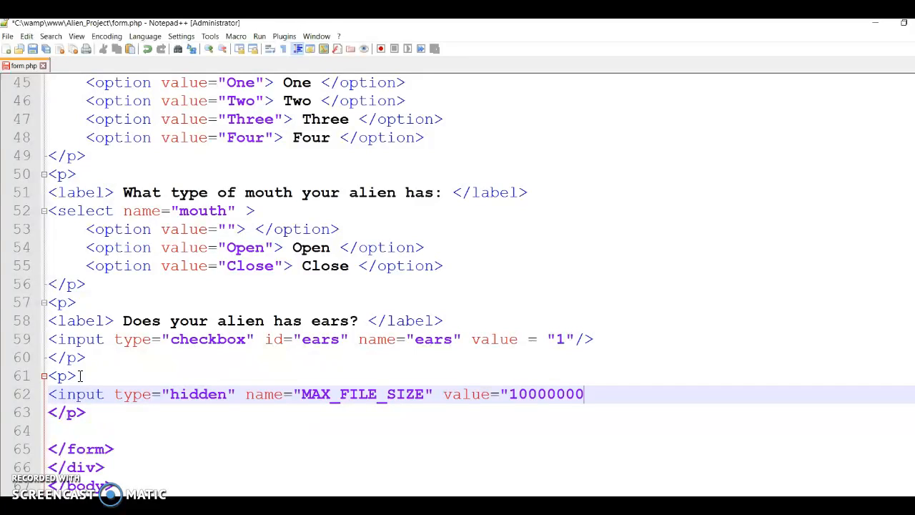
{"action": "type", "text": "\" />"}
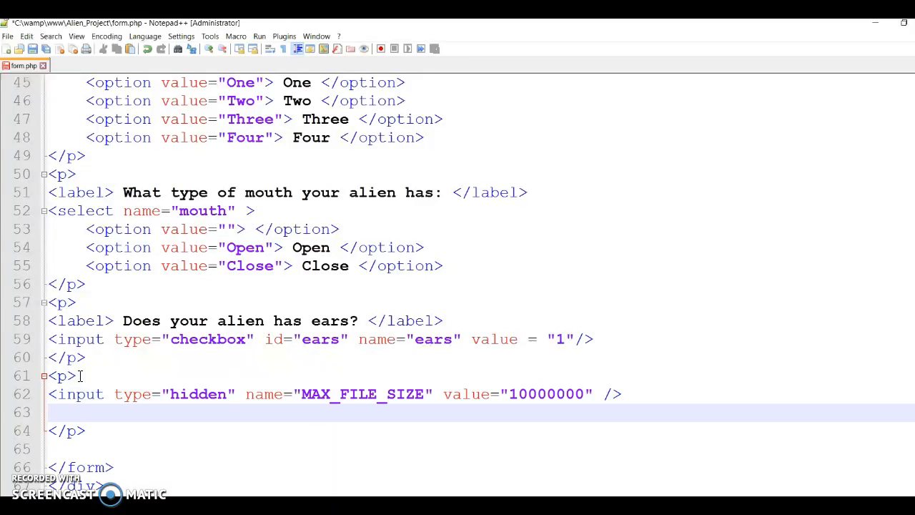
Step: Move type="file" before the userfile name and close the input with />
{"action": "type", "text": "<inou"}
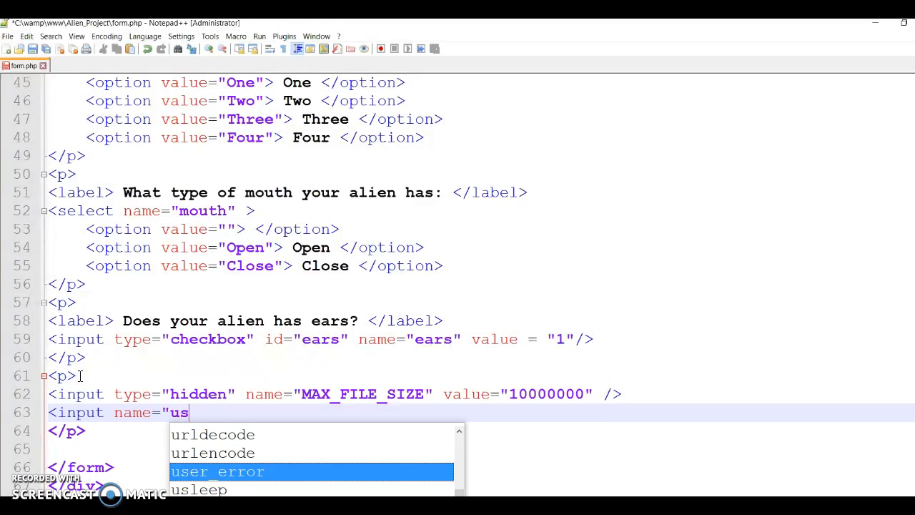
{"action": "type", "text": "erfile"}
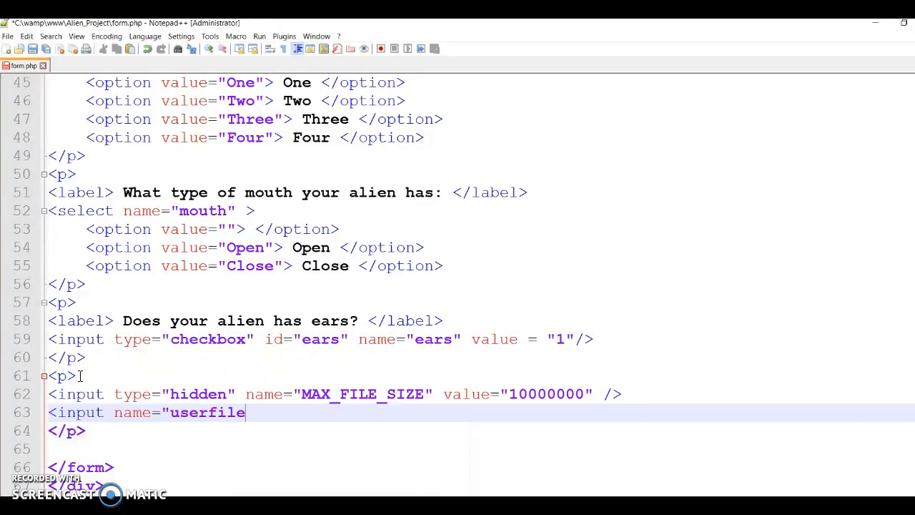
{"action": "type", "text": "\""}
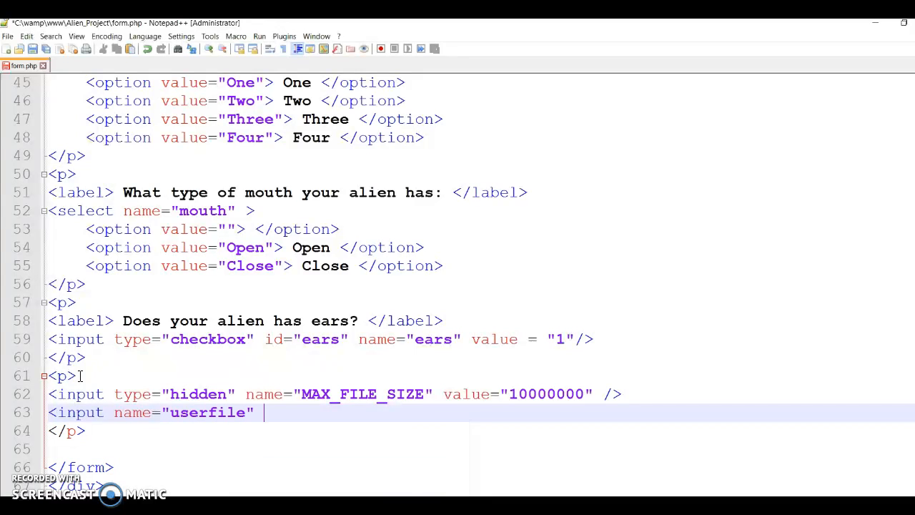
{"action": "type", "text": "type="}
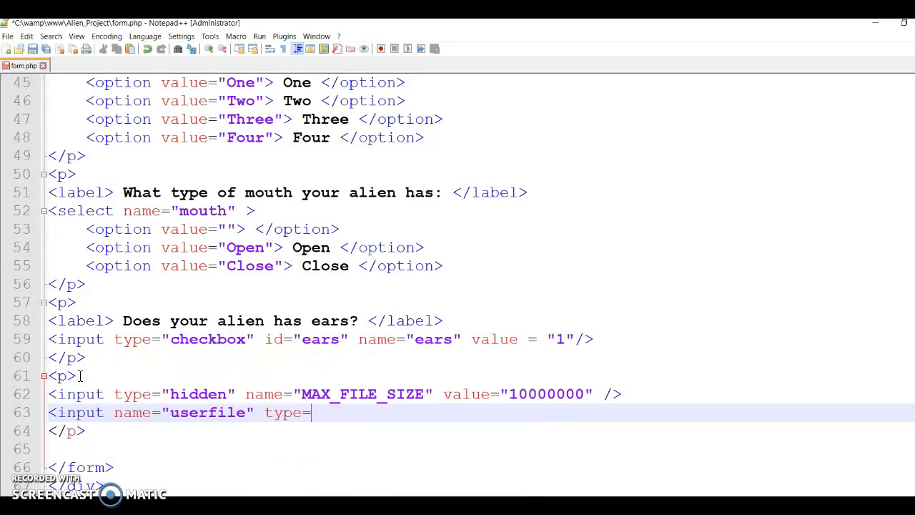
{"action": "type", "text": "\"file\""}
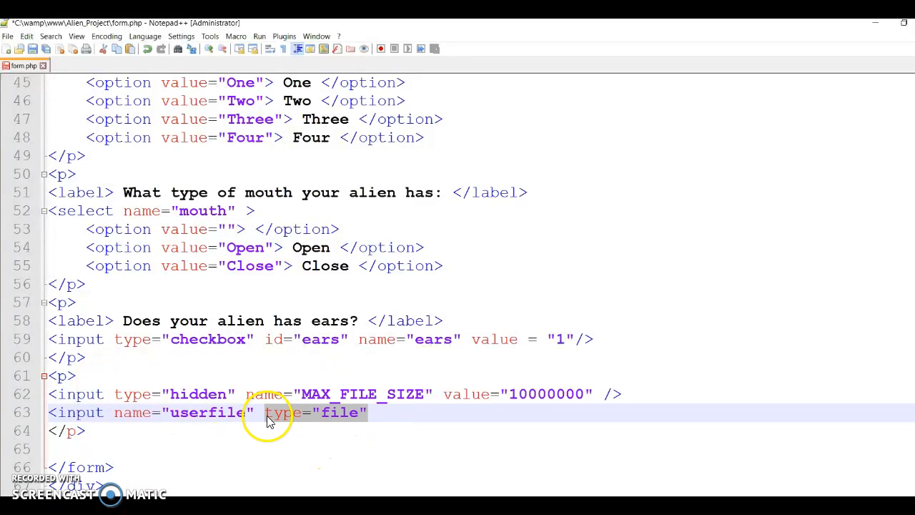
{"action": "key", "text": "Delete"}
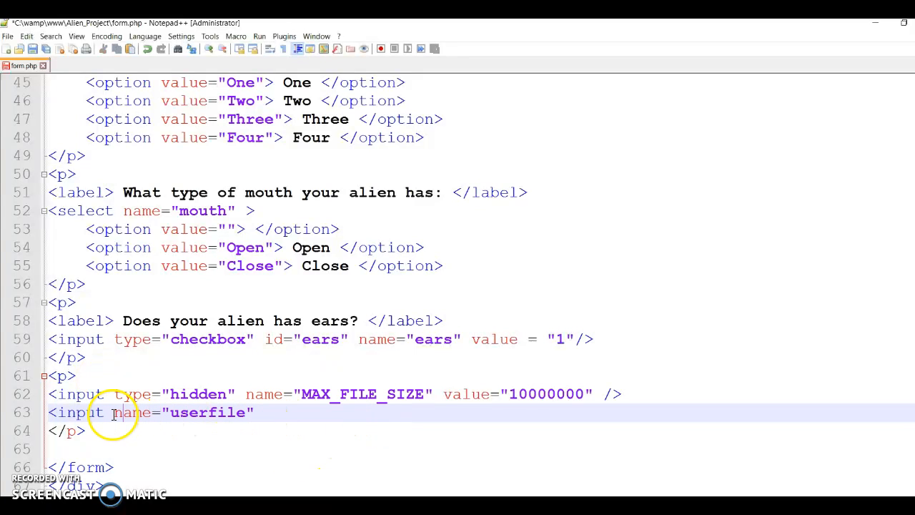
{"action": "type", "text": "type=\"file\""}
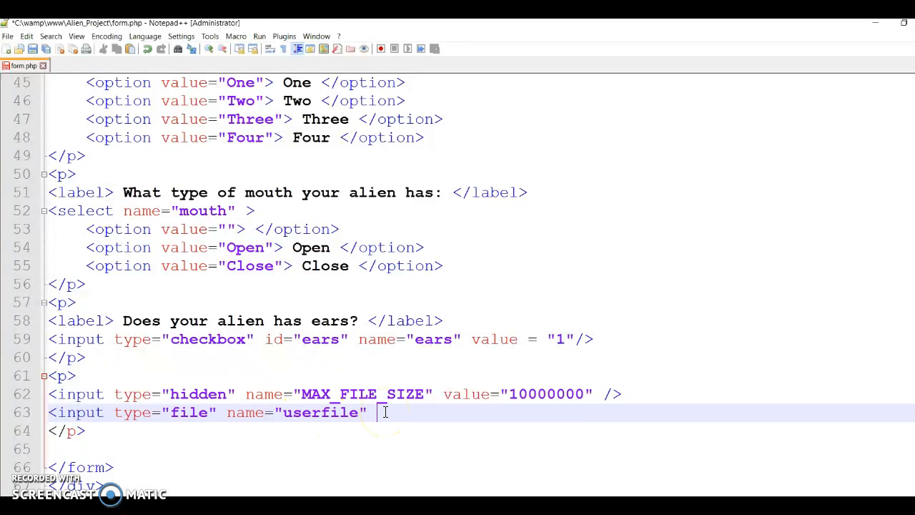
{"action": "type", "text": "/>"}
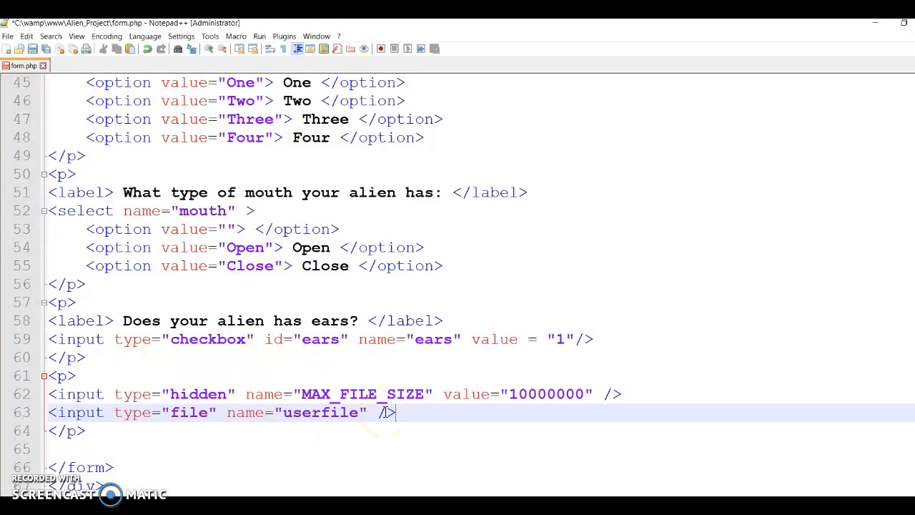
{"action": "scroll", "scroll_direction": "down", "scroll_amount": 3}
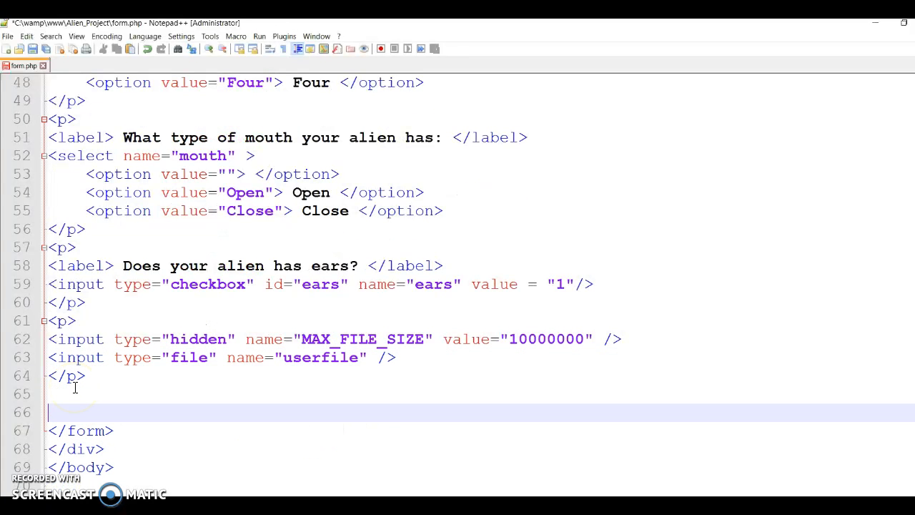
Step: Add a paragraph holding an 'Add new alien' submit input, then save form.php
{"action": "type", "text": "<p>"}
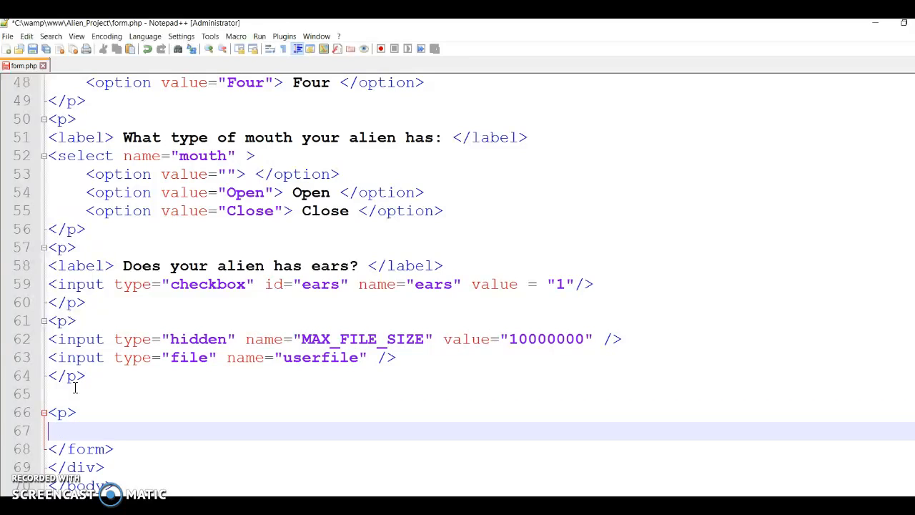
{"action": "type", "text": "</p>"}
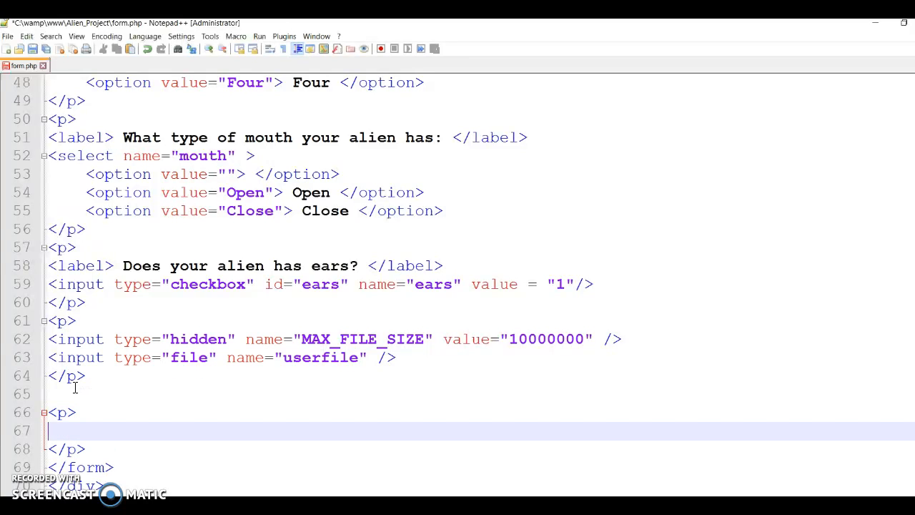
{"action": "type", "text": "<input"}
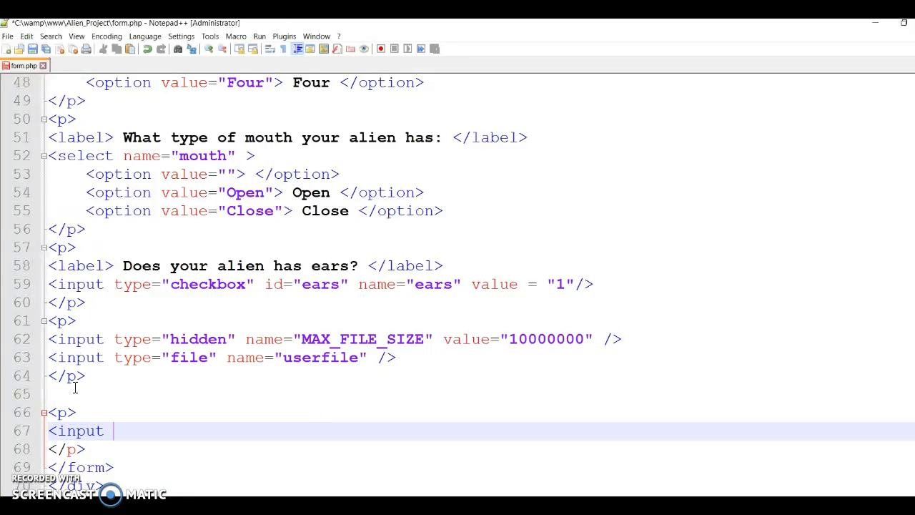
{"action": "type", "text": "type"}
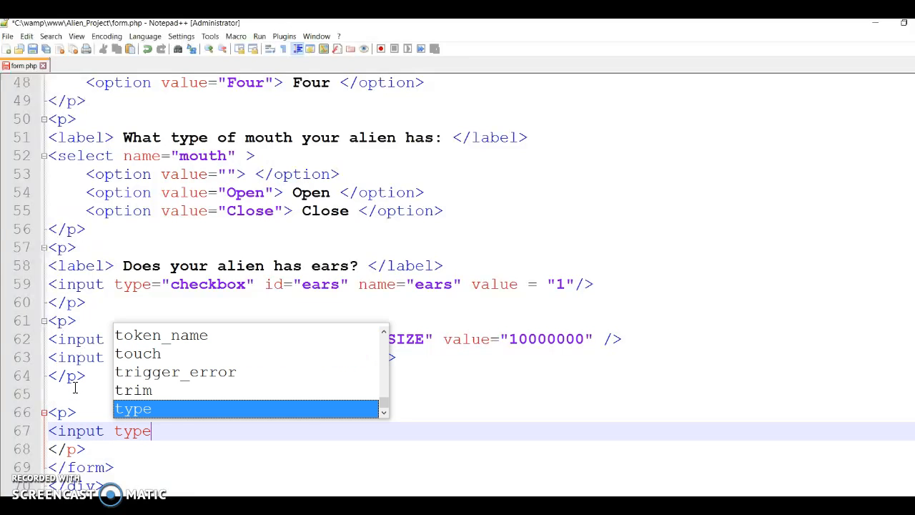
{"action": "type", "text": "=\"submit"}
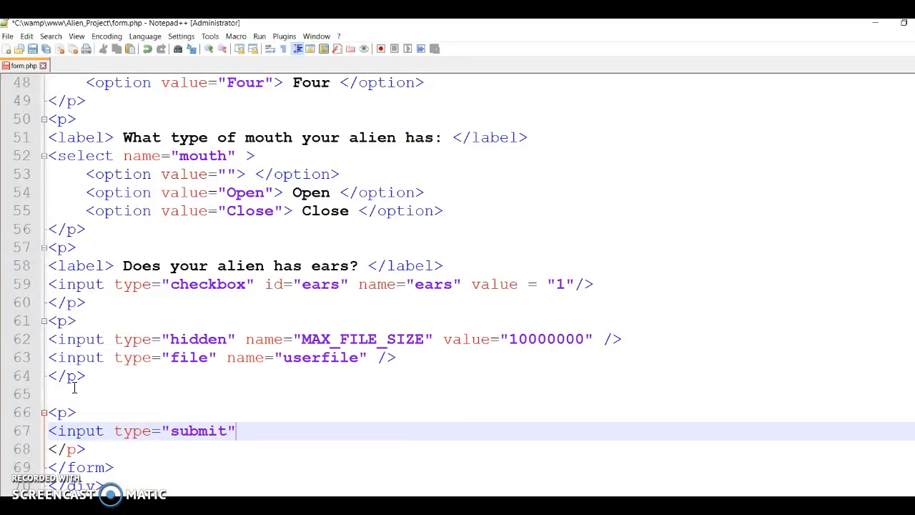
{"action": "type", "text": "value"}
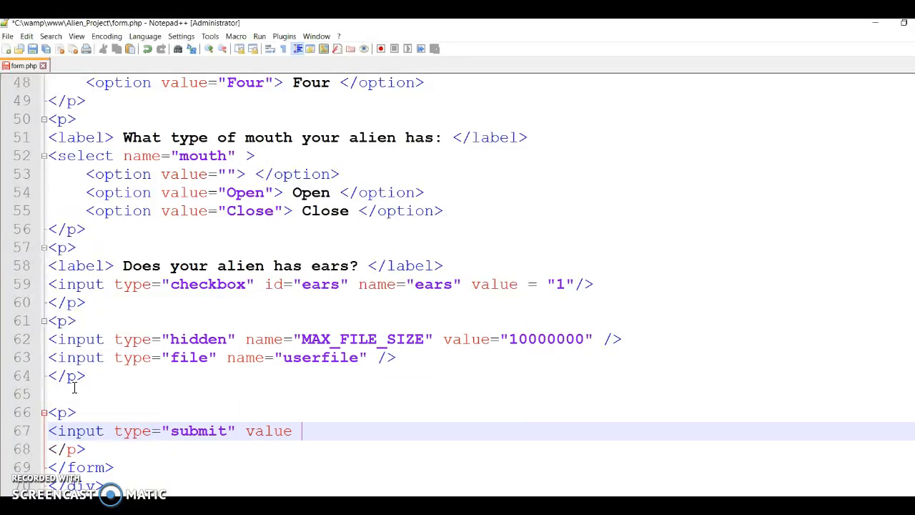
{"action": "type", "text": "\""}
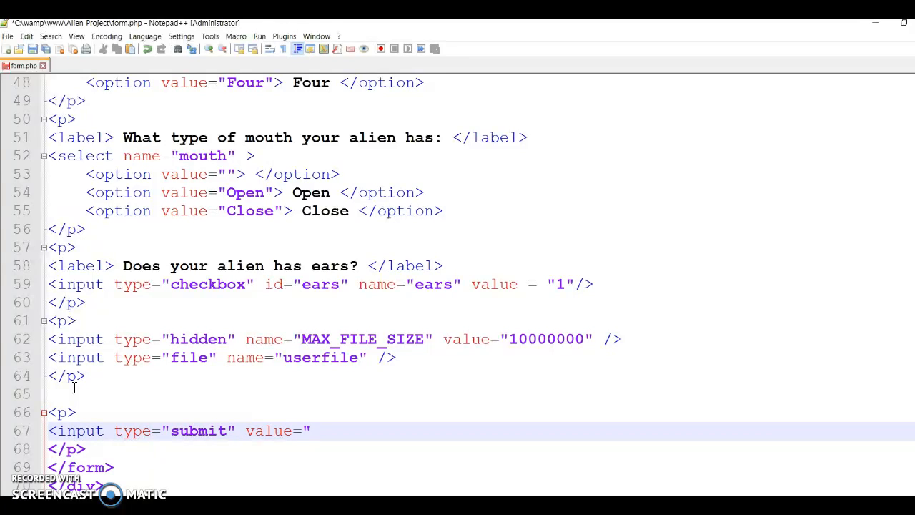
{"action": "type", "text": "Add new a"}
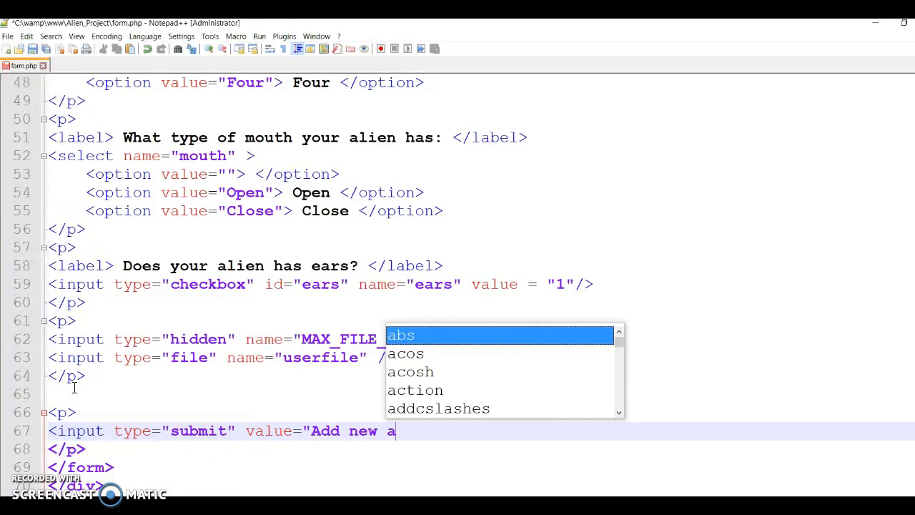
{"action": "type", "text": "lien\"/>"}
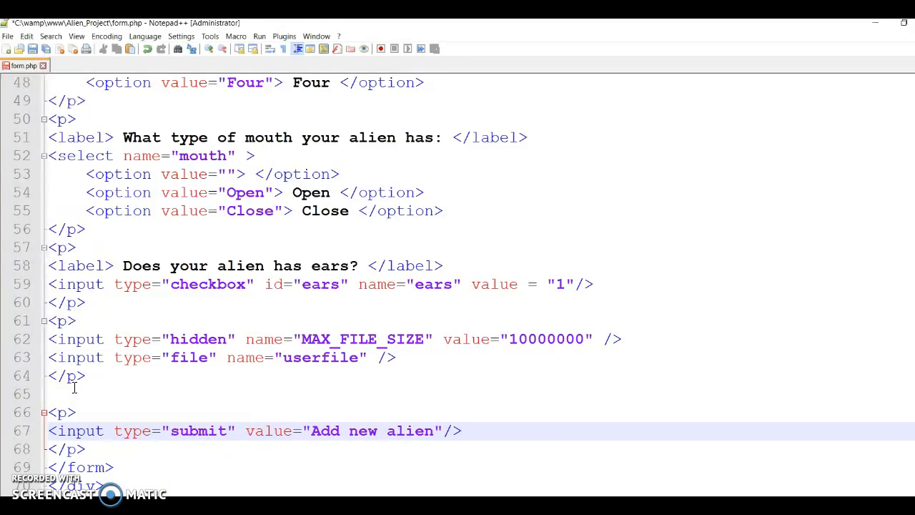
{"action": "left_click", "coordinate": [33, 48]}
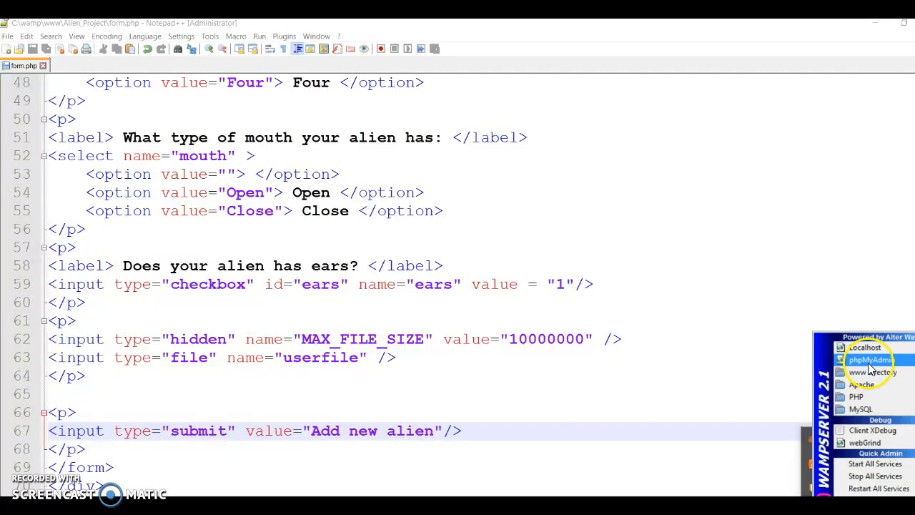
{"action": "mouse_move", "coordinate": [866, 346]}
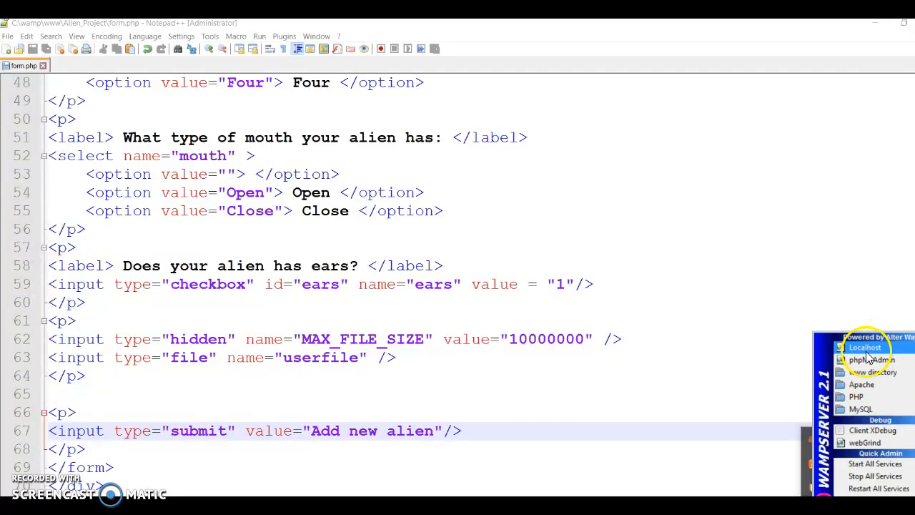
Step: Open localhost from WampServer and launch the Alien_Project project page
{"action": "left_click", "coordinate": [866, 347]}
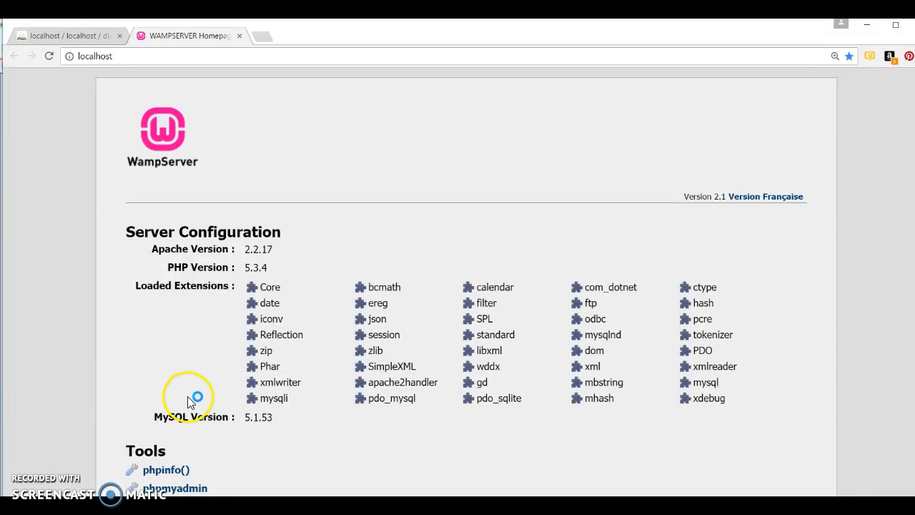
{"action": "scroll", "scroll_direction": "down", "scroll_amount": 3}
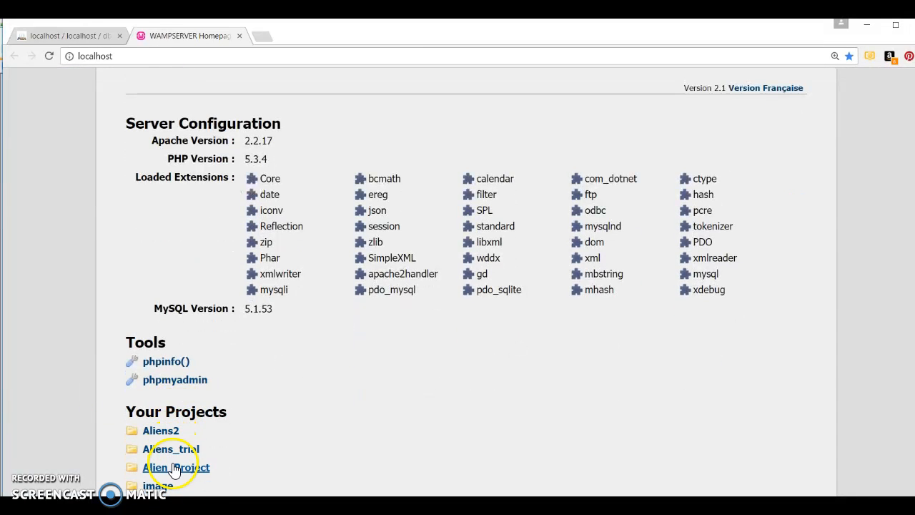
{"action": "left_click", "coordinate": [178, 466]}
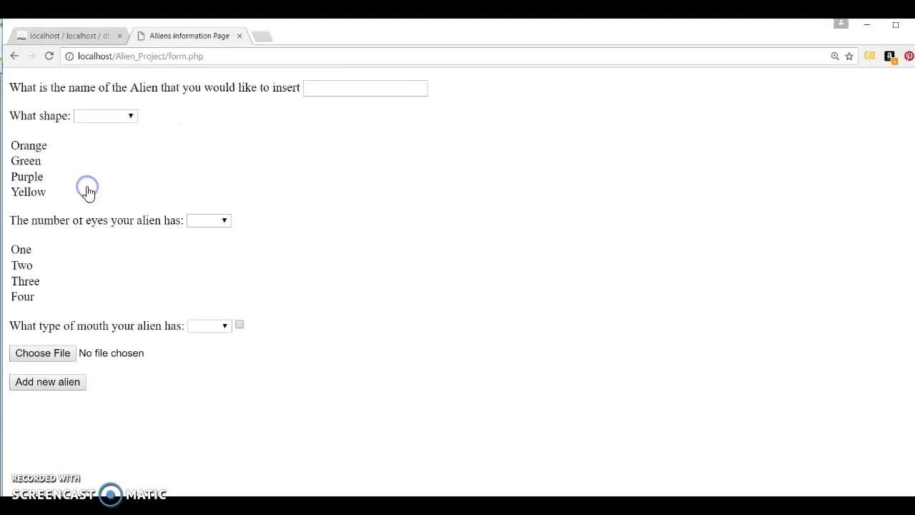
{"action": "mouse_move", "coordinate": [24, 149]}
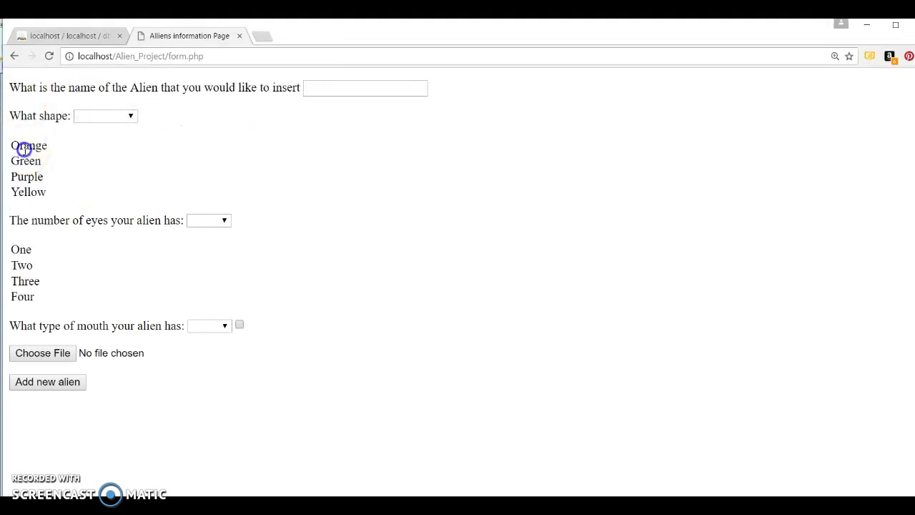
{"action": "mouse_move", "coordinate": [20, 275]}
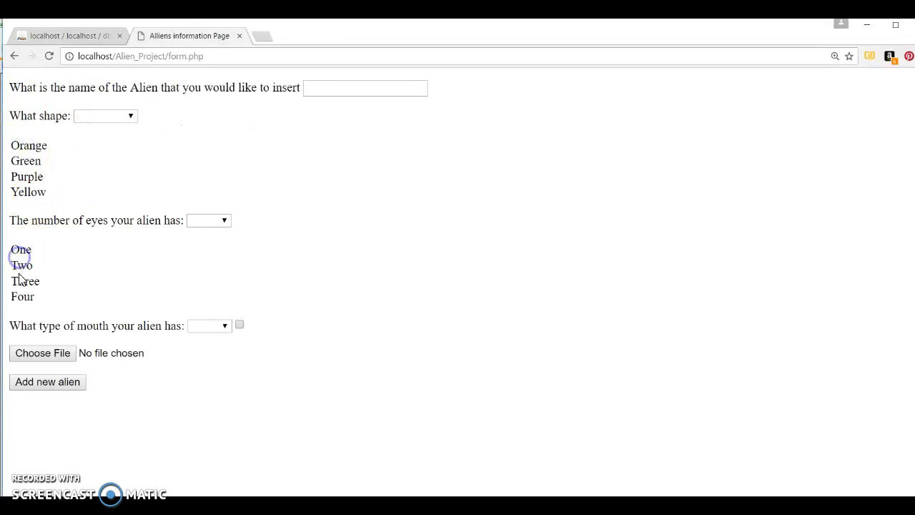
Step: Check the shape, eyes and mouth dropdown choices, then press Add new alien
{"action": "left_click", "coordinate": [105, 115]}
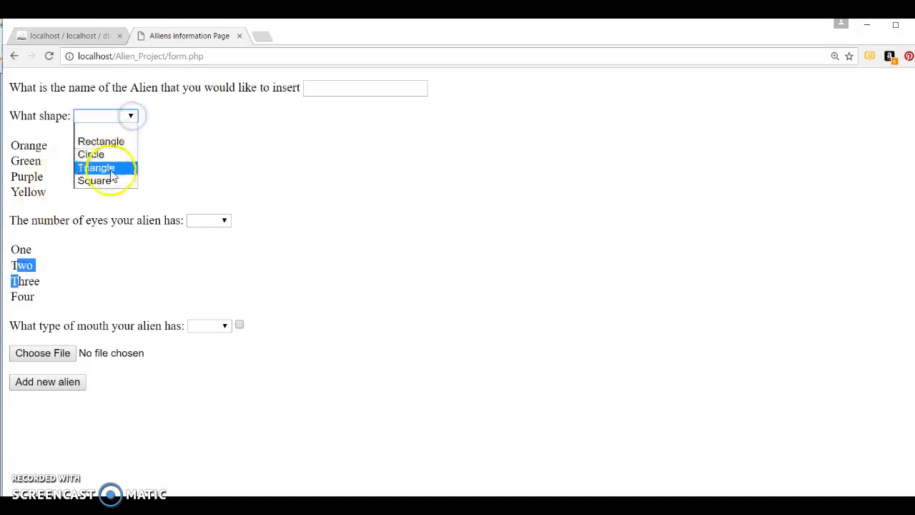
{"action": "left_click", "coordinate": [209, 220]}
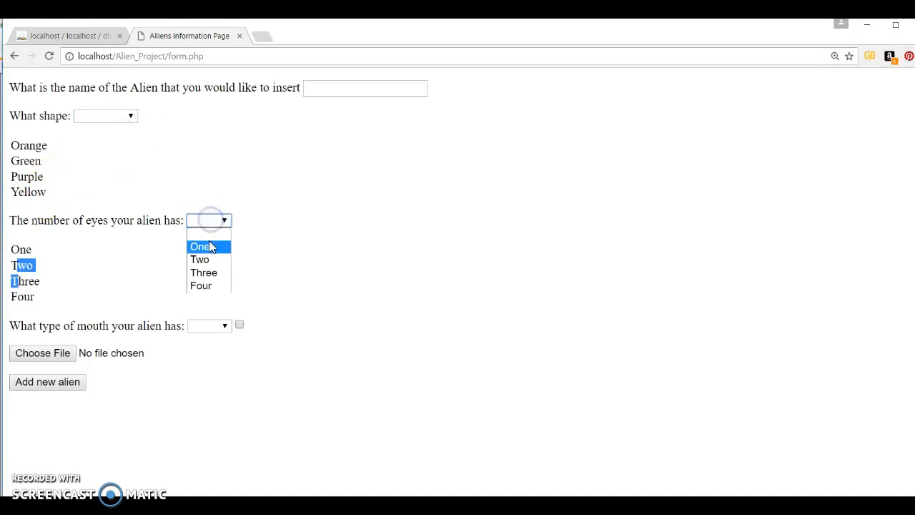
{"action": "left_click", "coordinate": [208, 325]}
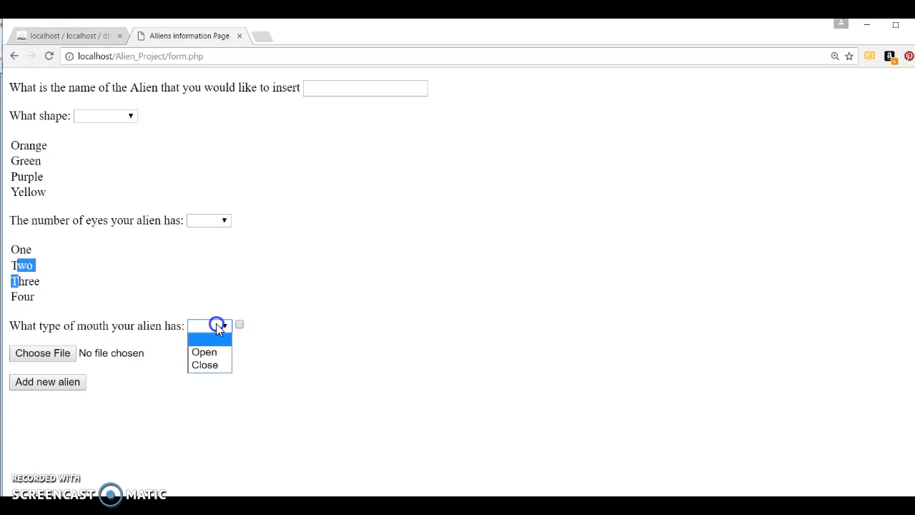
{"action": "mouse_move", "coordinate": [141, 274]}
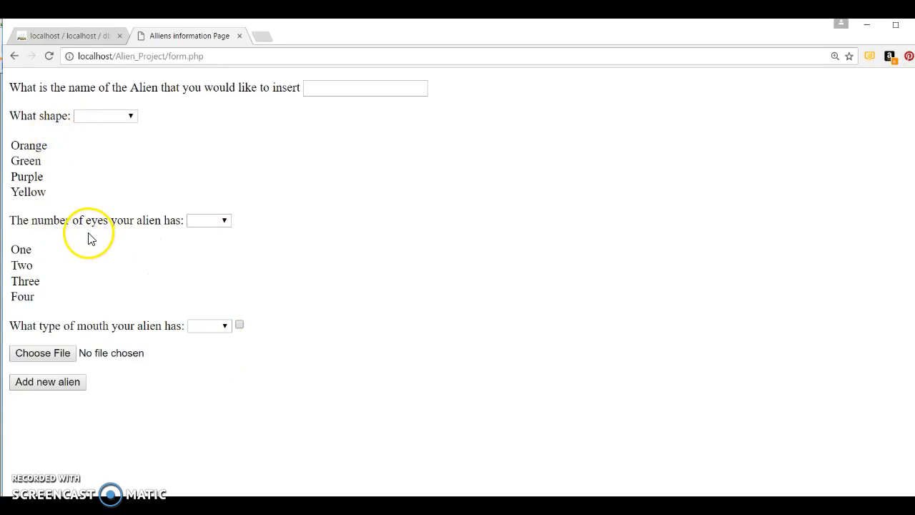
{"action": "mouse_move", "coordinate": [50, 399]}
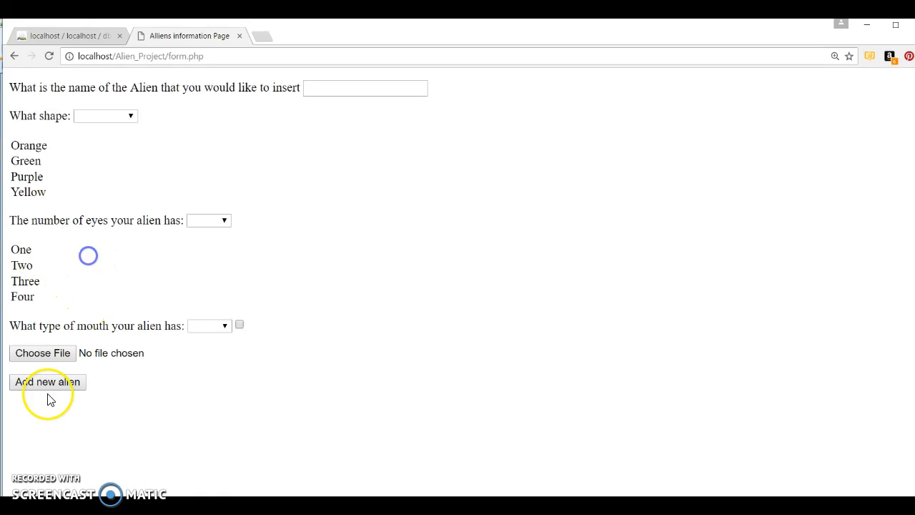
{"action": "left_click", "coordinate": [48, 56]}
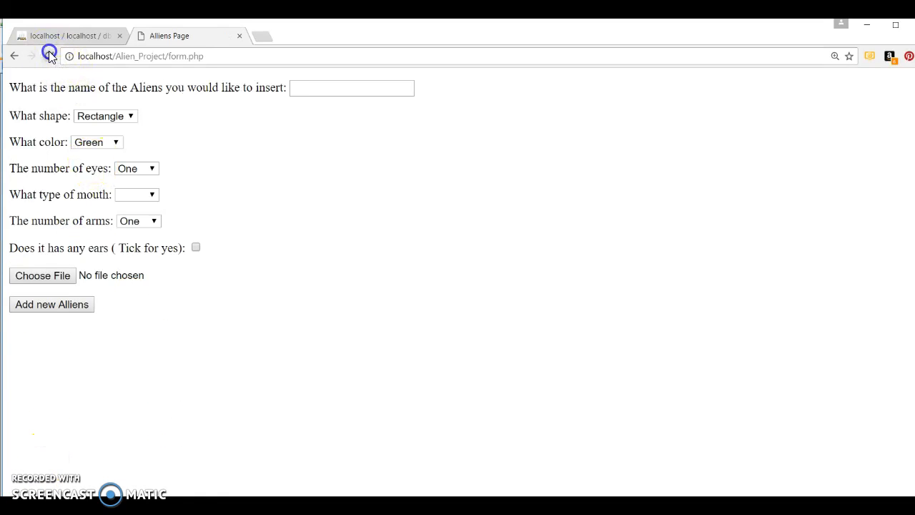